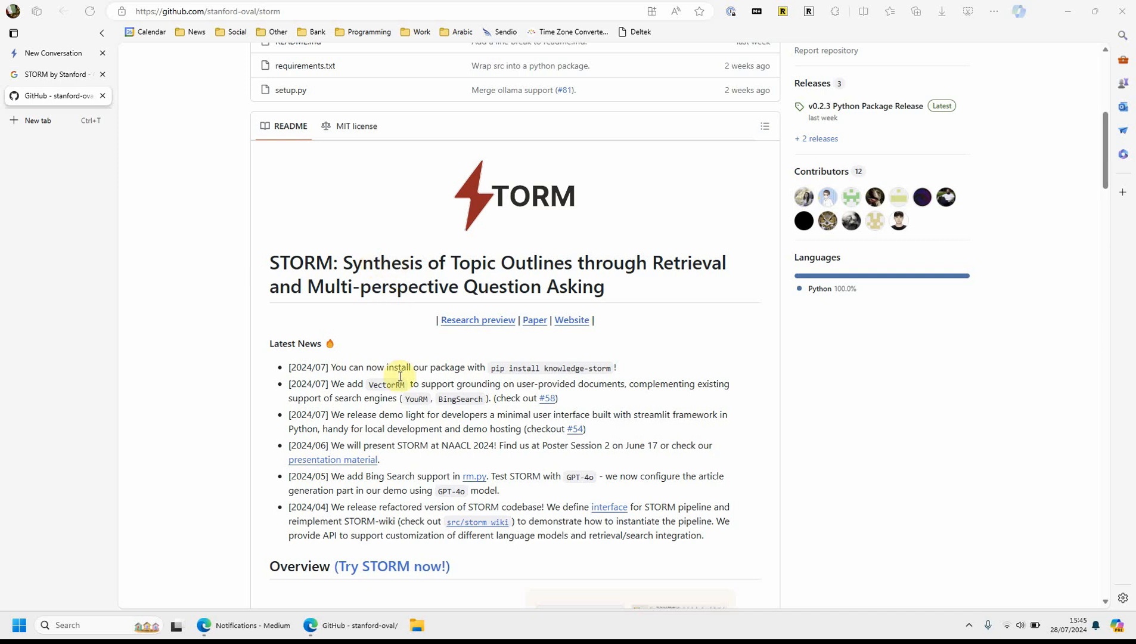
Browse the STORM landing page down to the new-article topic box
scroll(up, 3)
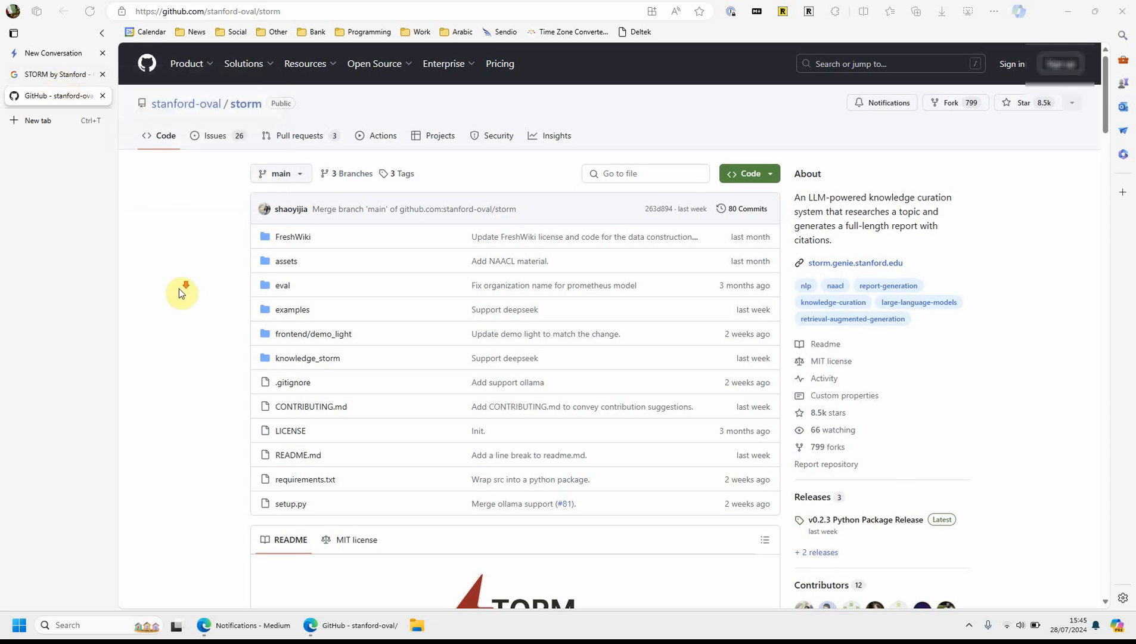
scroll(down, 3)
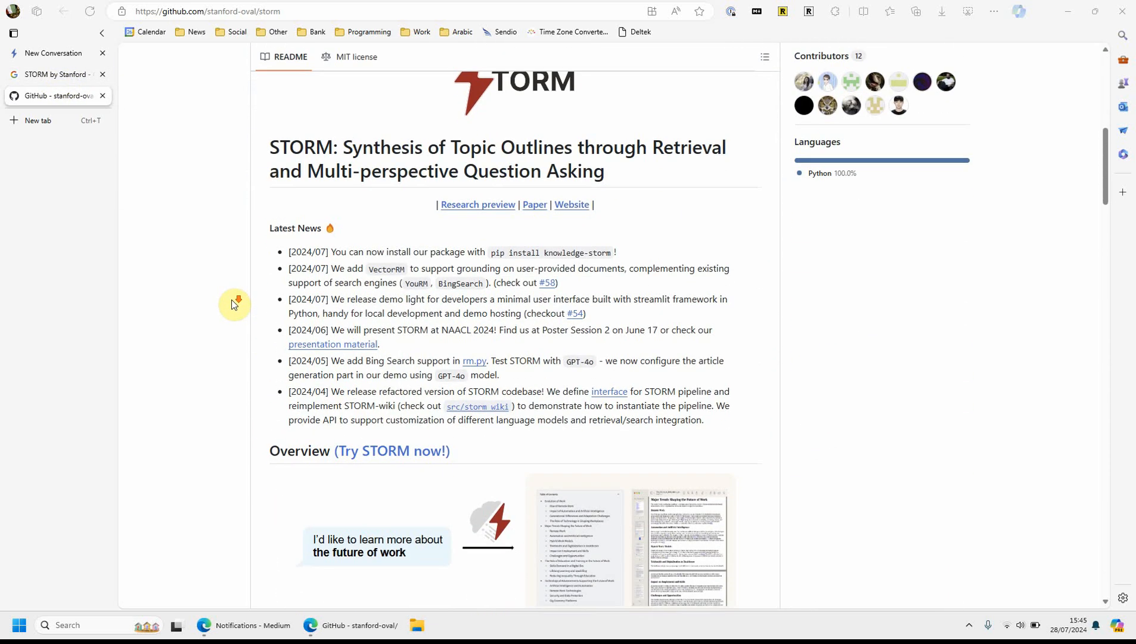
scroll(down, 3)
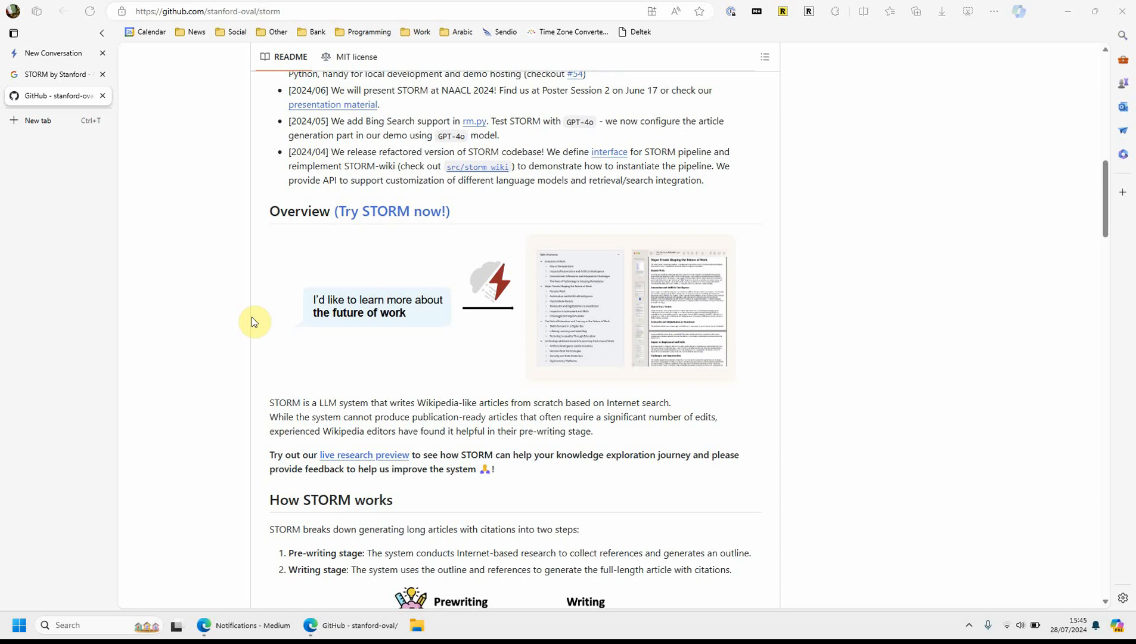
double_click(310, 403)
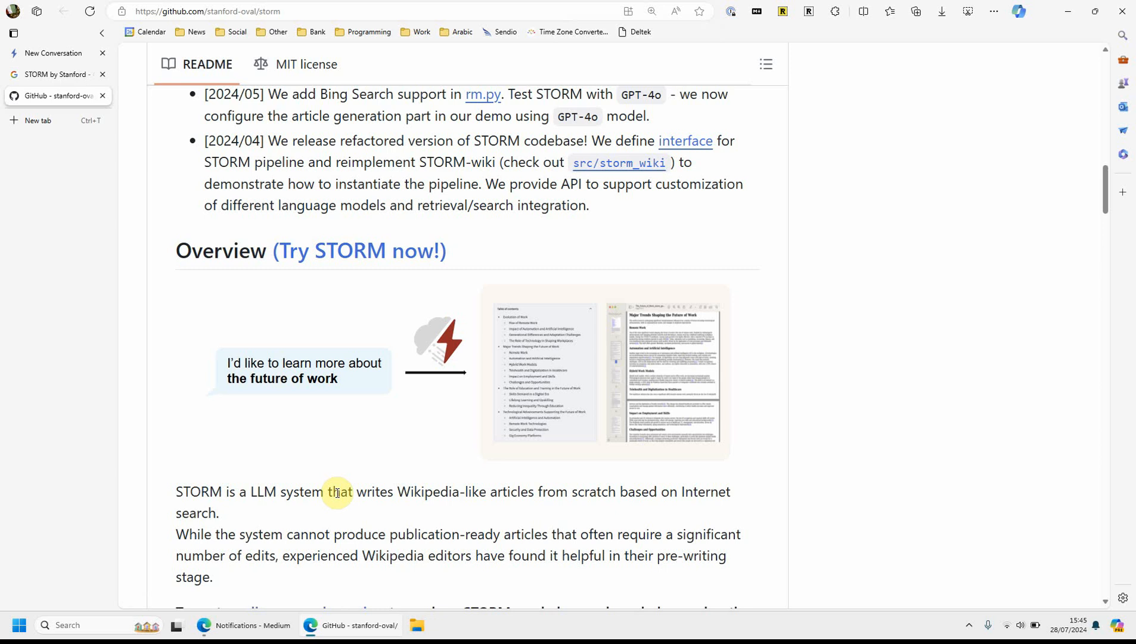
mouse_move(429, 85)
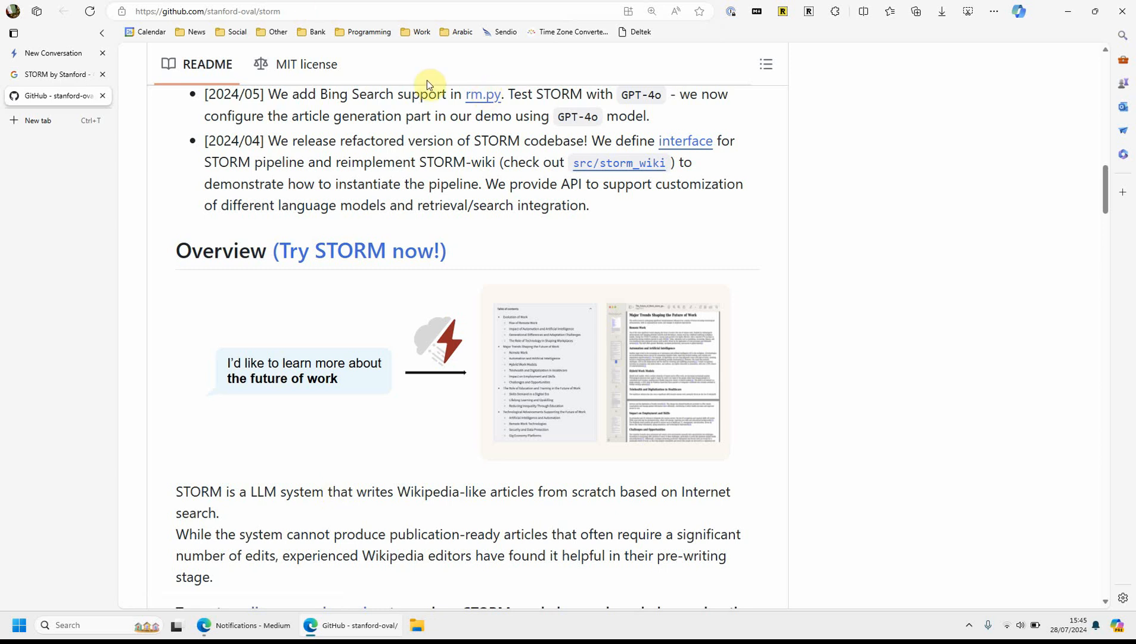
scroll(down, 3)
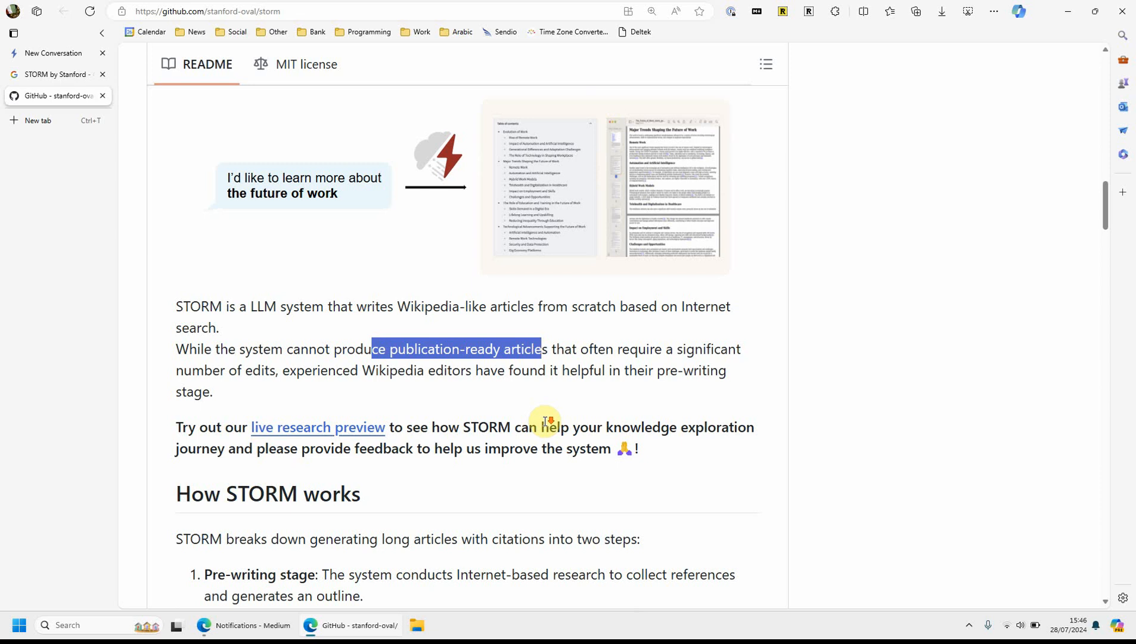
scroll(down, 3)
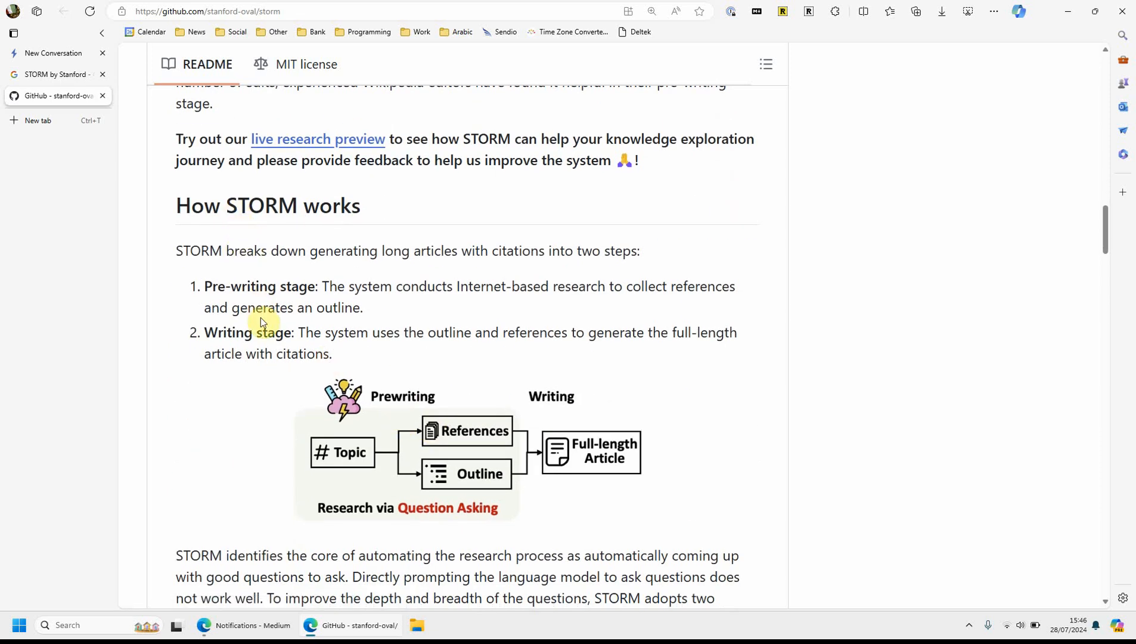
scroll(down, 3)
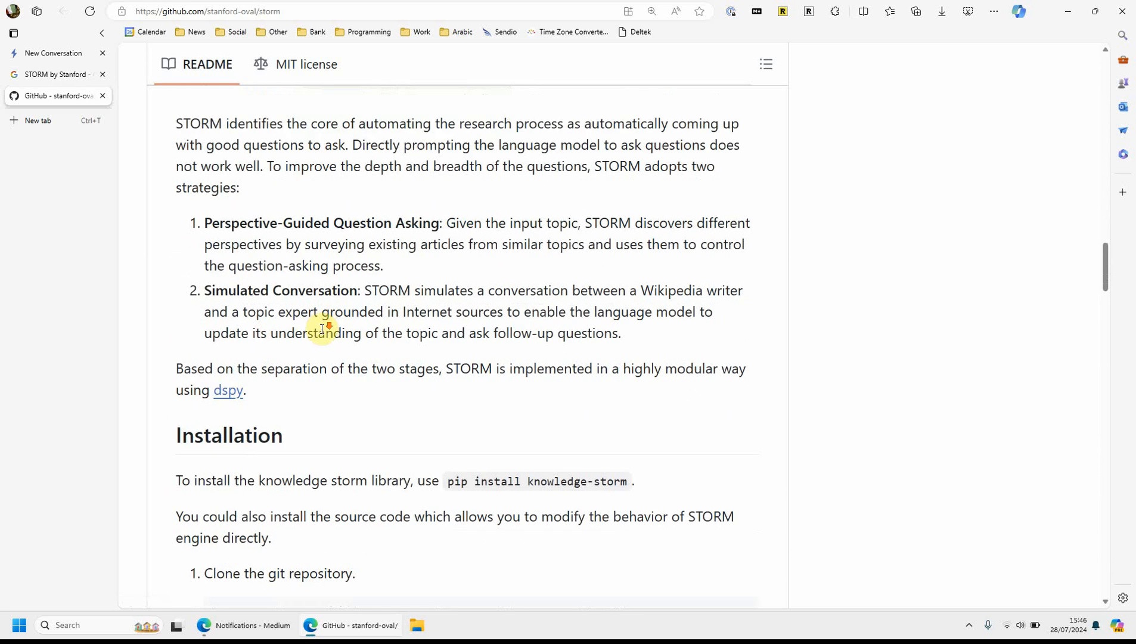
scroll(down, 3)
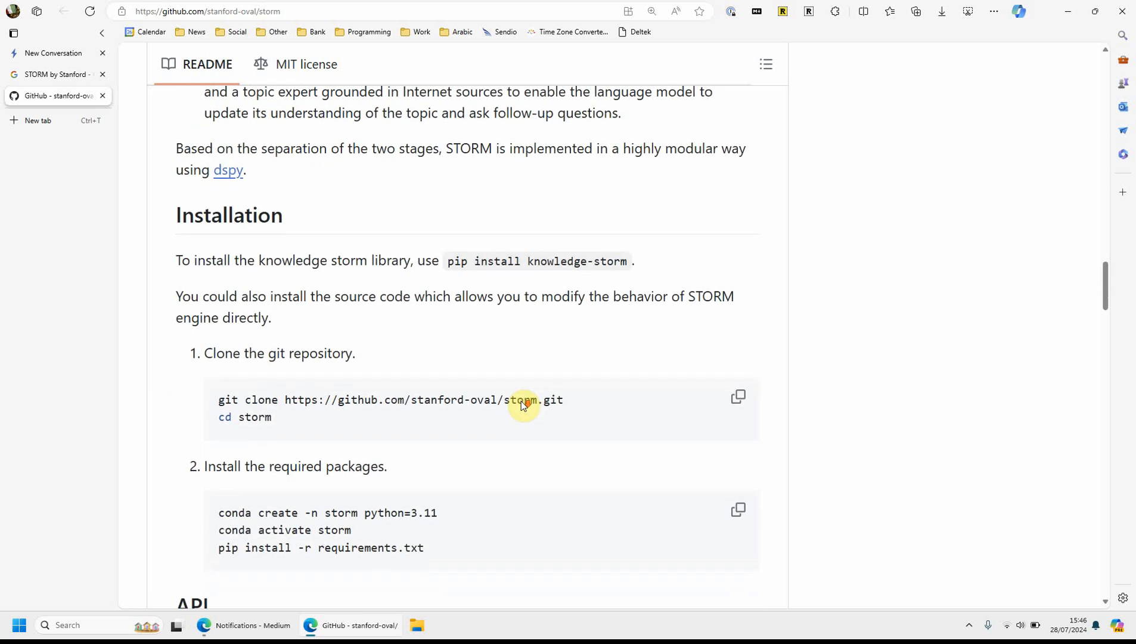
scroll(down, 3)
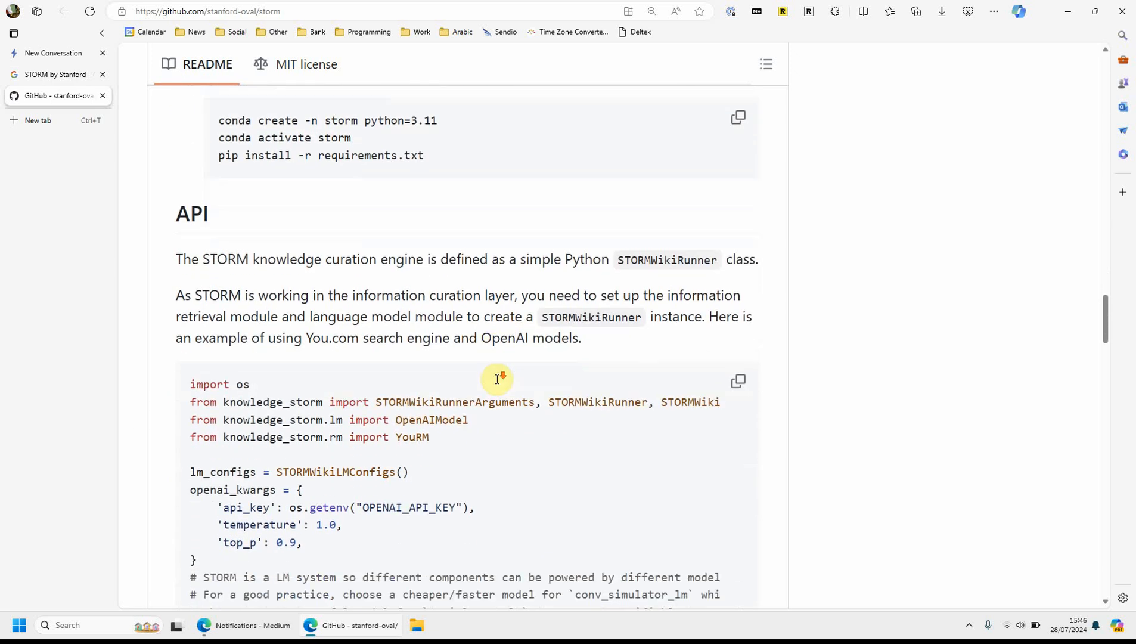
scroll(down, 3)
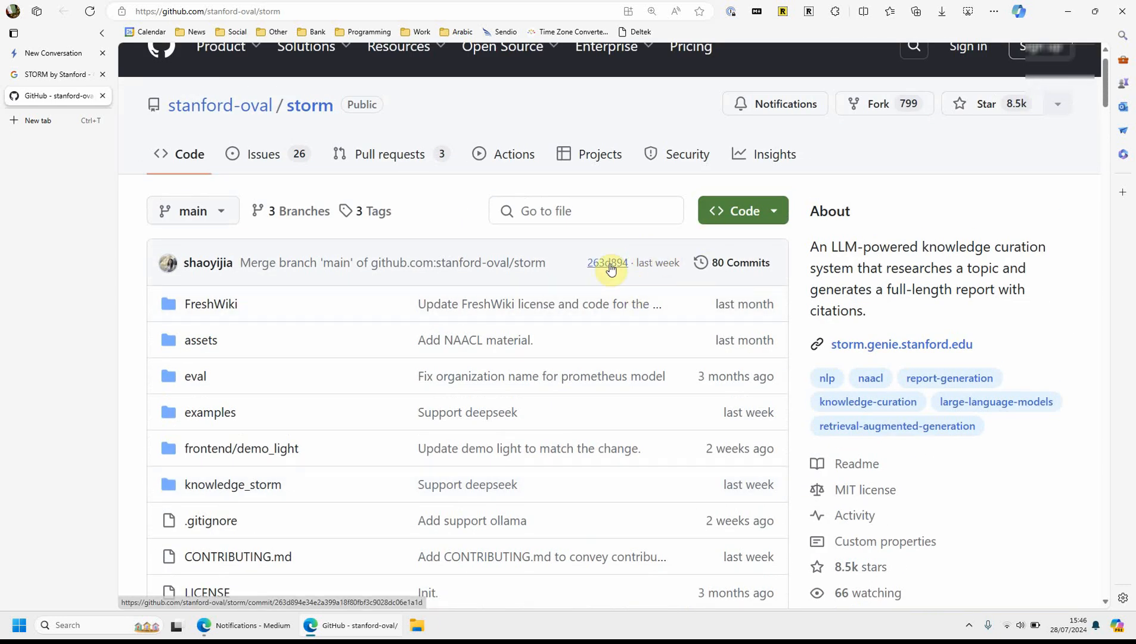
mouse_move(446, 277)
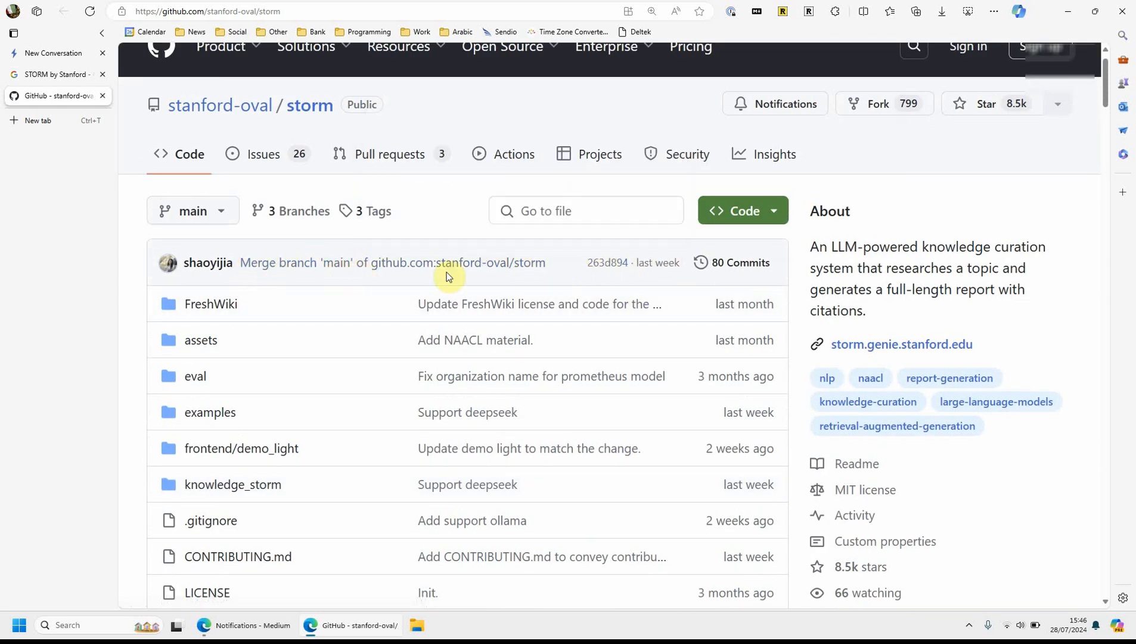
mouse_move(728, 280)
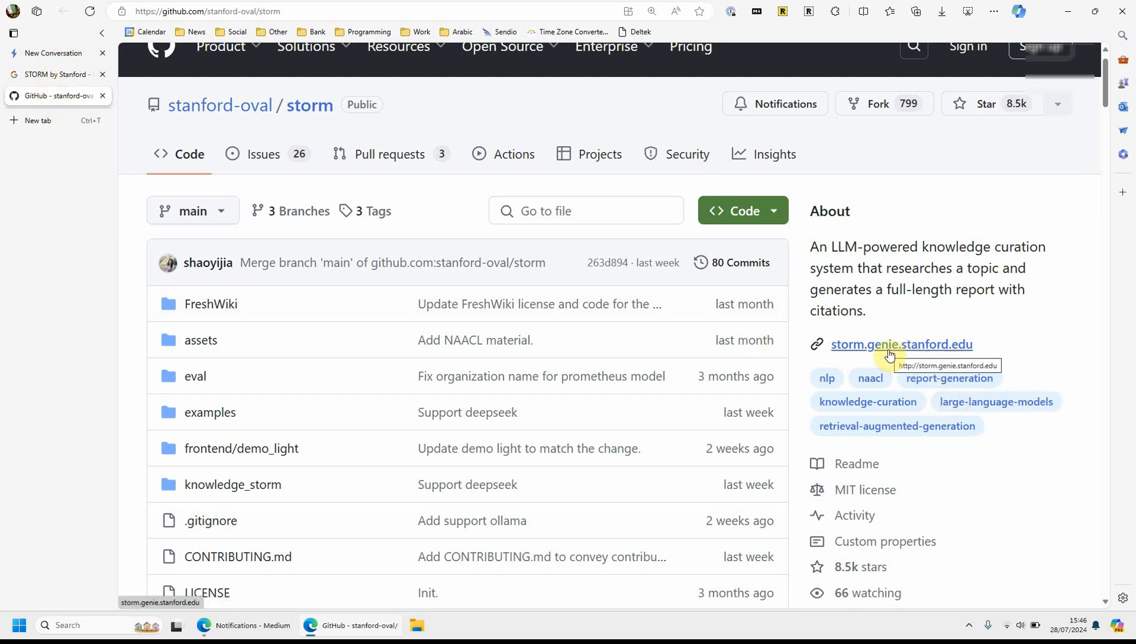
mouse_move(6, 67)
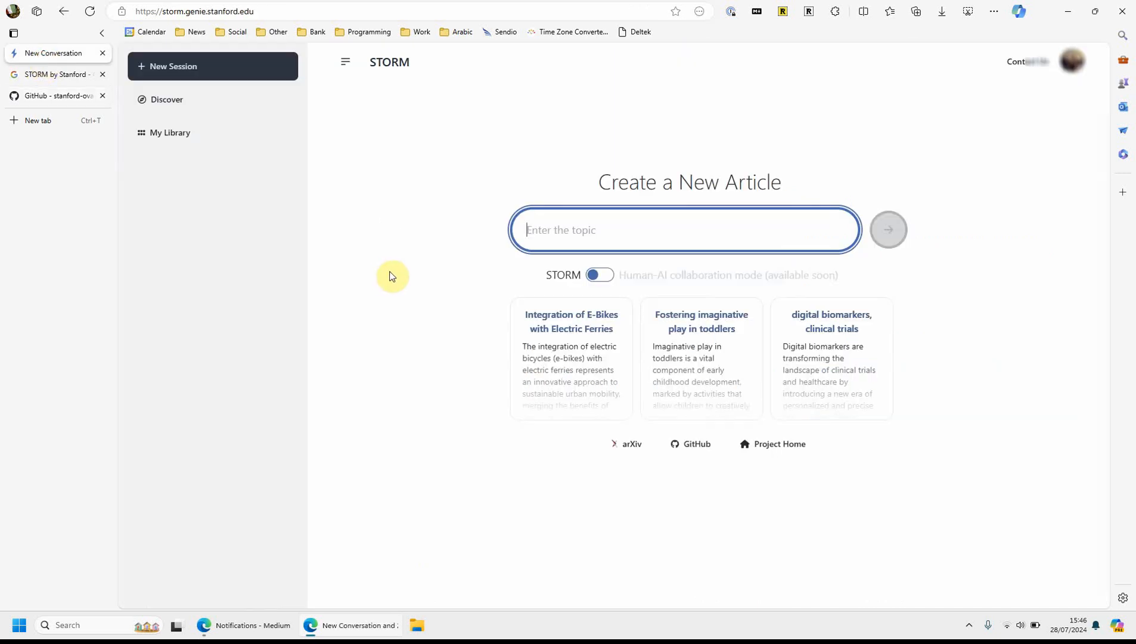
mouse_move(593, 235)
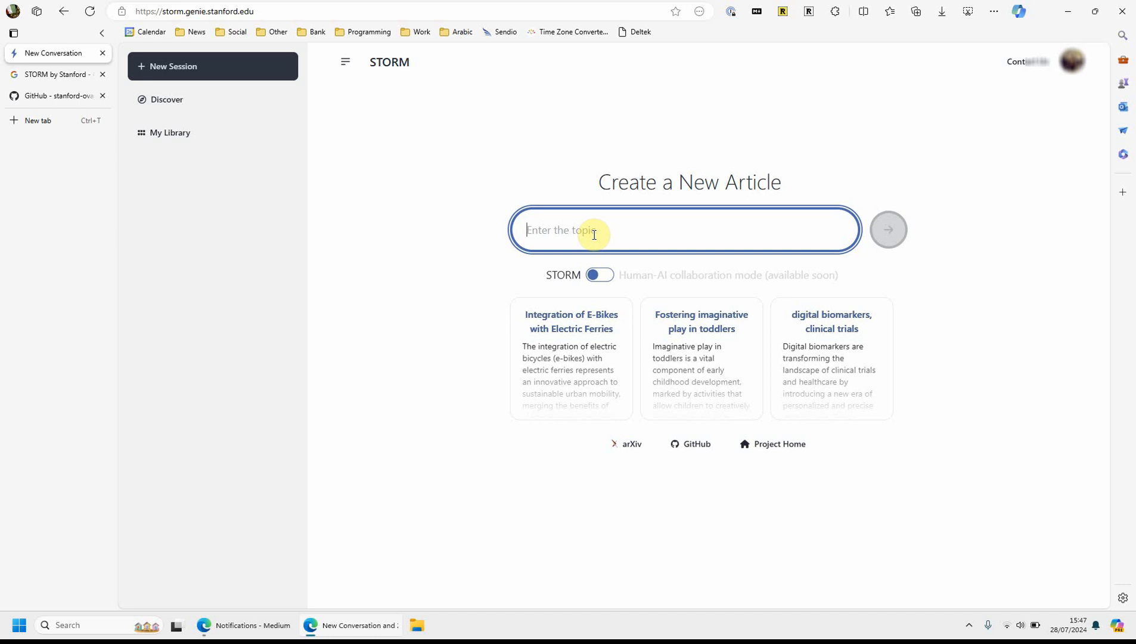
Enter the topic: pros and cons of using a note taking system for meeting notes and other things, trimmed under 20 words
text(Give me the)
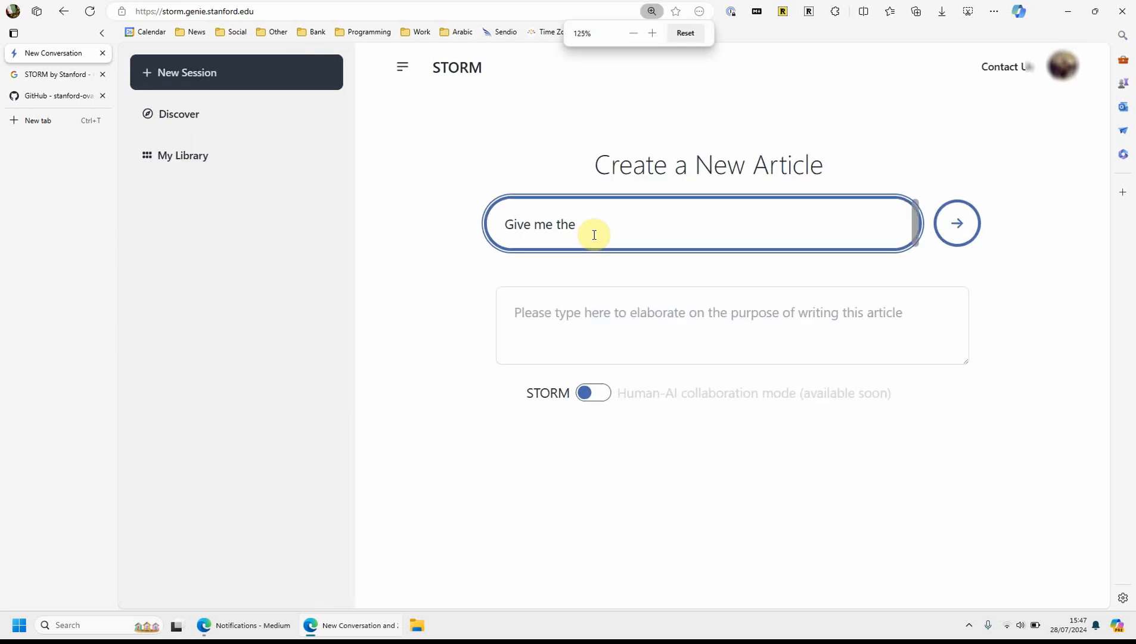
text(pros and co)
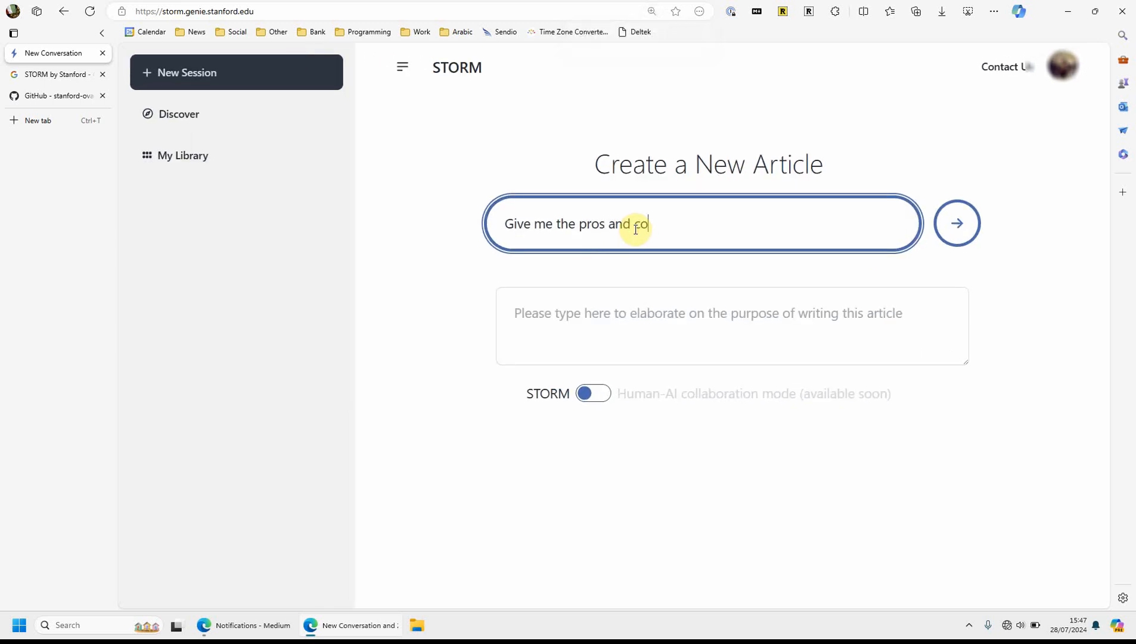
text(ns of using a)
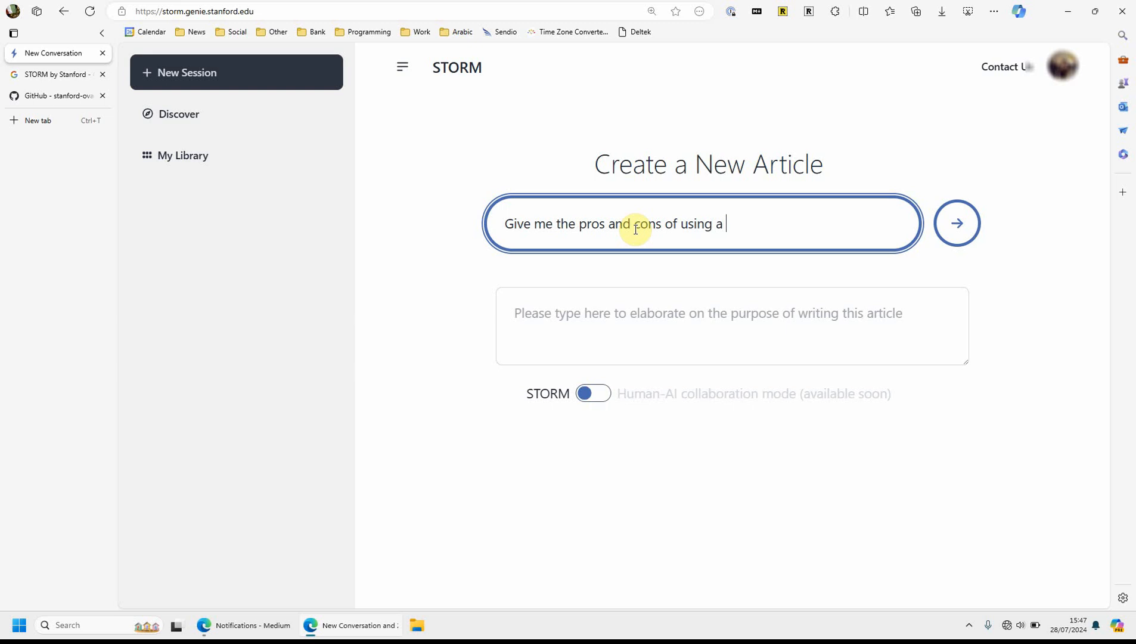
text(note taking app)
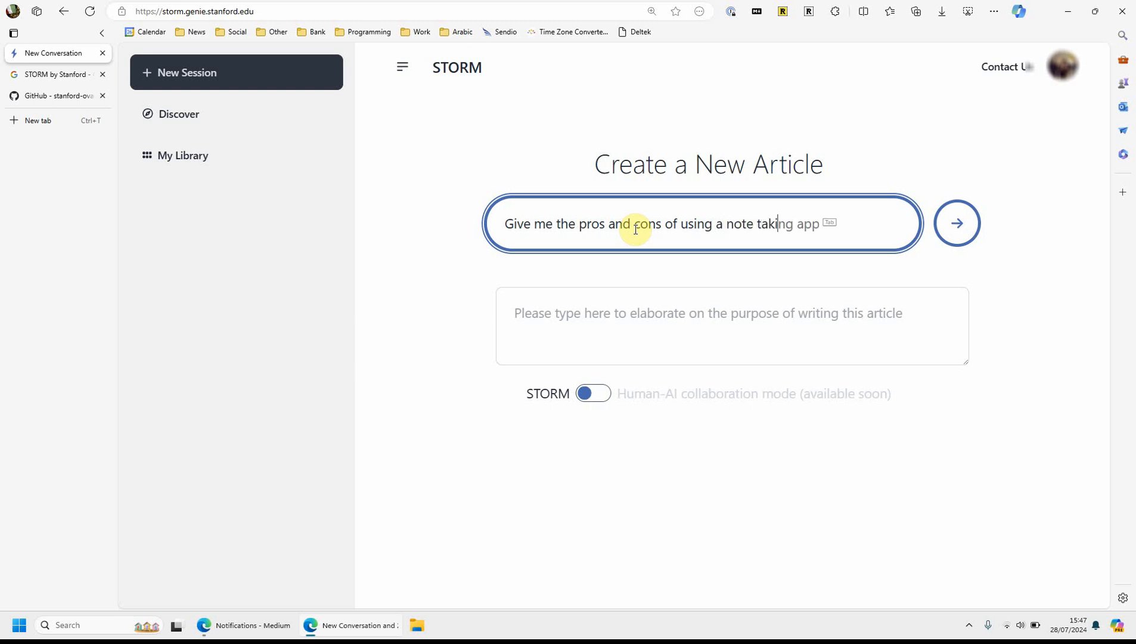
text(system to)
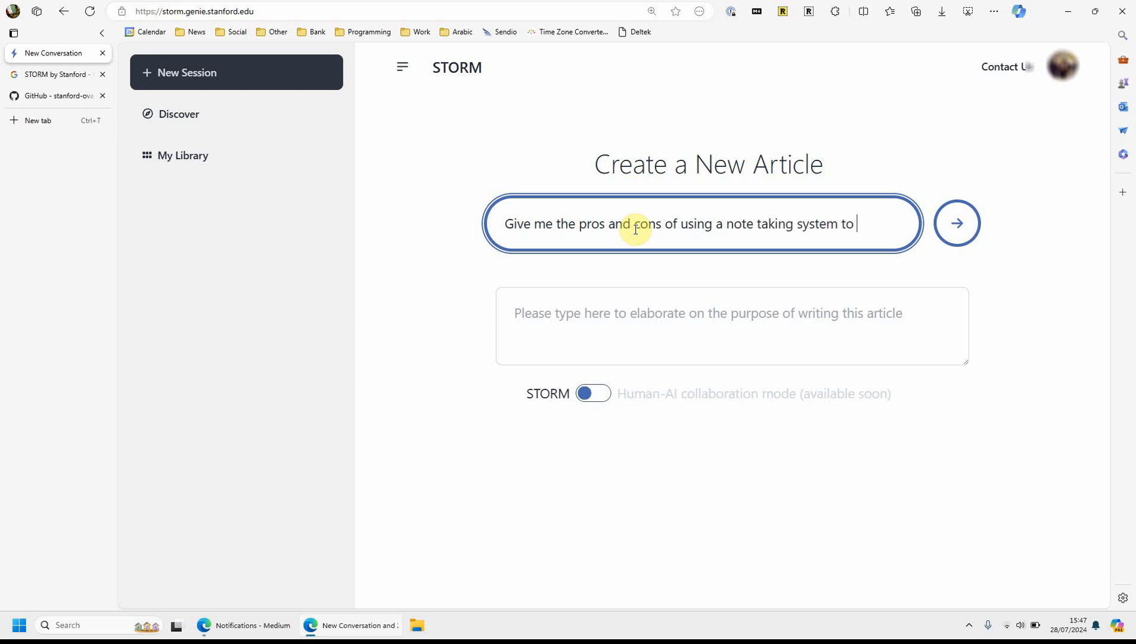
text(remember)
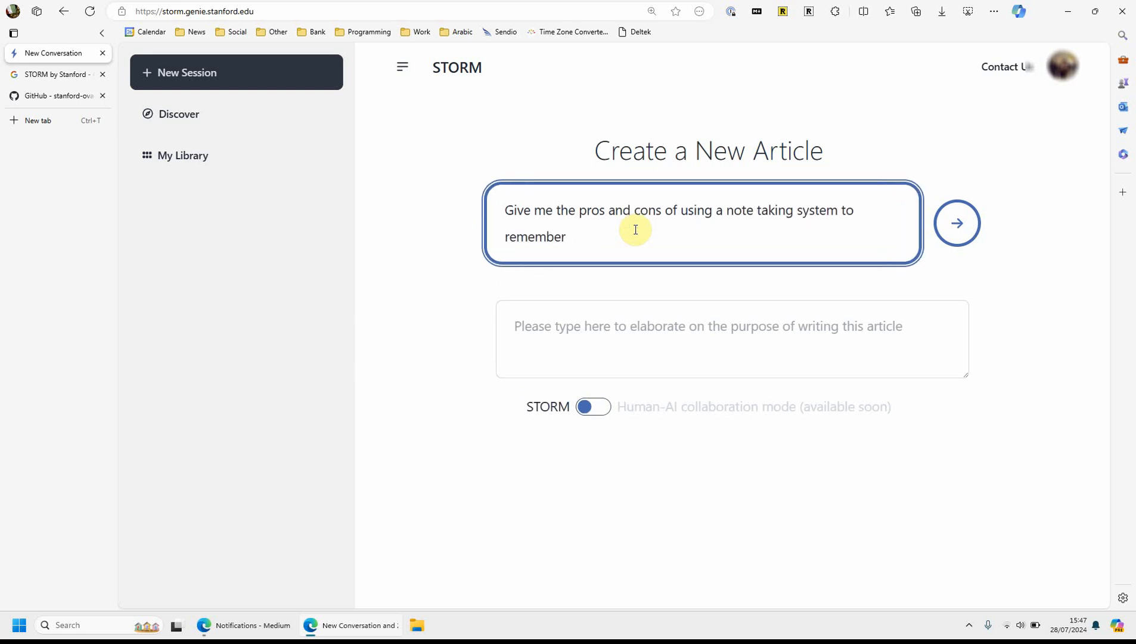
key(Backspace)
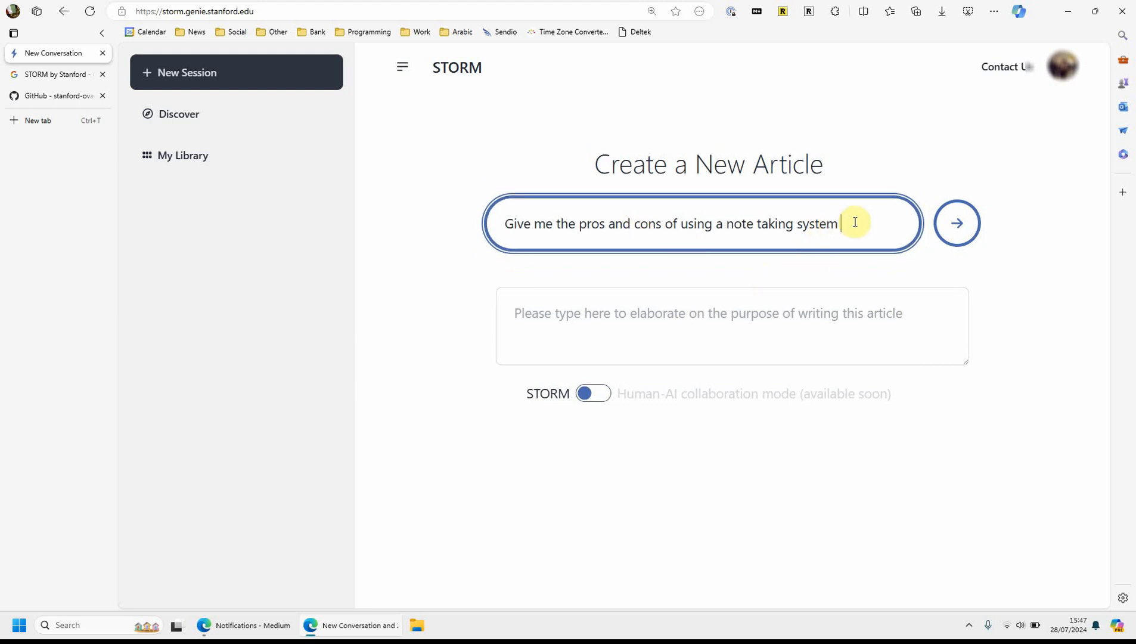
text(for meeting notes and)
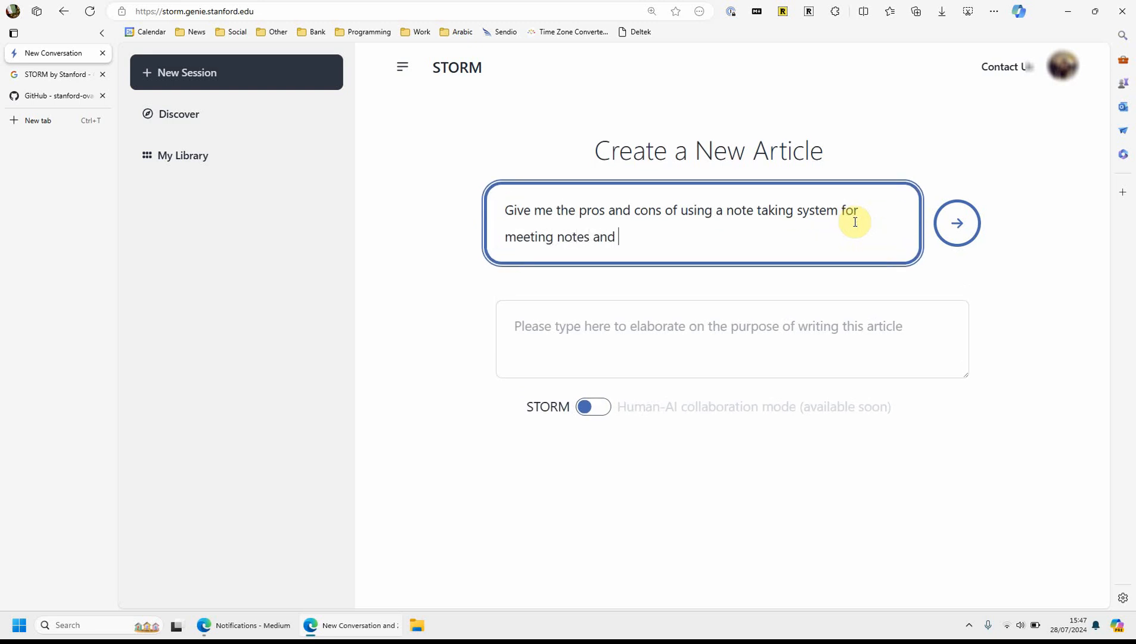
text(other)
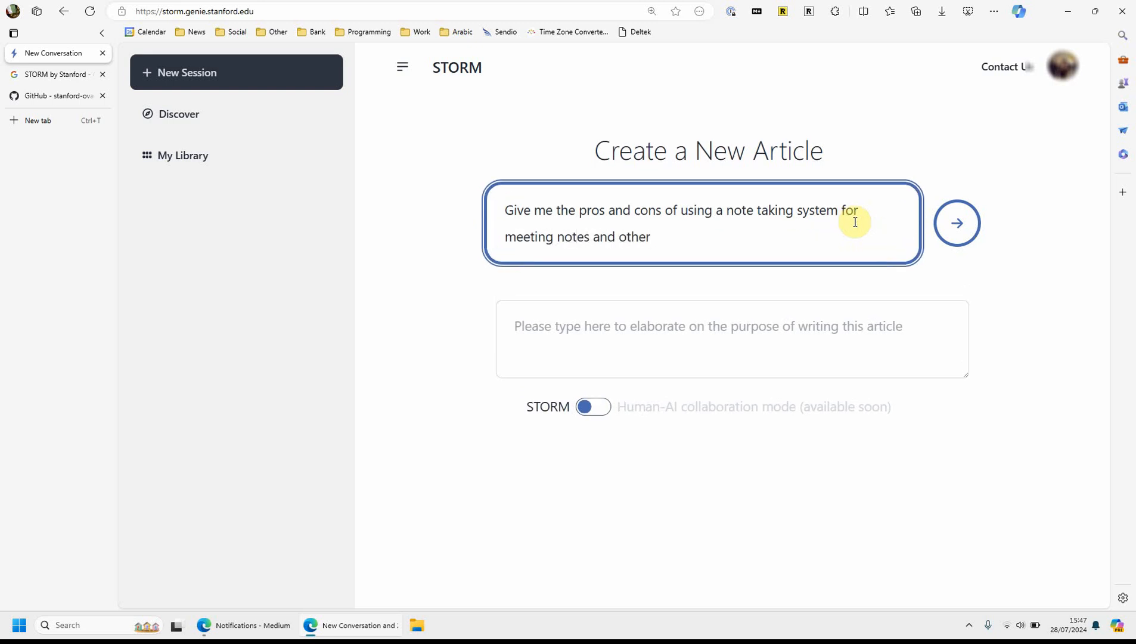
text(things I wantto)
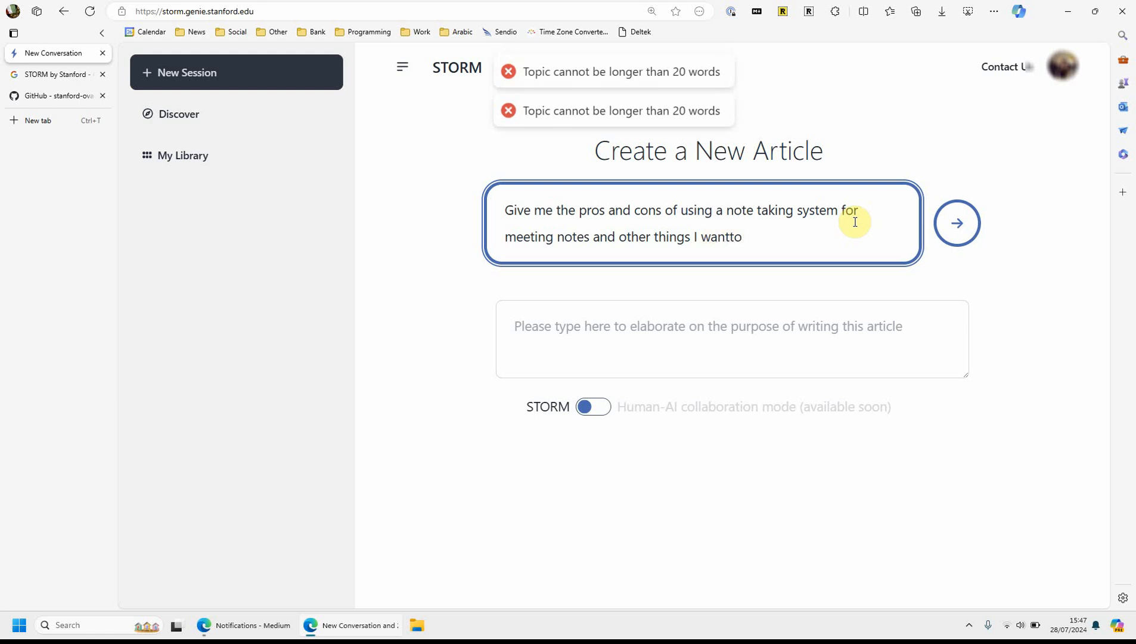
key(Backspace)
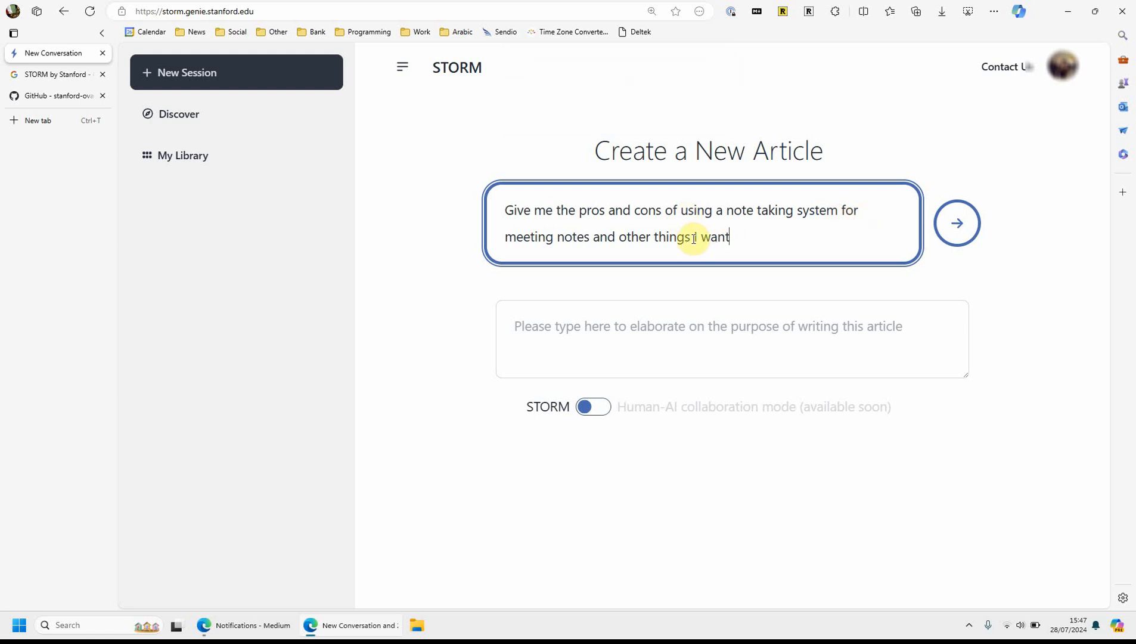
key(Backspace)
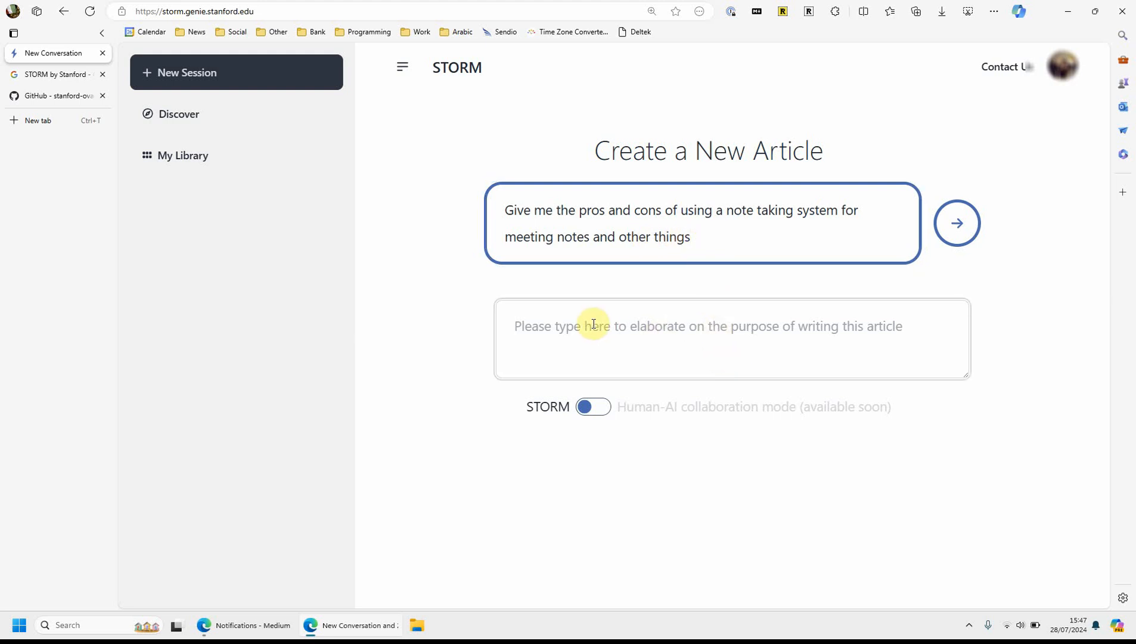
Enter the purpose: a blog post on the benefits and problems of using a PKM (Personal Knowledge) system to store things
text(THe pu)
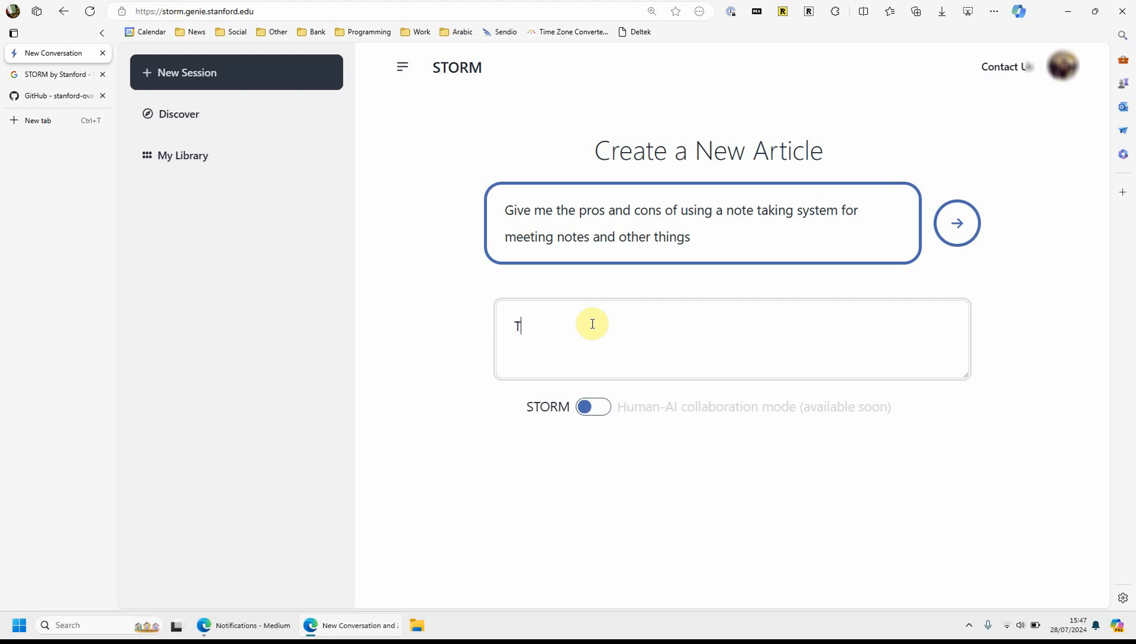
text(o create an artri)
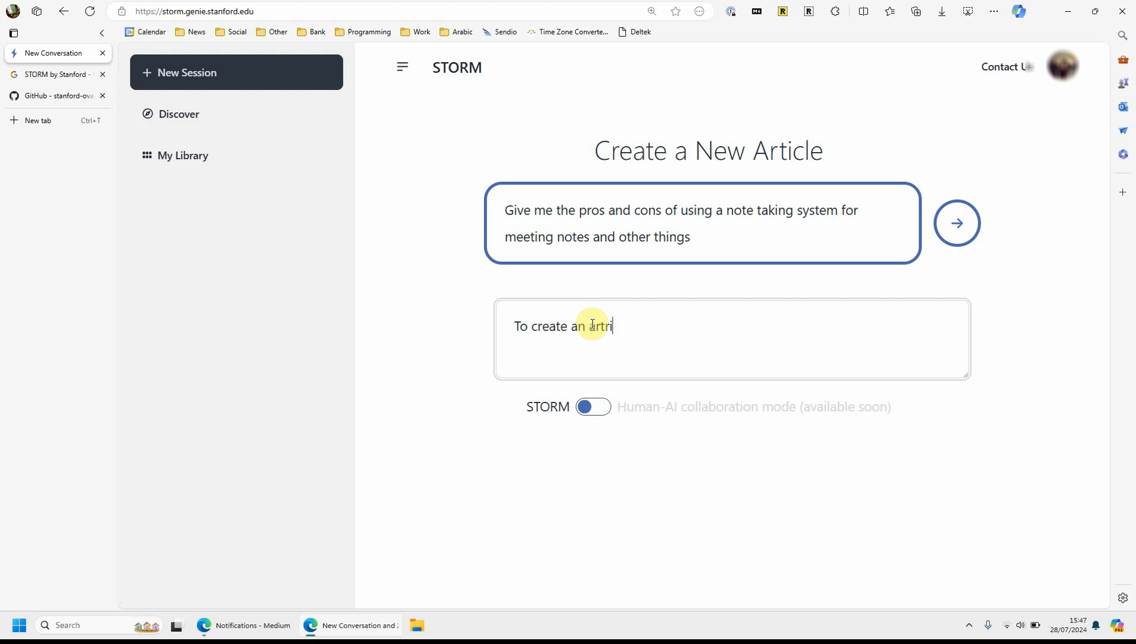
key(Backspace)
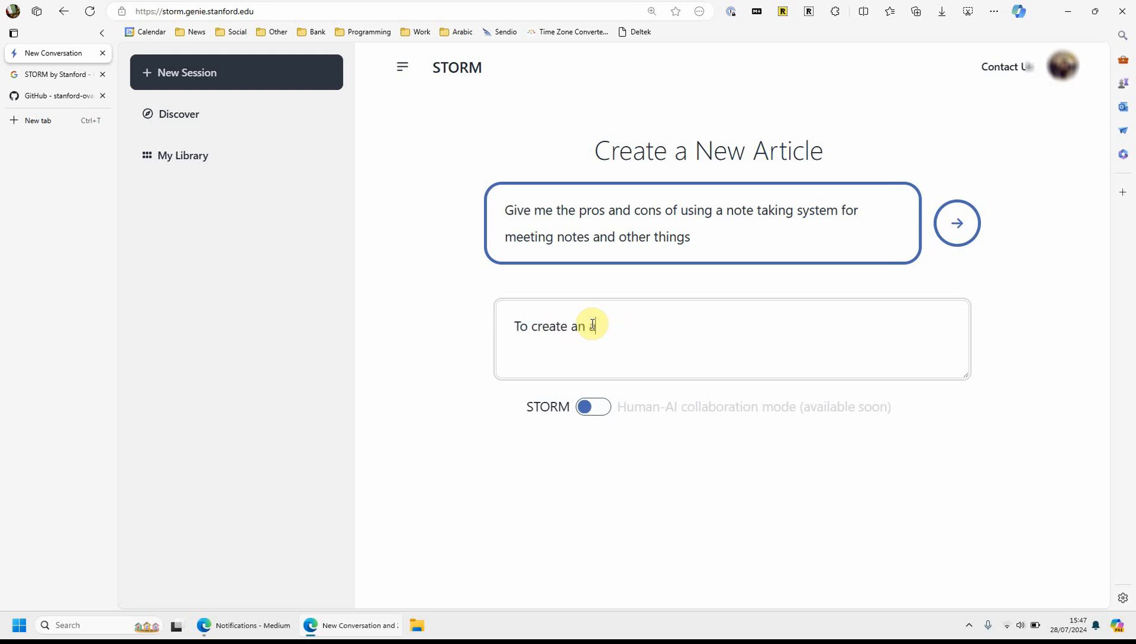
text(blog post on the benefits and probl)
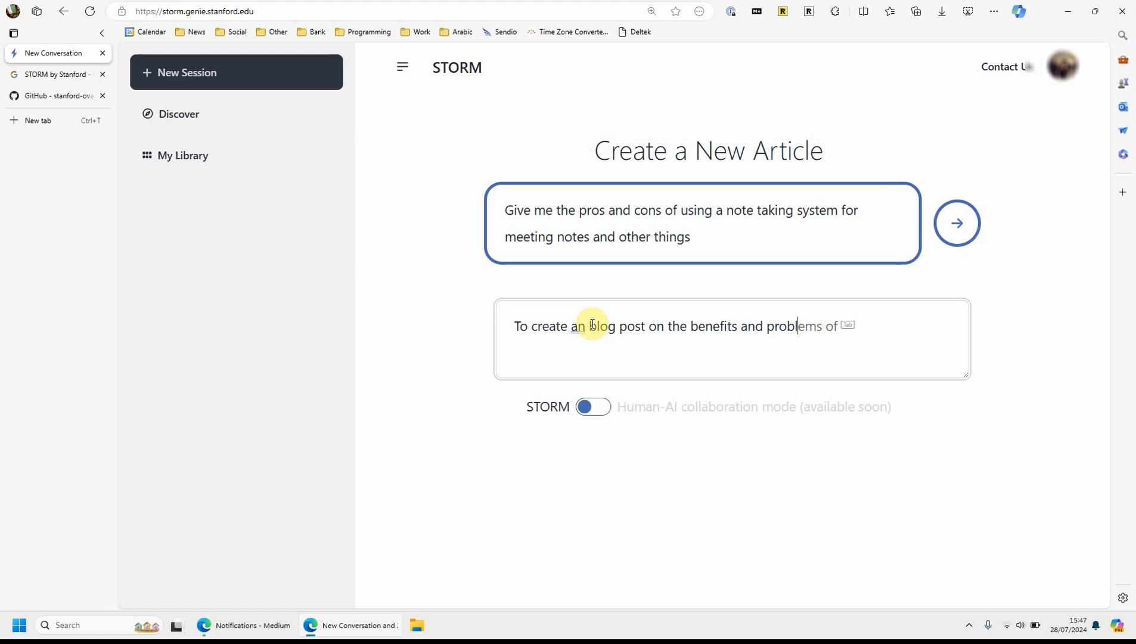
text(using)
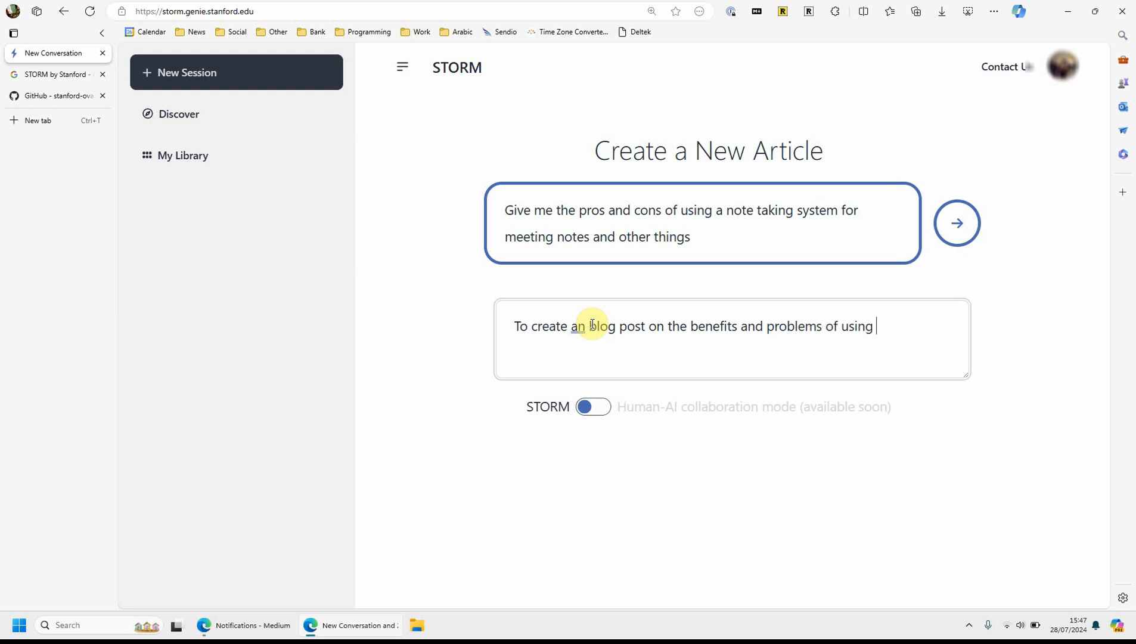
text(a PKM (Personal)
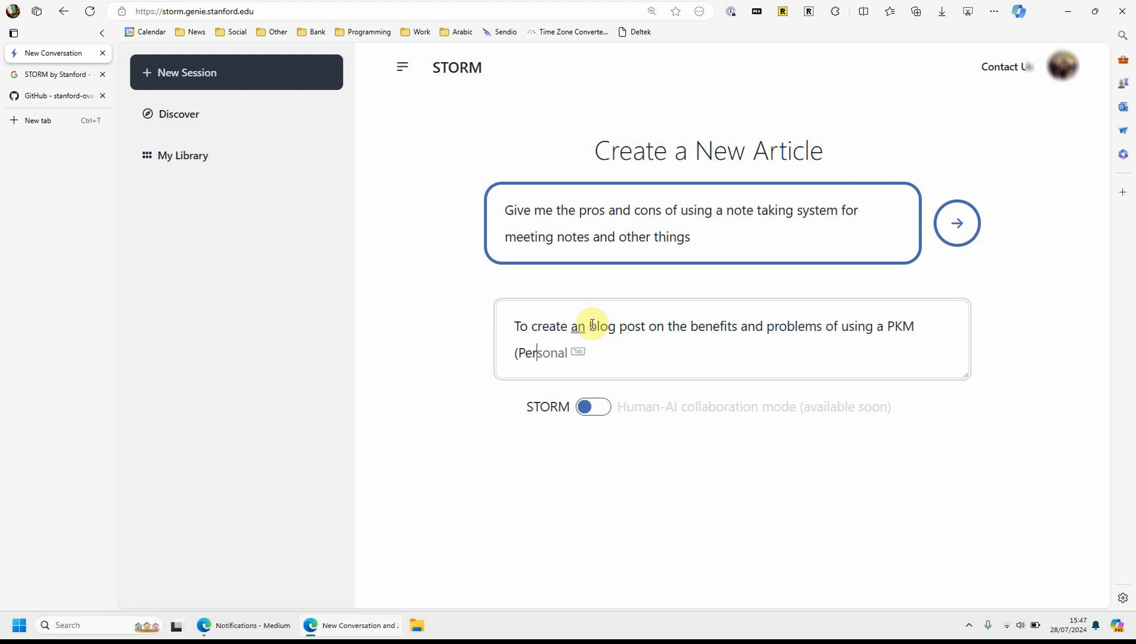
text(kno)
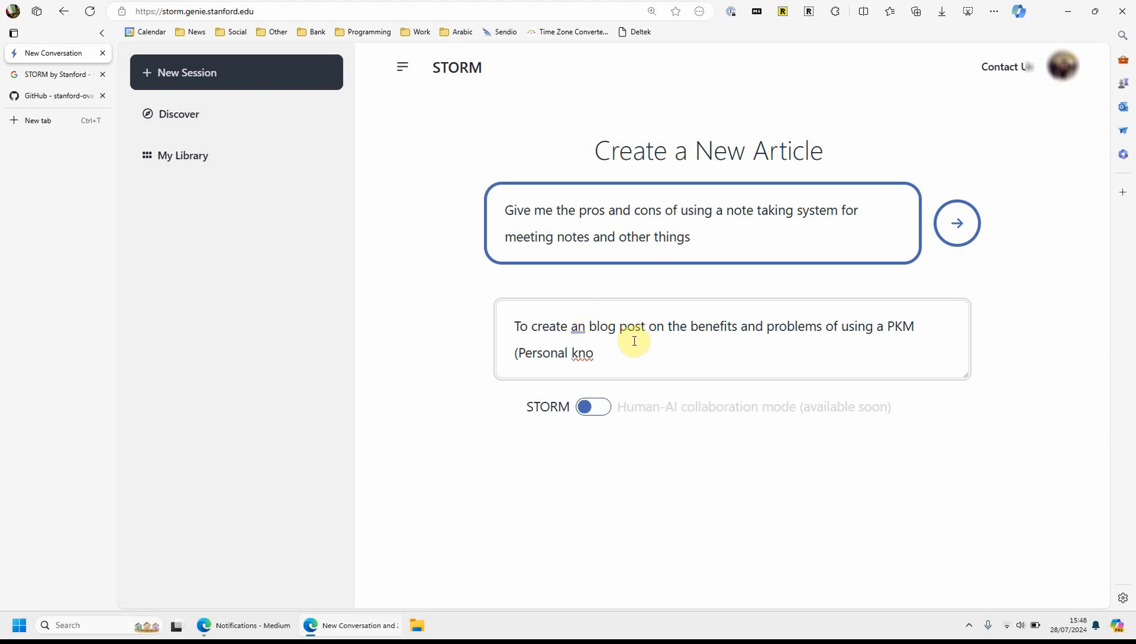
text(wle)
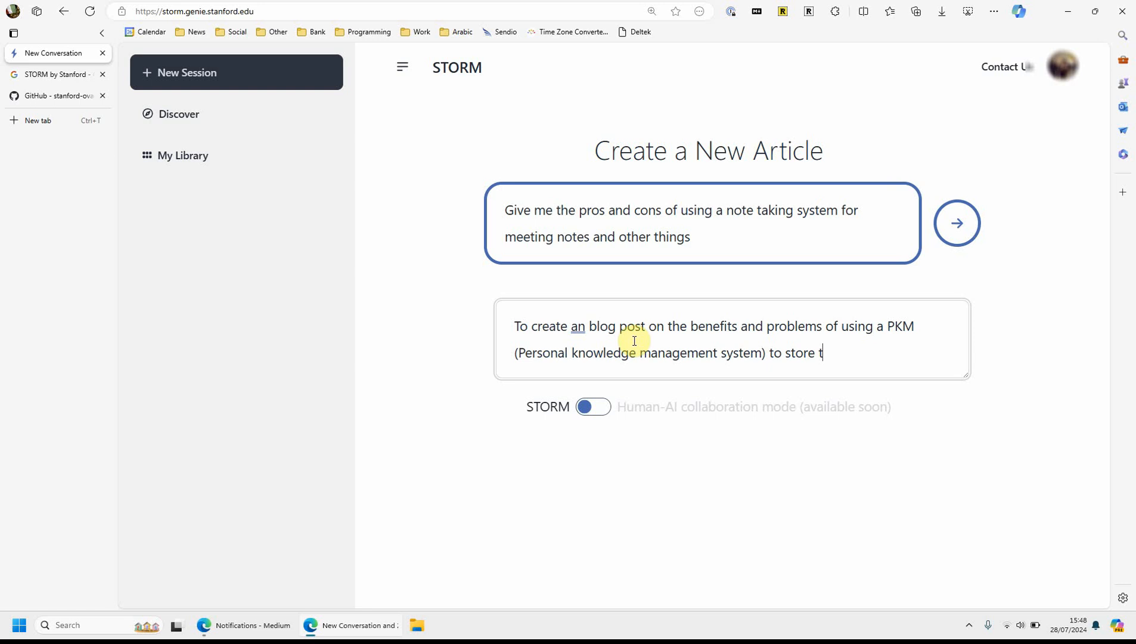
text(hings.)
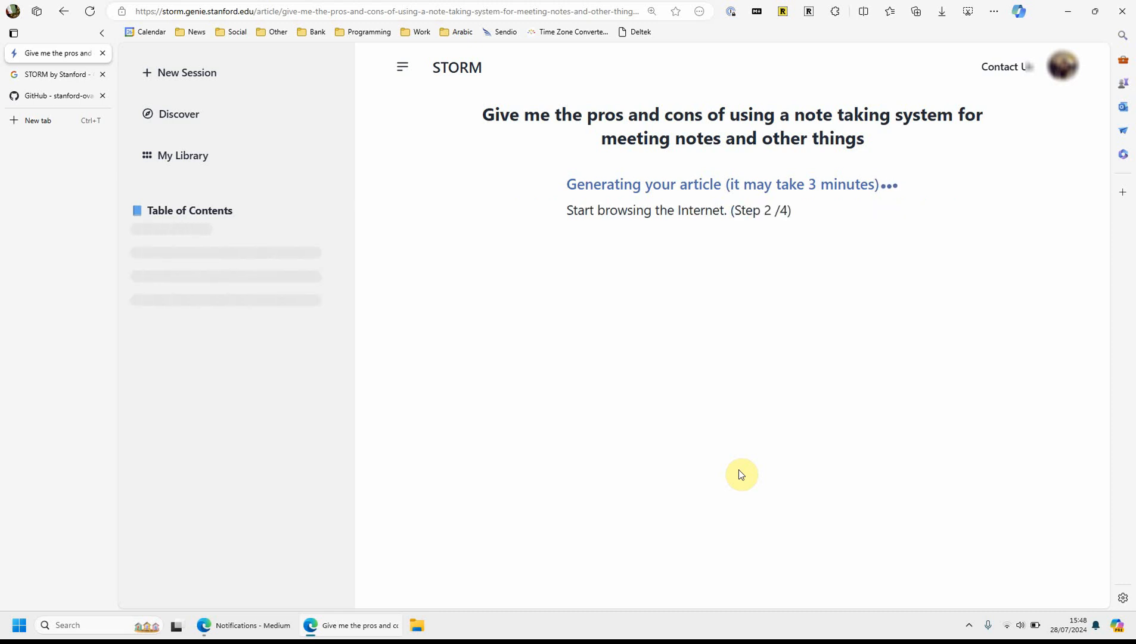
mouse_move(3, 121)
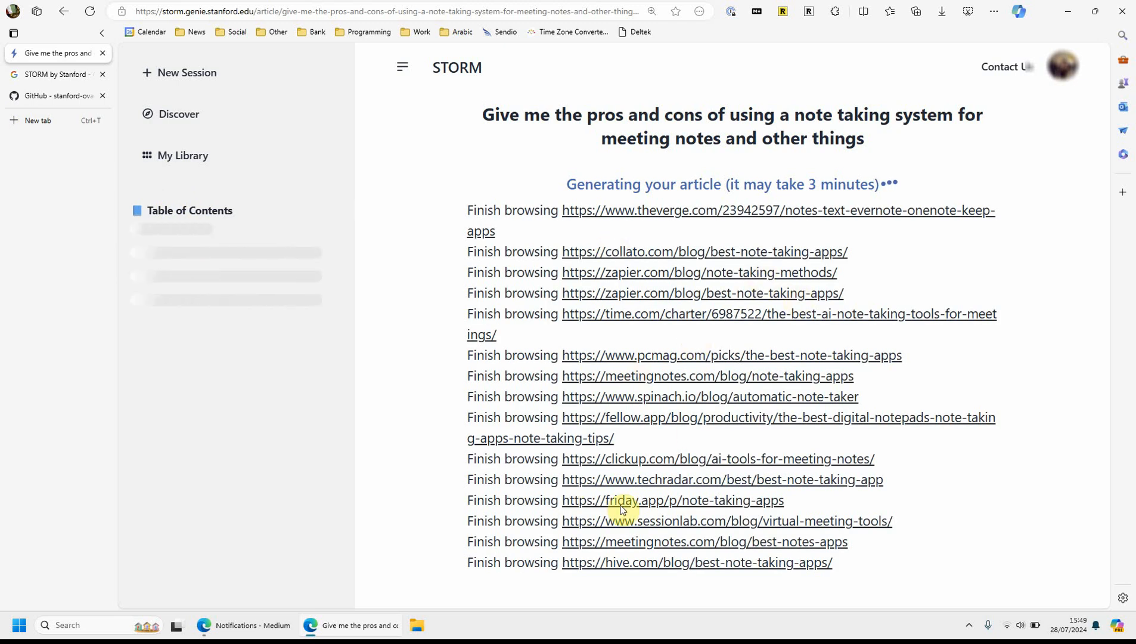
mouse_move(633, 521)
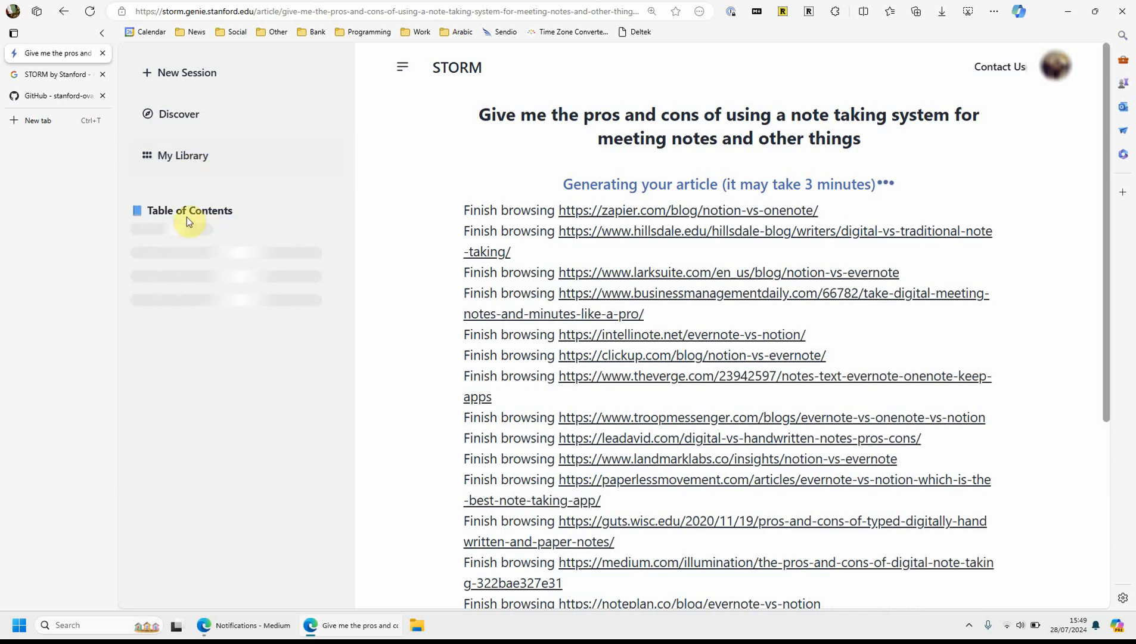
mouse_move(204, 337)
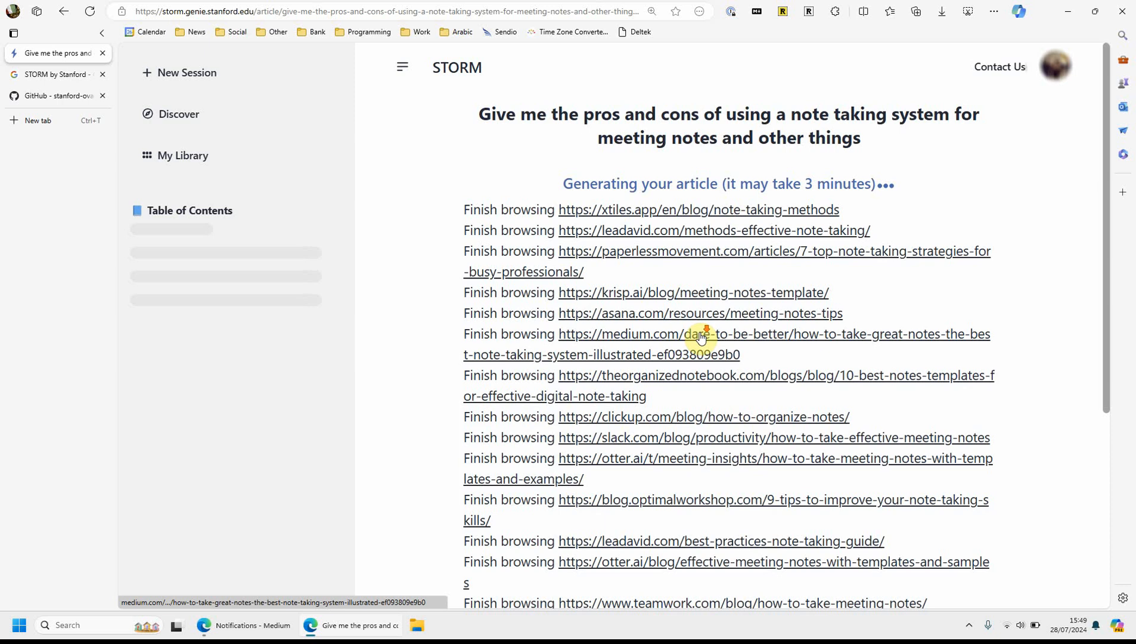
Follow the growing list of browsed URLs while the article generates
scroll(down, 3)
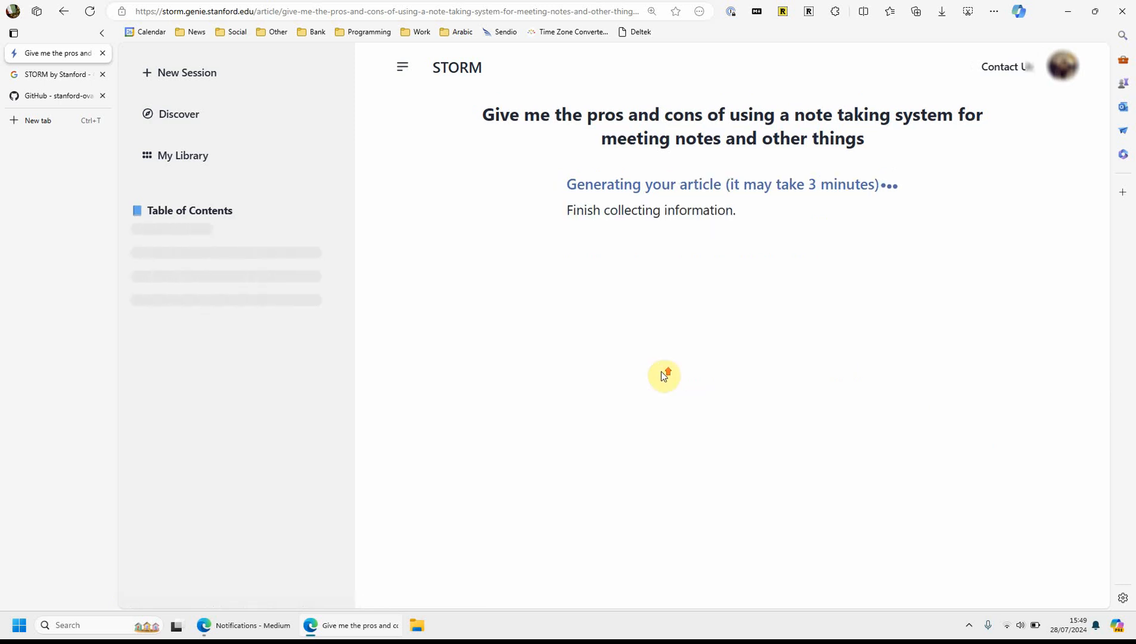
mouse_move(834, 225)
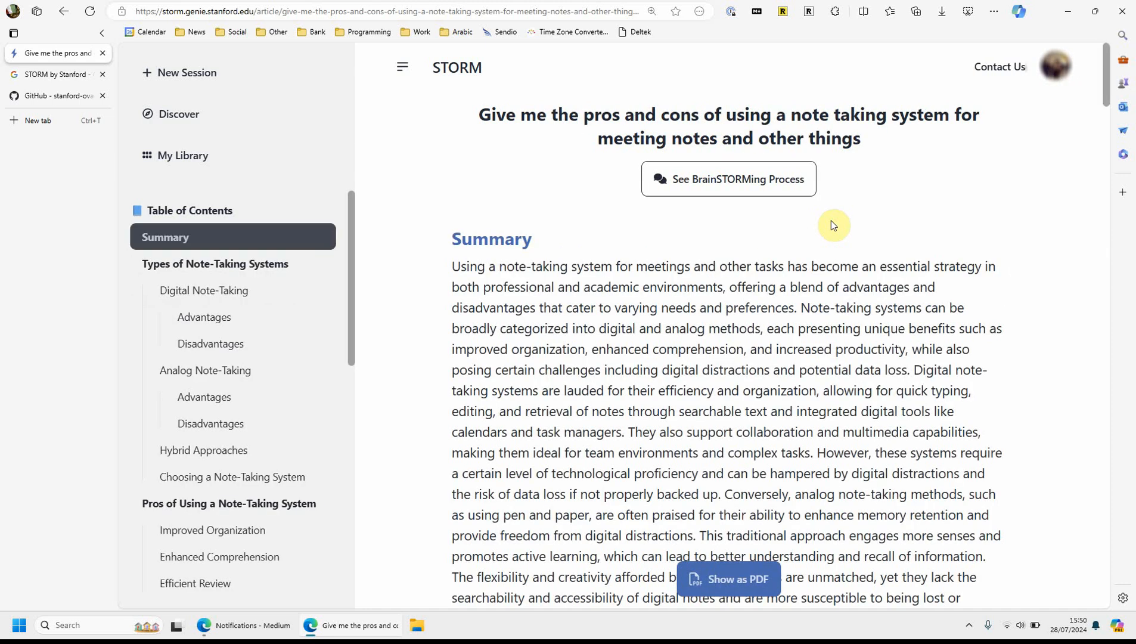
mouse_move(142, 155)
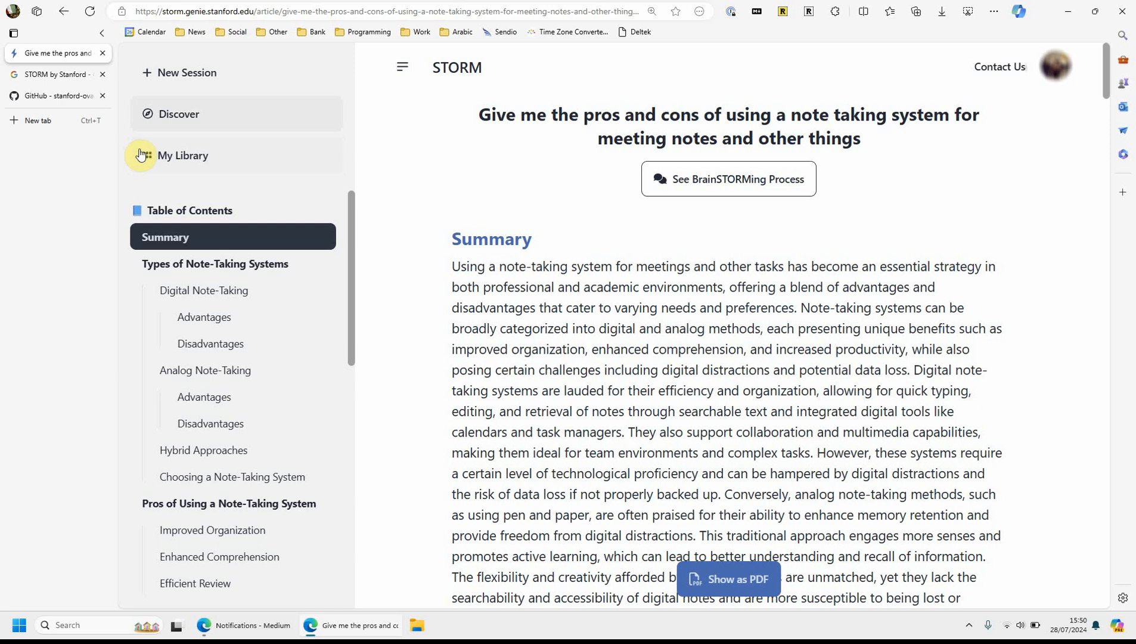
mouse_move(930, 122)
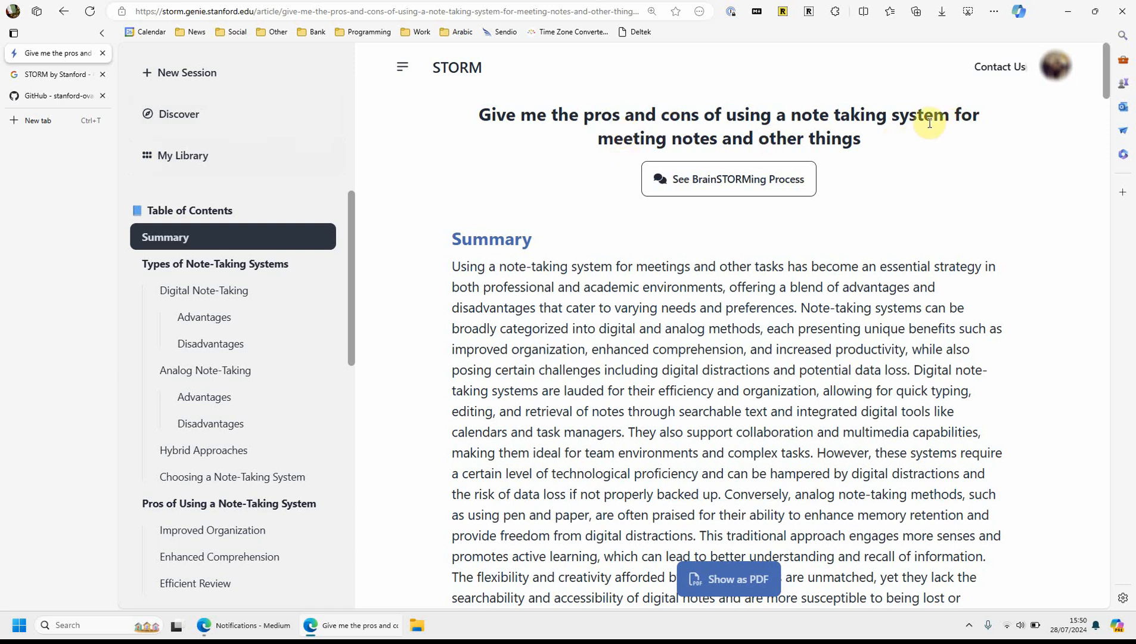
mouse_move(301, 265)
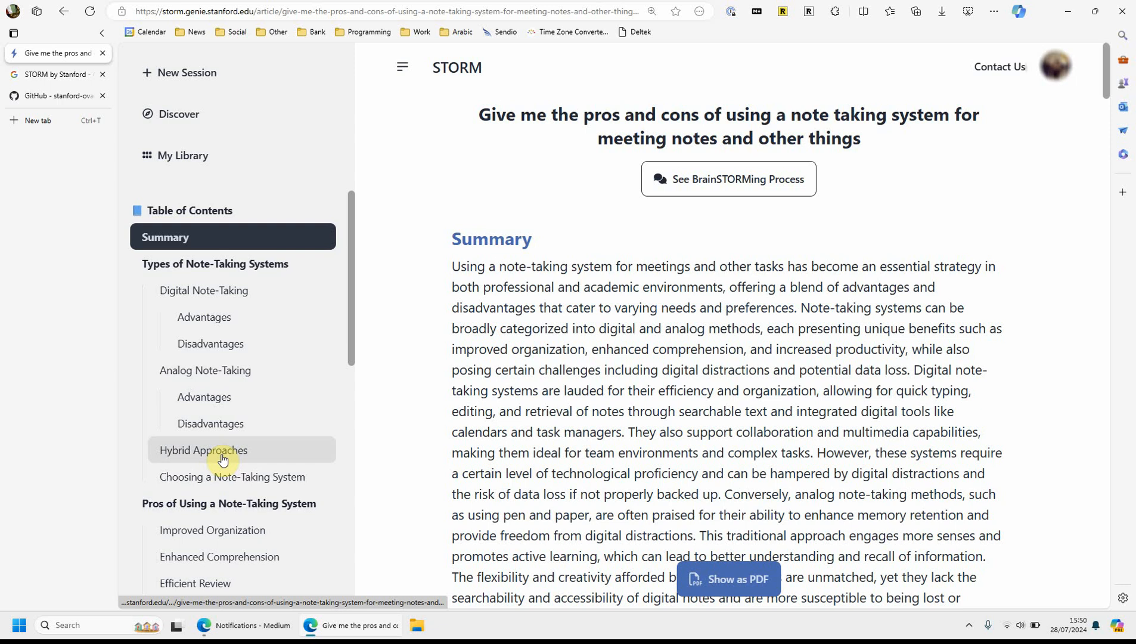
mouse_move(211, 324)
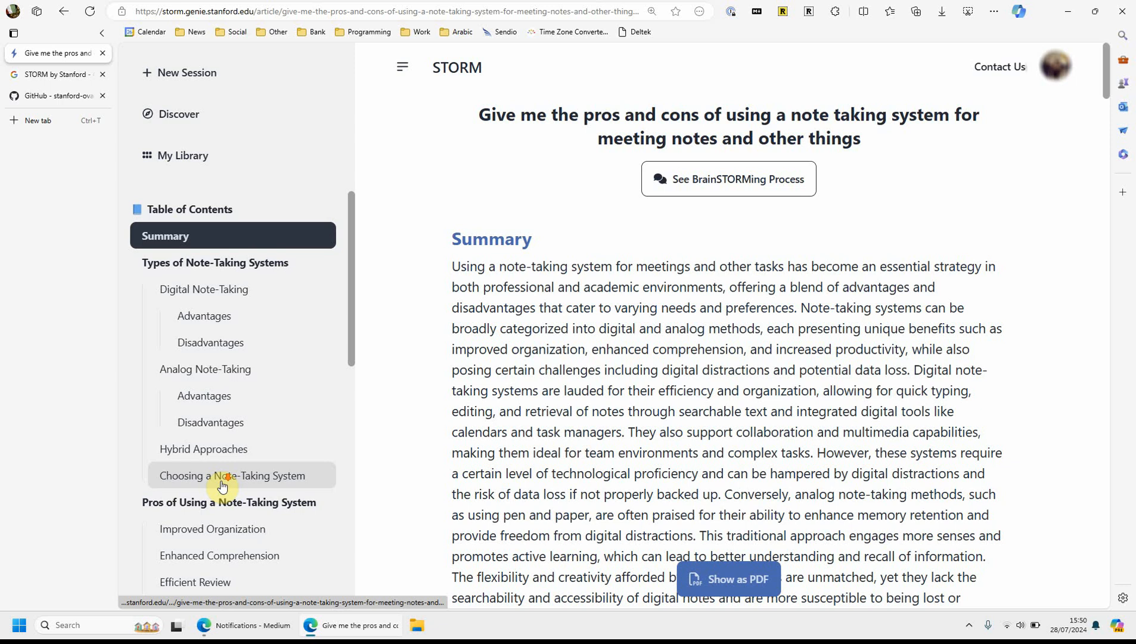
scroll(down, 3)
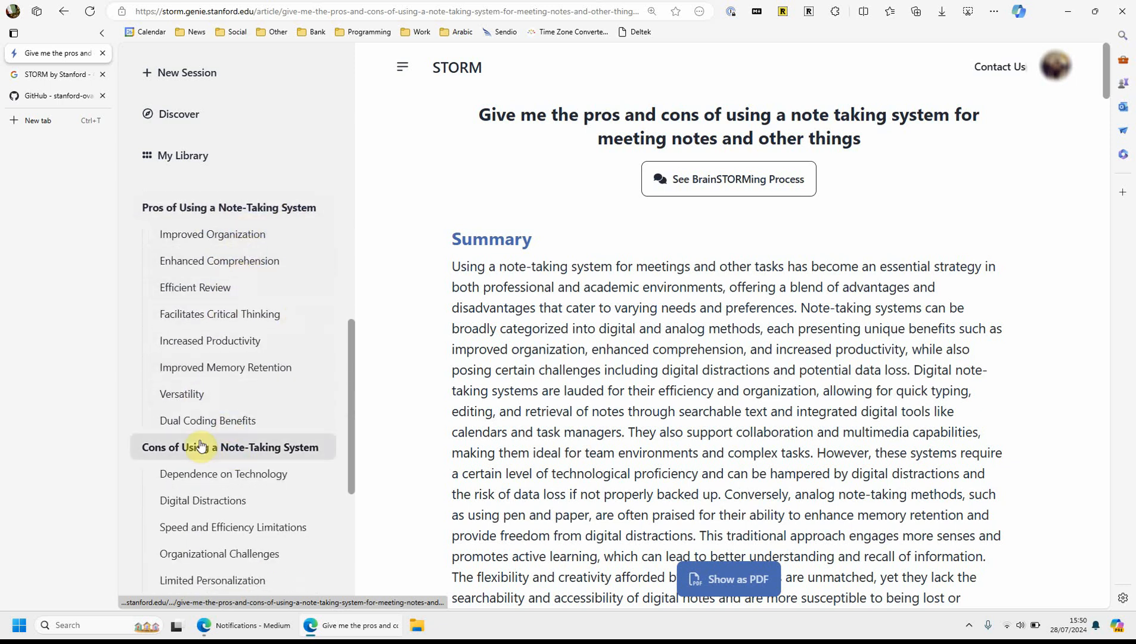
scroll(down, 3)
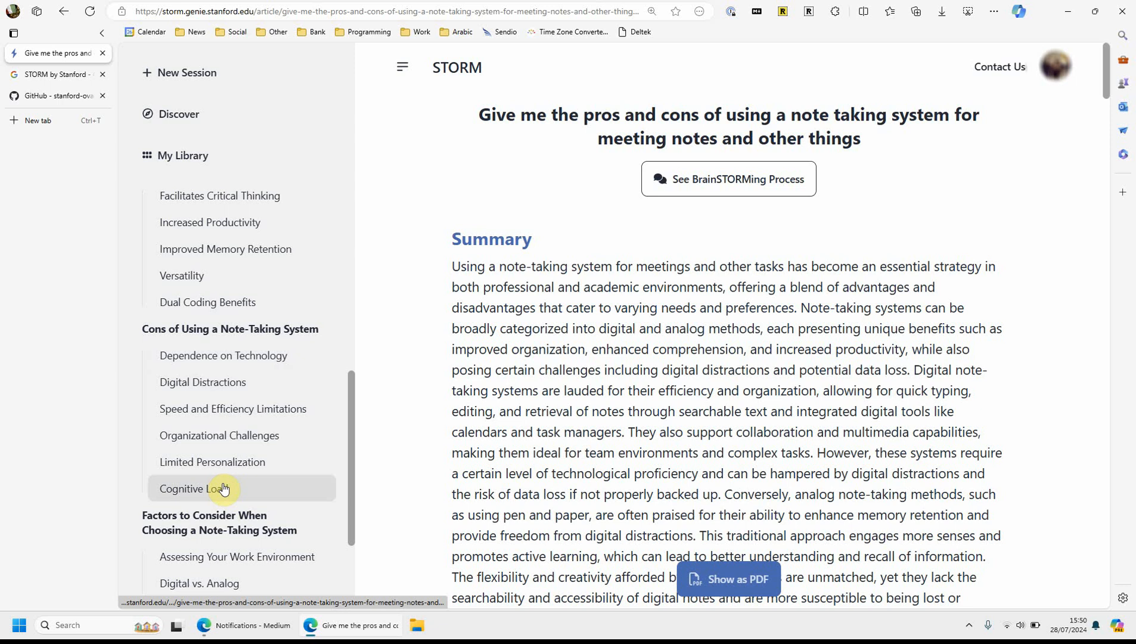
scroll(down, 3)
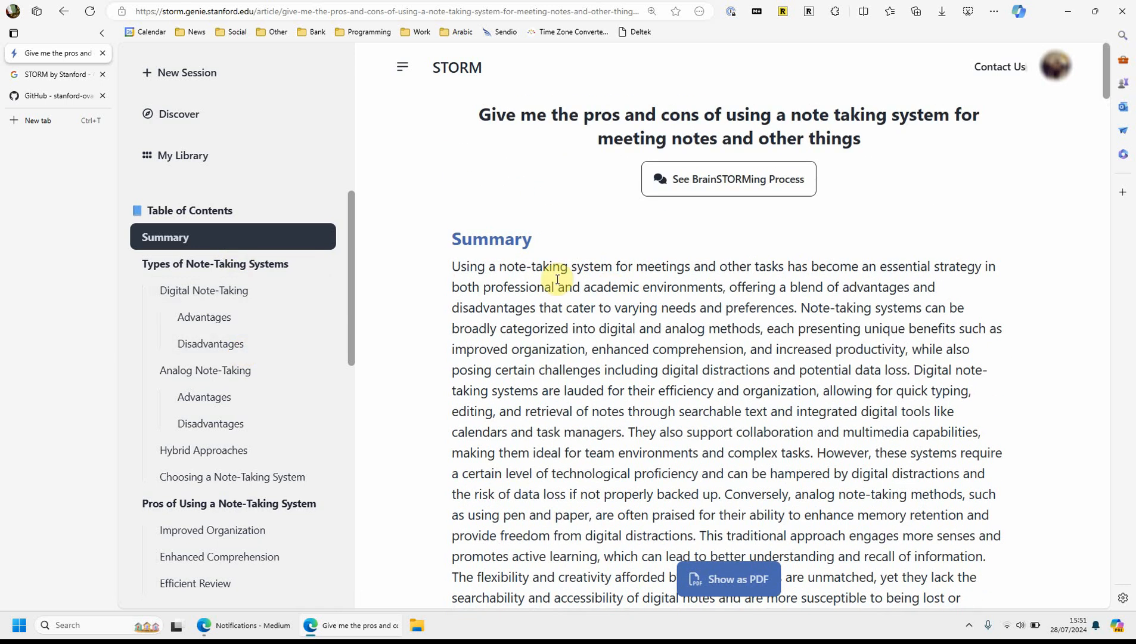
Read the Searchability and drawbacks passages, highlighting digital distractions, data loss and the learning curve
scroll(down, 3)
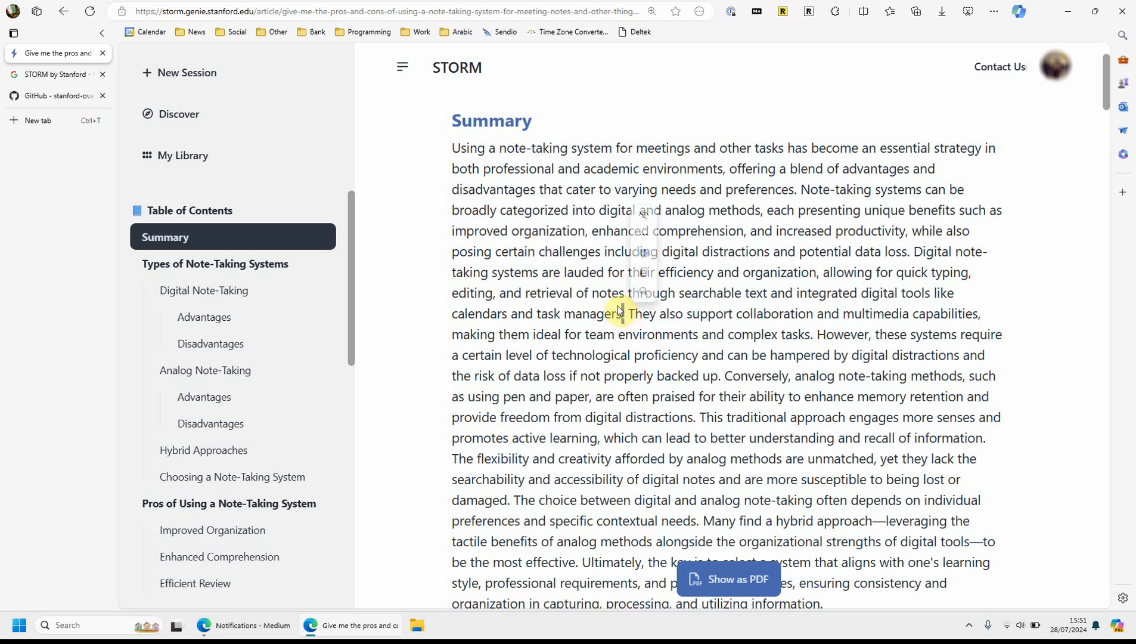
mouse_move(781, 240)
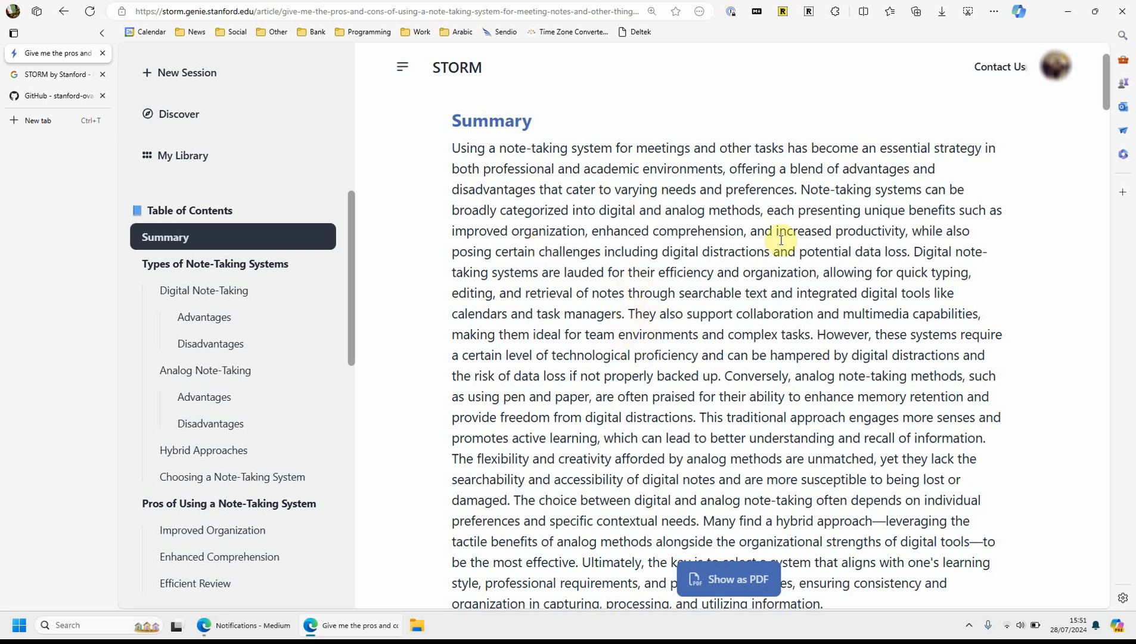
scroll(down, 3)
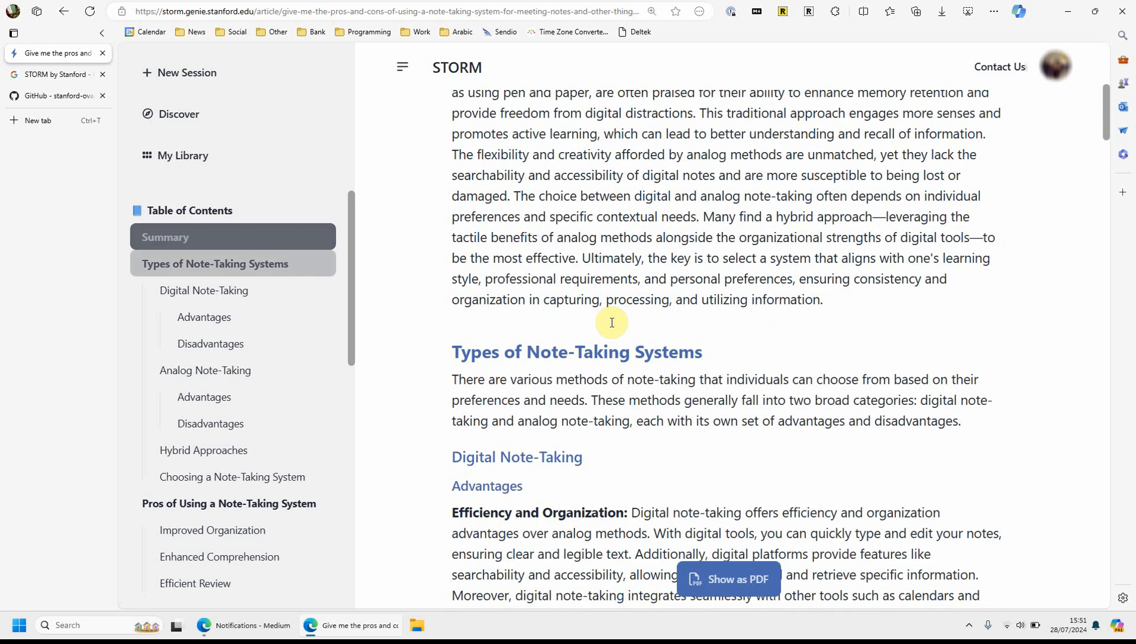
scroll(down, 3)
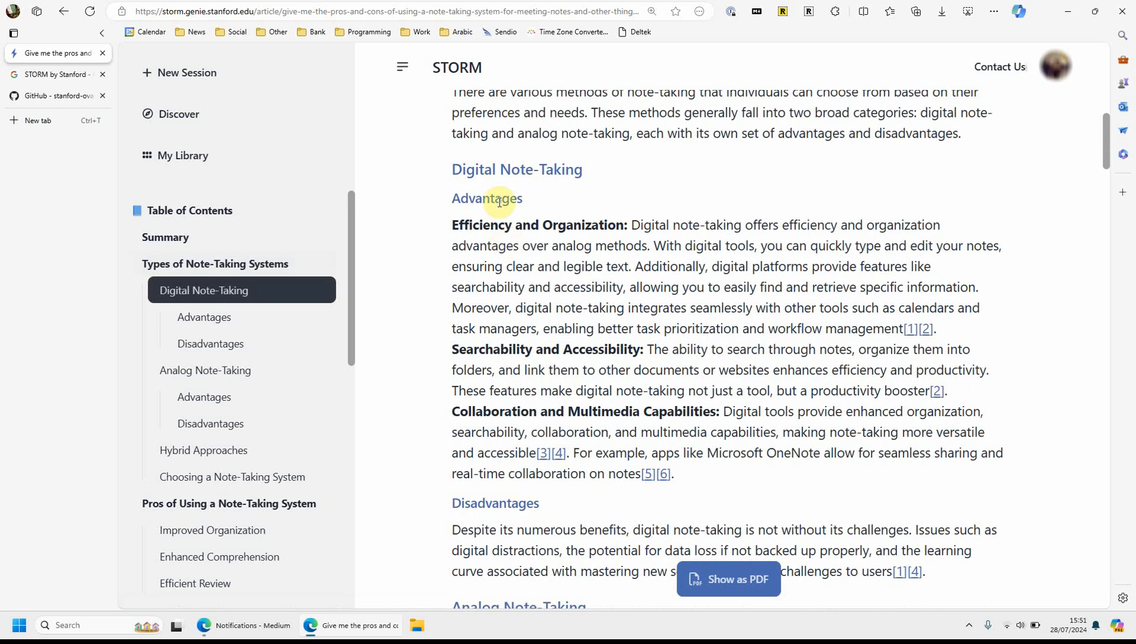
mouse_move(569, 191)
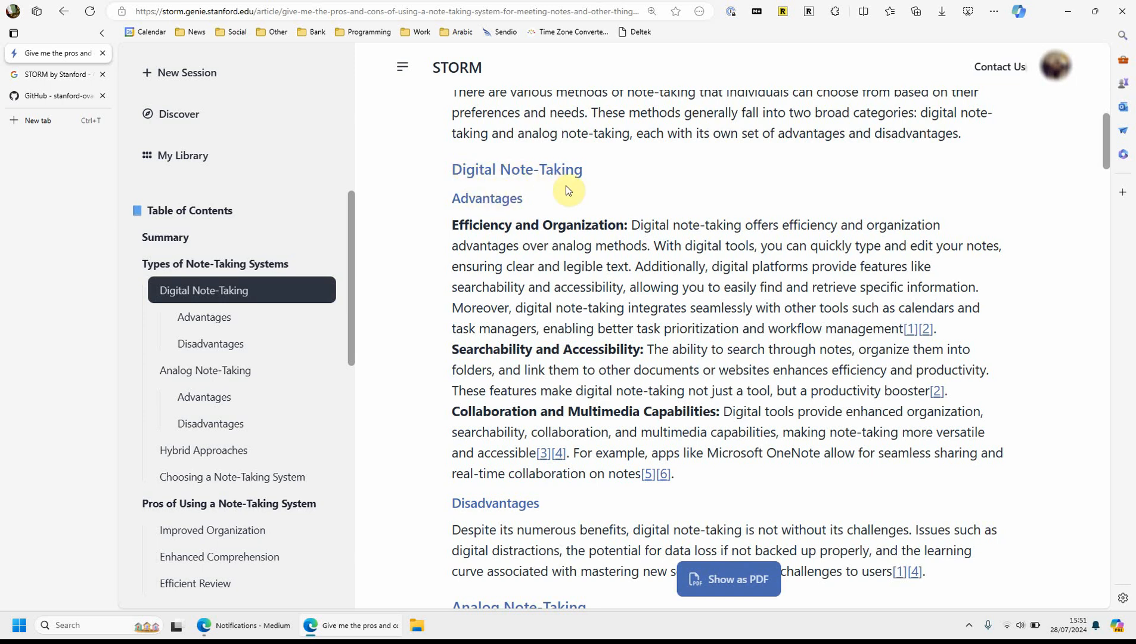
double_click(507, 349)
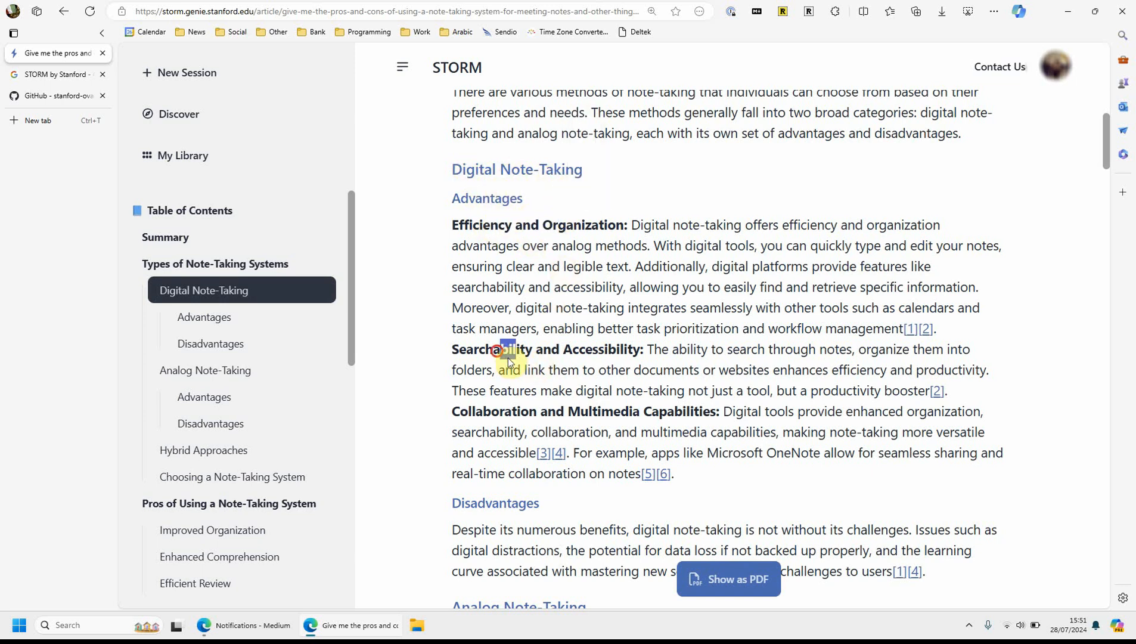
scroll(down, 3)
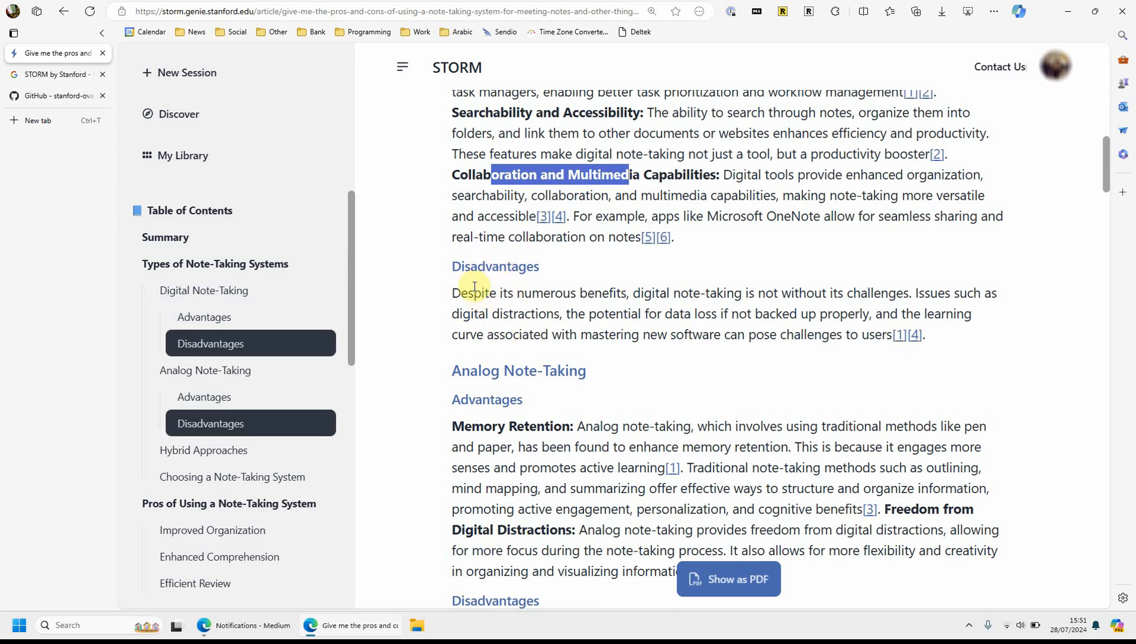
drag(475, 292, 905, 293)
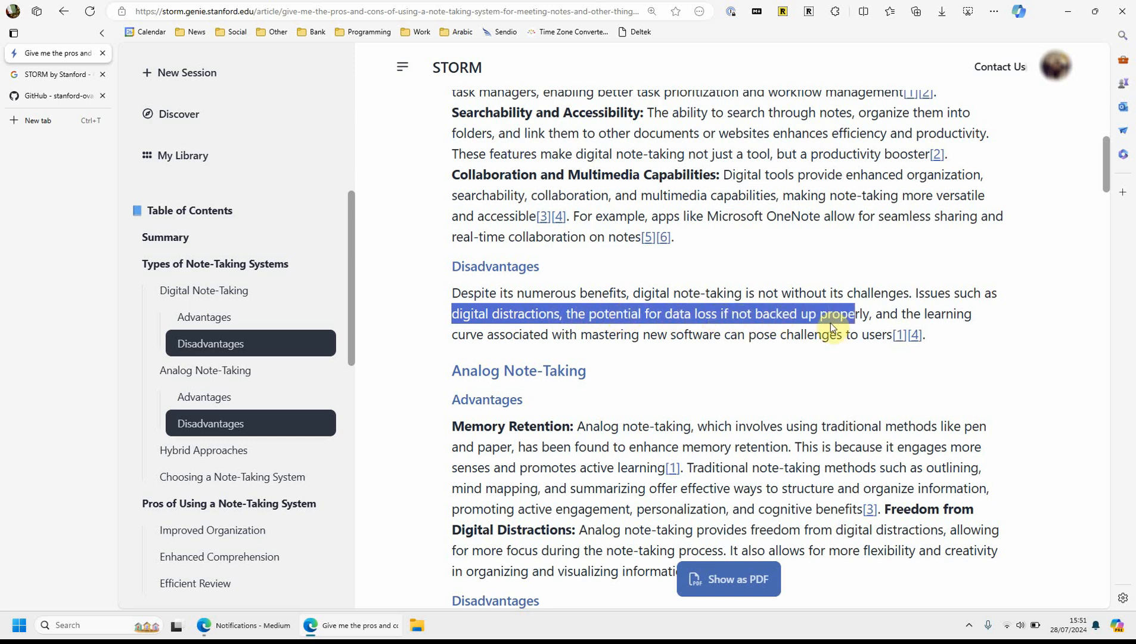
drag(855, 313, 743, 341)
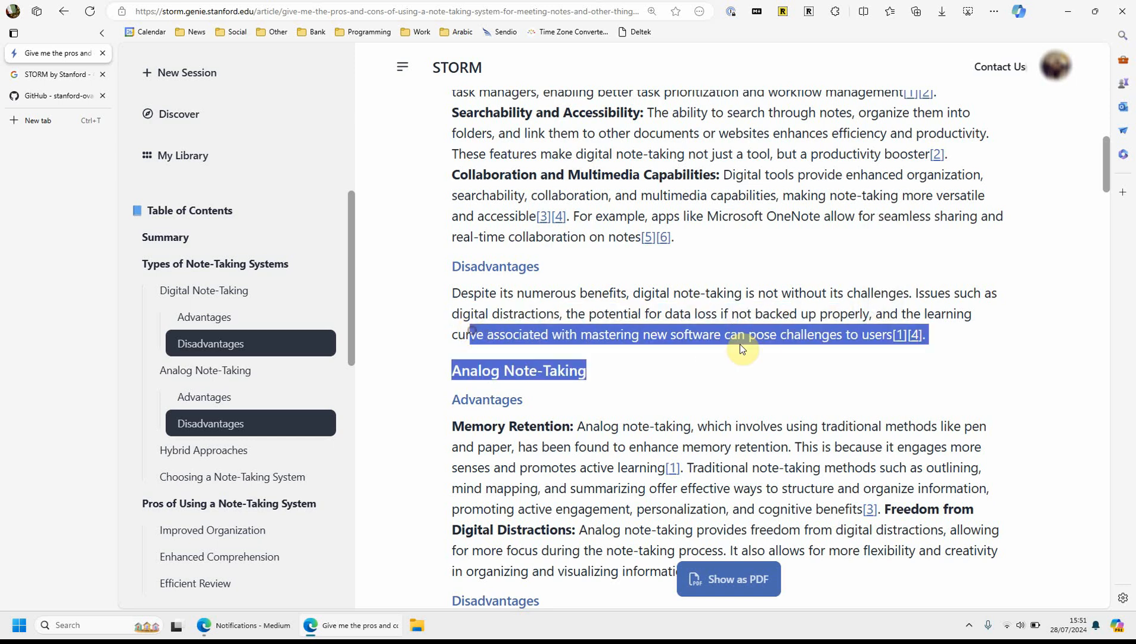
drag(742, 348, 721, 338)
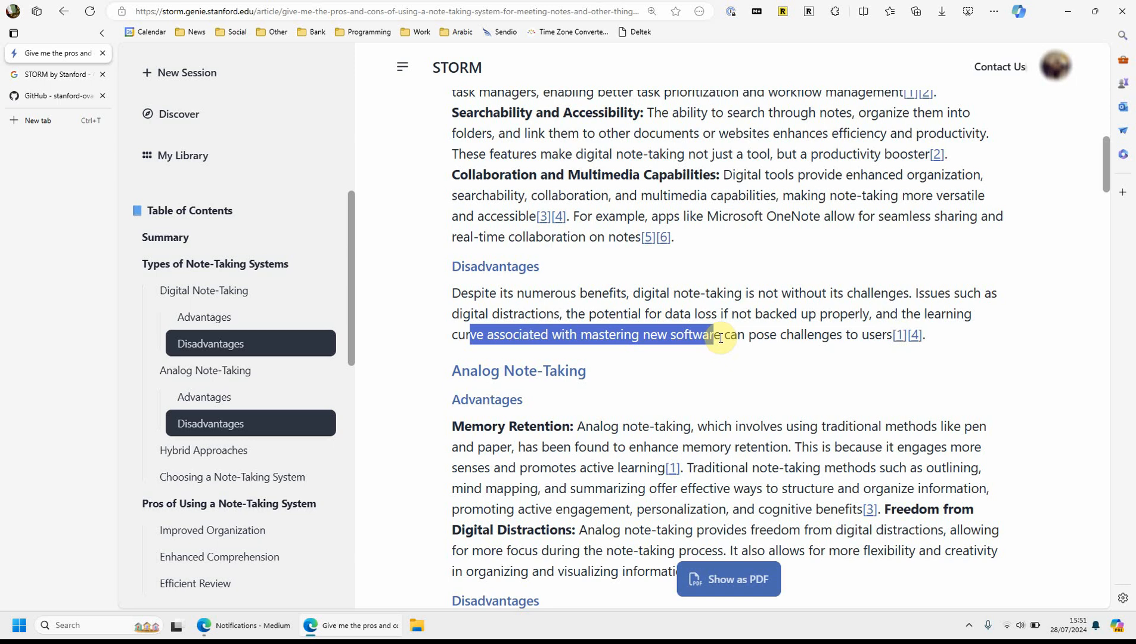
Continue down the article to its closing Key Considerations best practices section
scroll(down, 3)
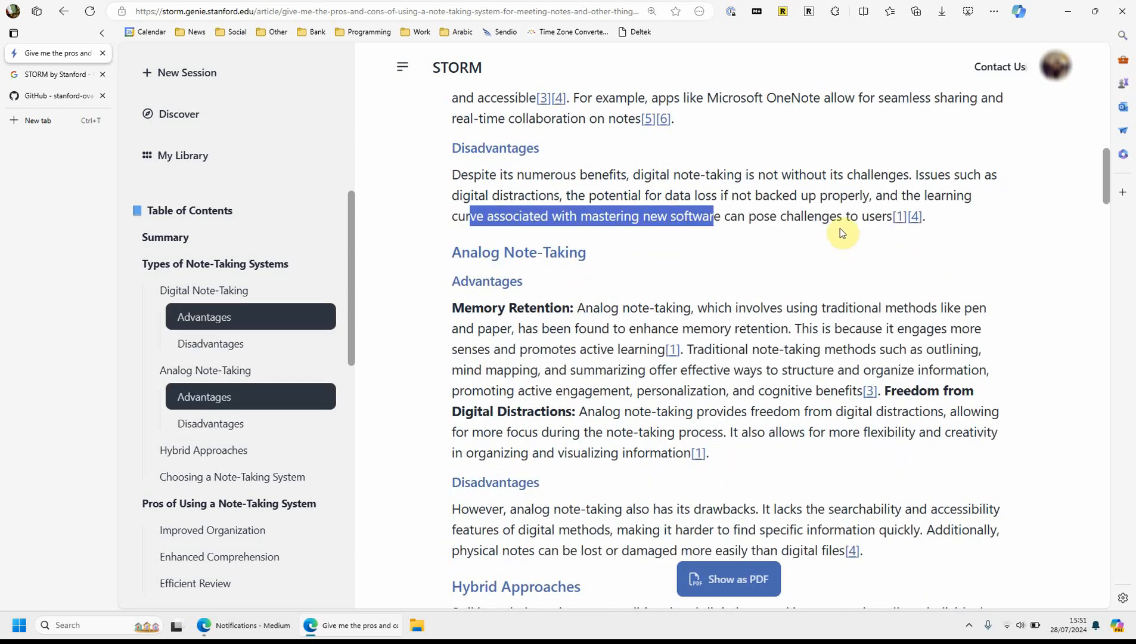
mouse_move(510, 188)
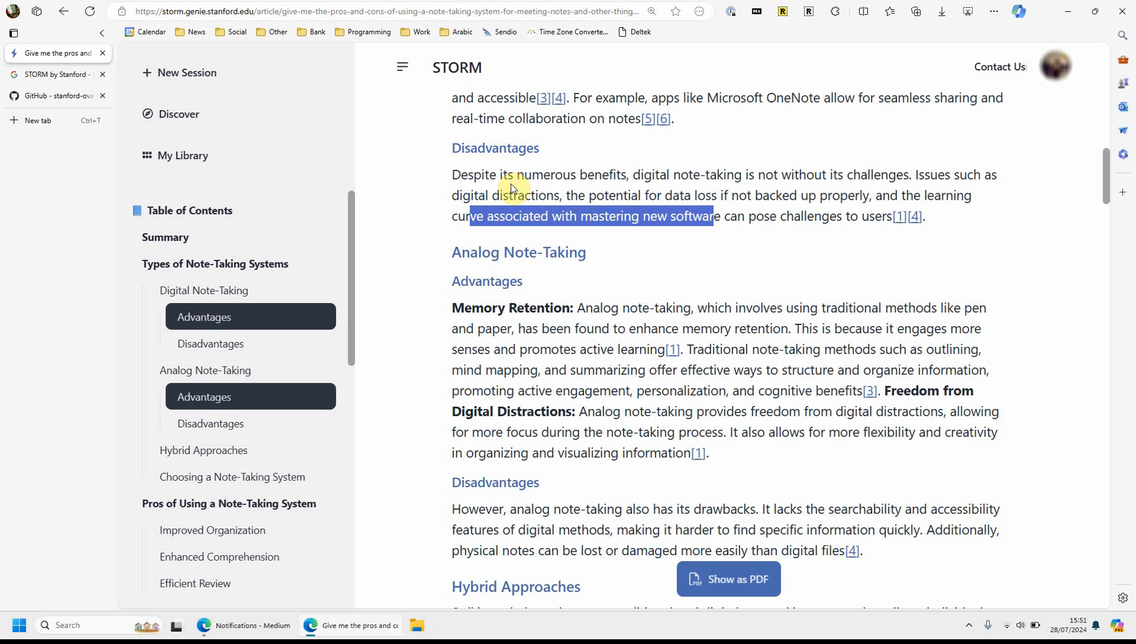
scroll(down, 3)
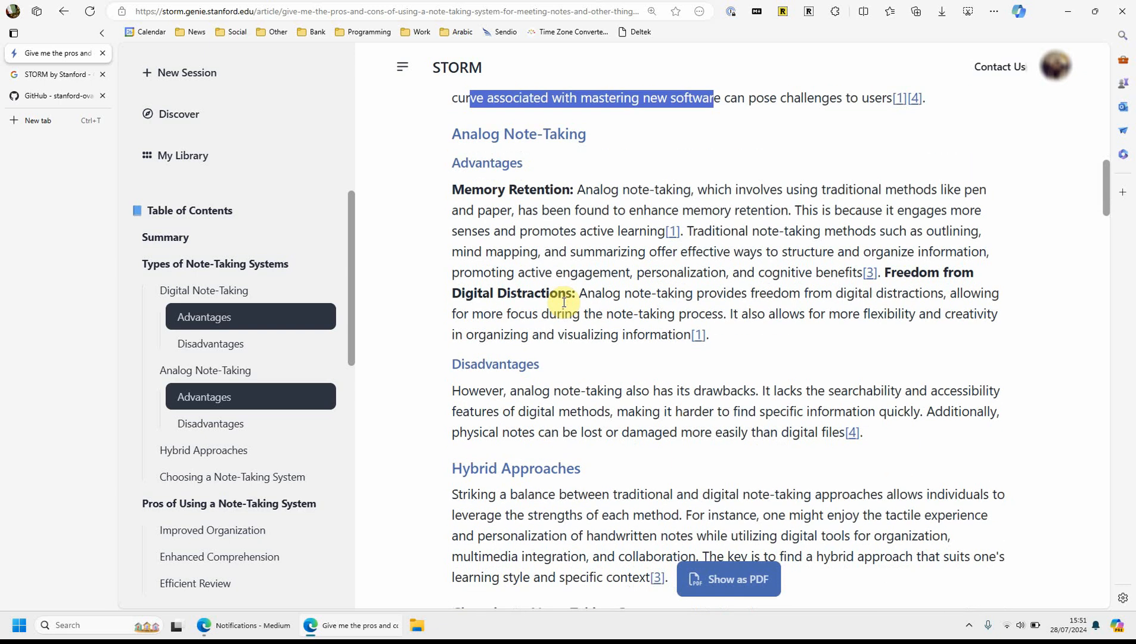
scroll(down, 3)
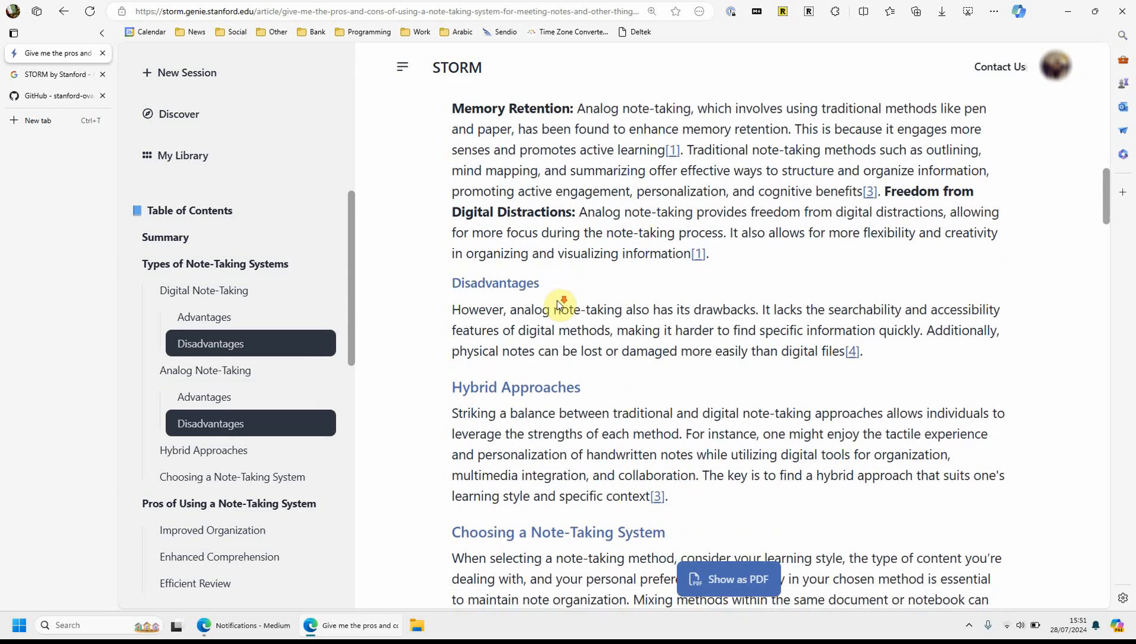
scroll(down, 3)
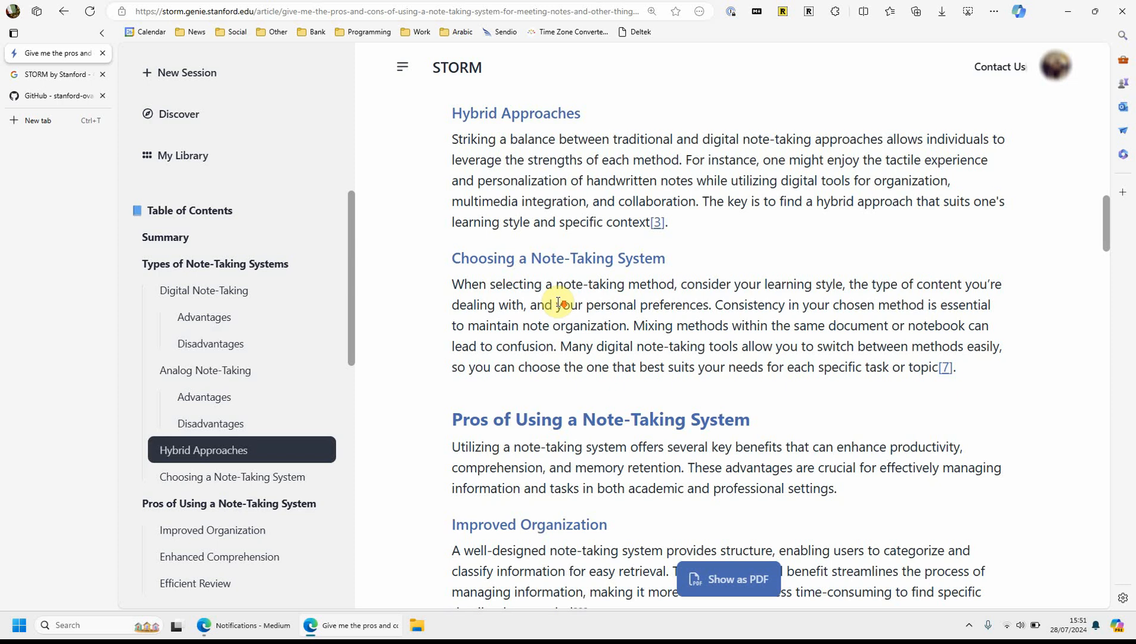
scroll(down, 3)
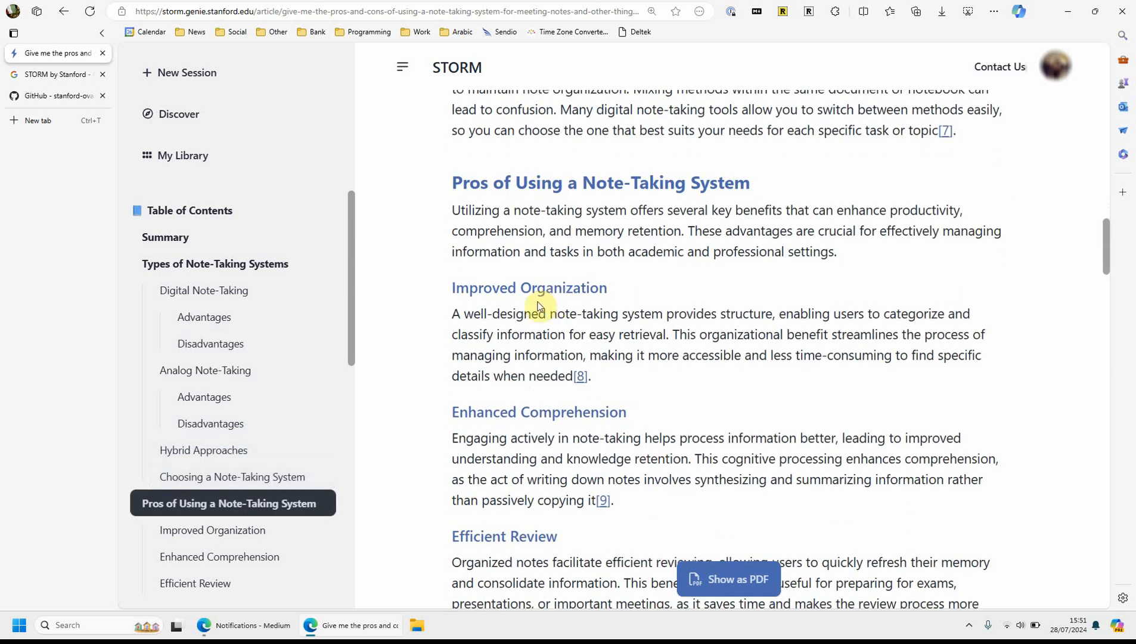
scroll(down, 3)
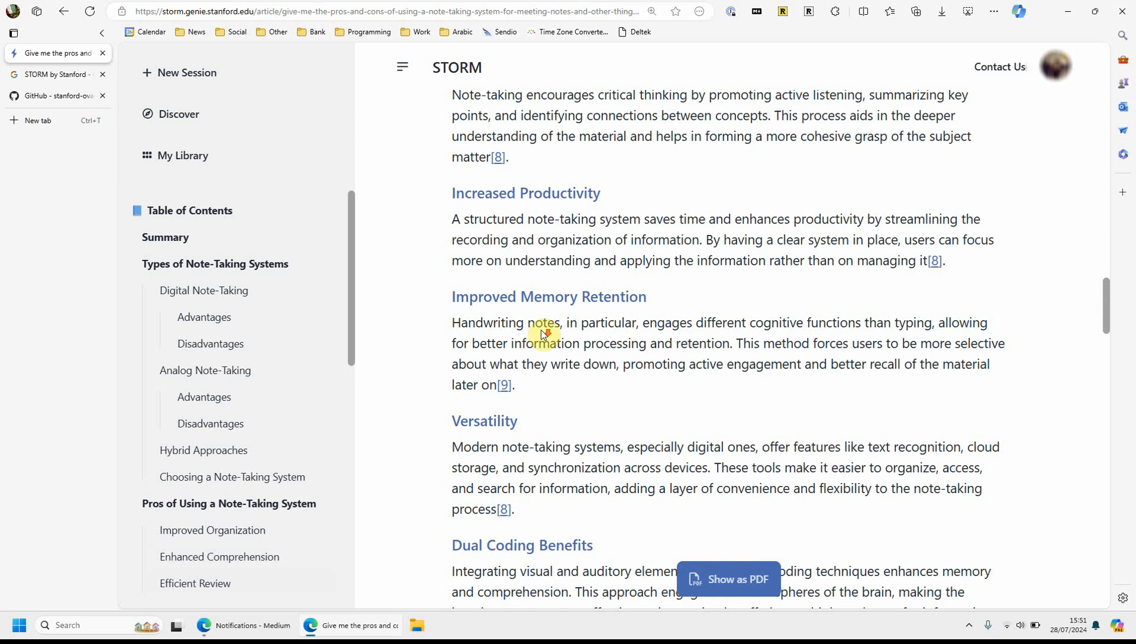
scroll(down, 3)
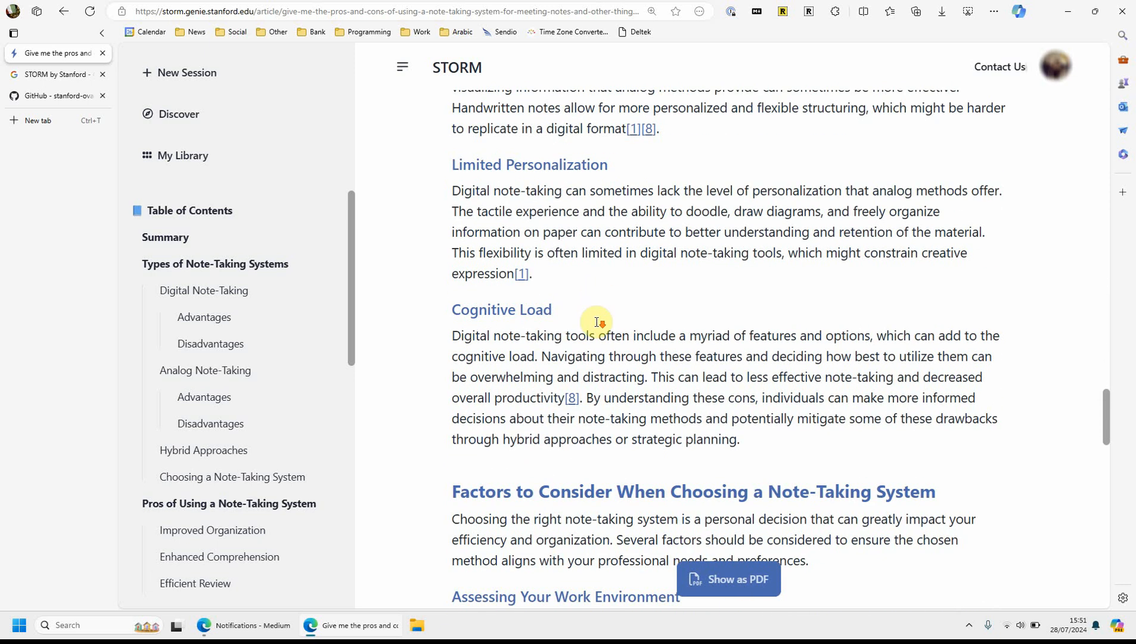
scroll(down, 3)
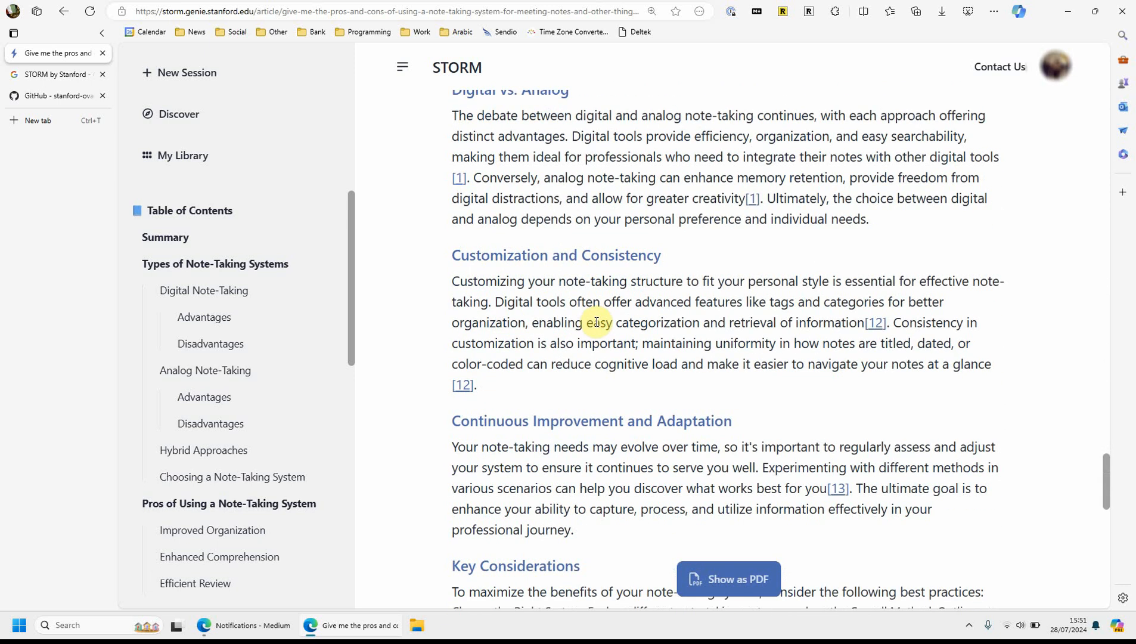
scroll(down, 3)
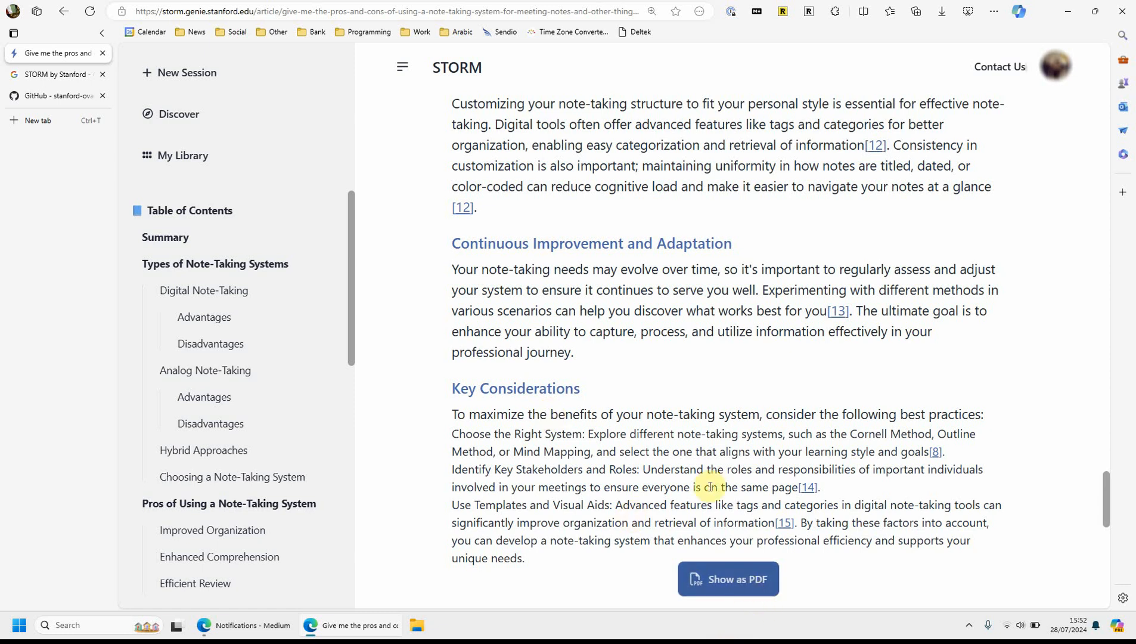
click(727, 578)
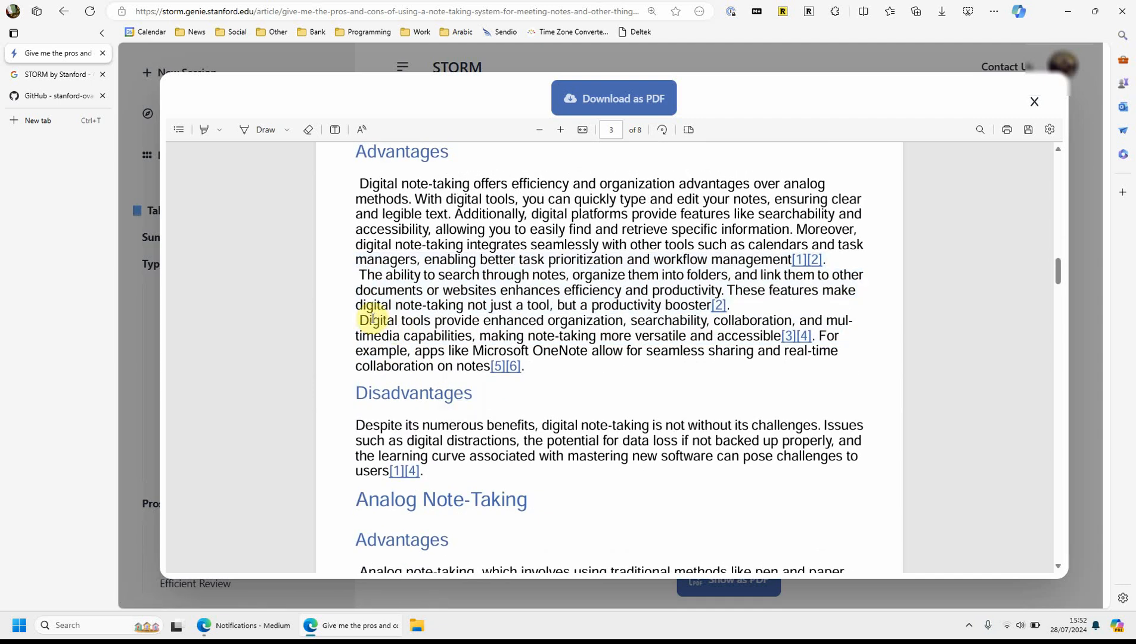
scroll(down, 3)
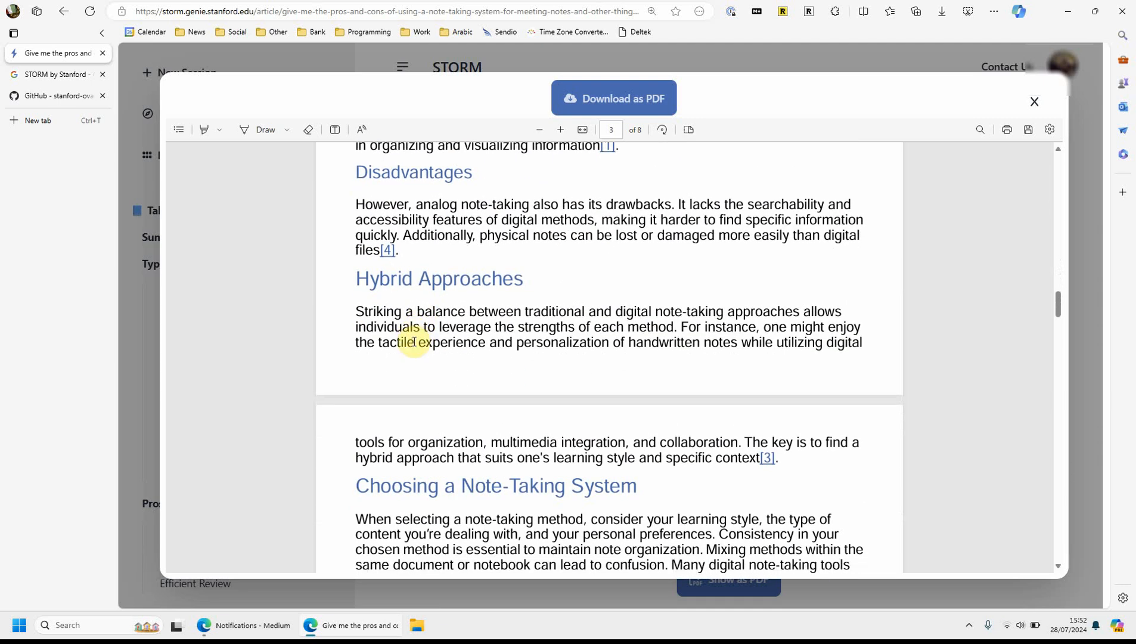
click(1034, 101)
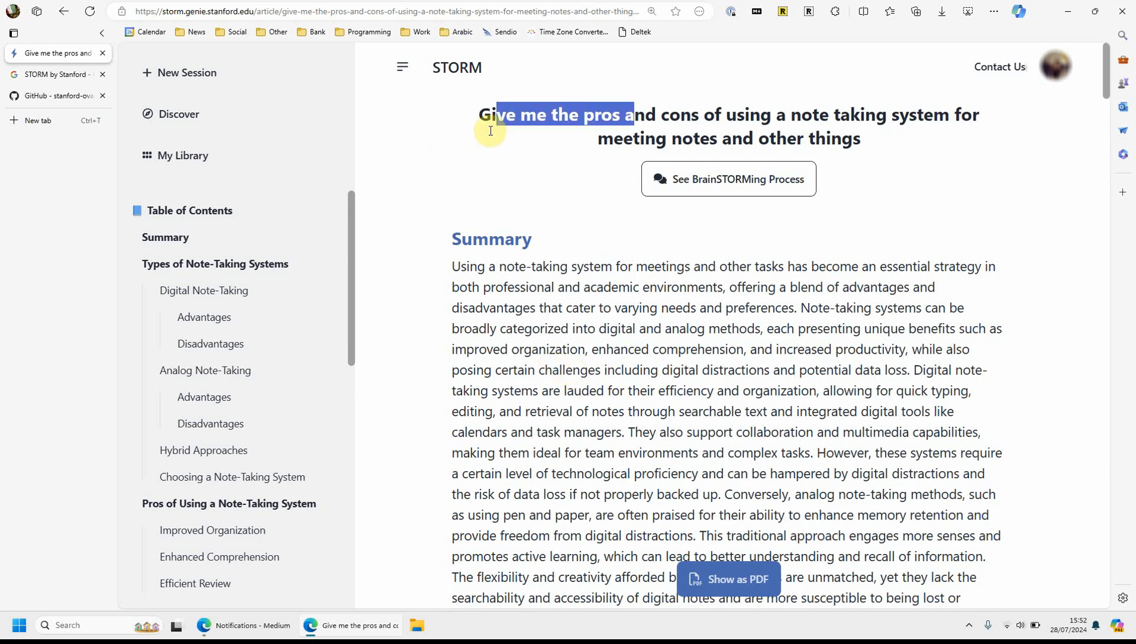
Mark the Searchability and Accessibility point, reveal citation [2]'s leadavid.com source and its quoted highlights
scroll(down, 3)
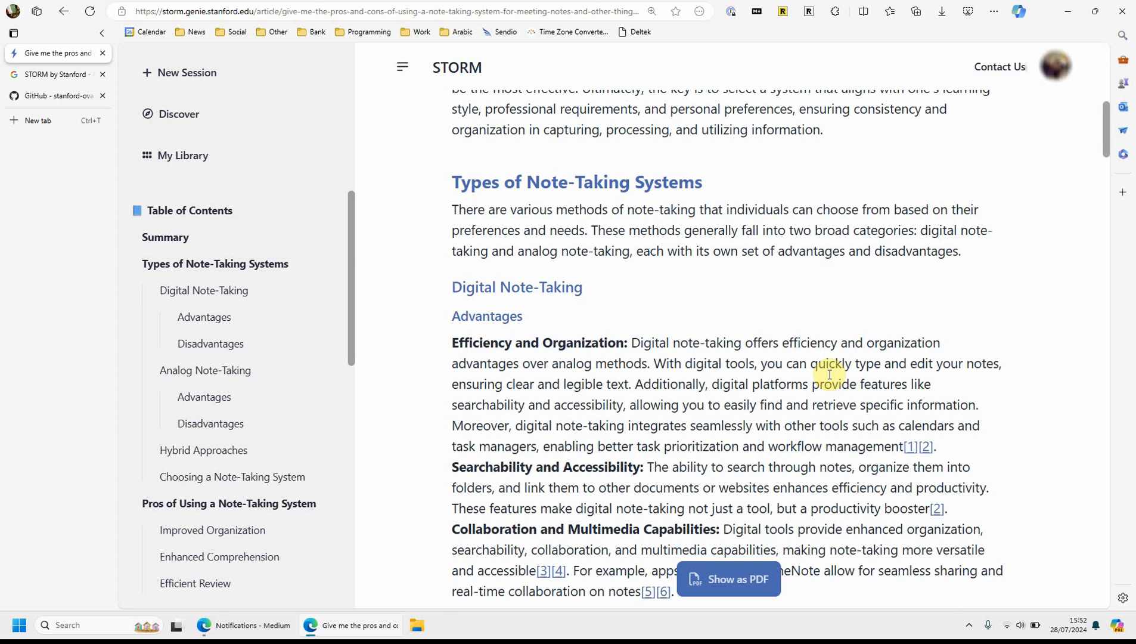
scroll(down, 3)
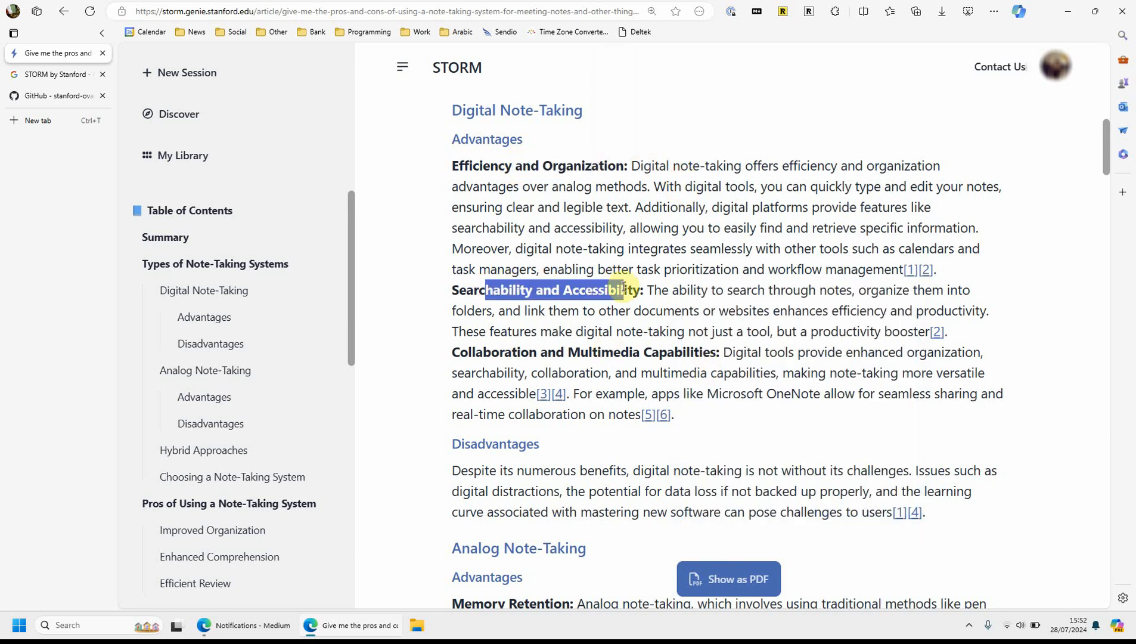
drag(621, 288, 833, 304)
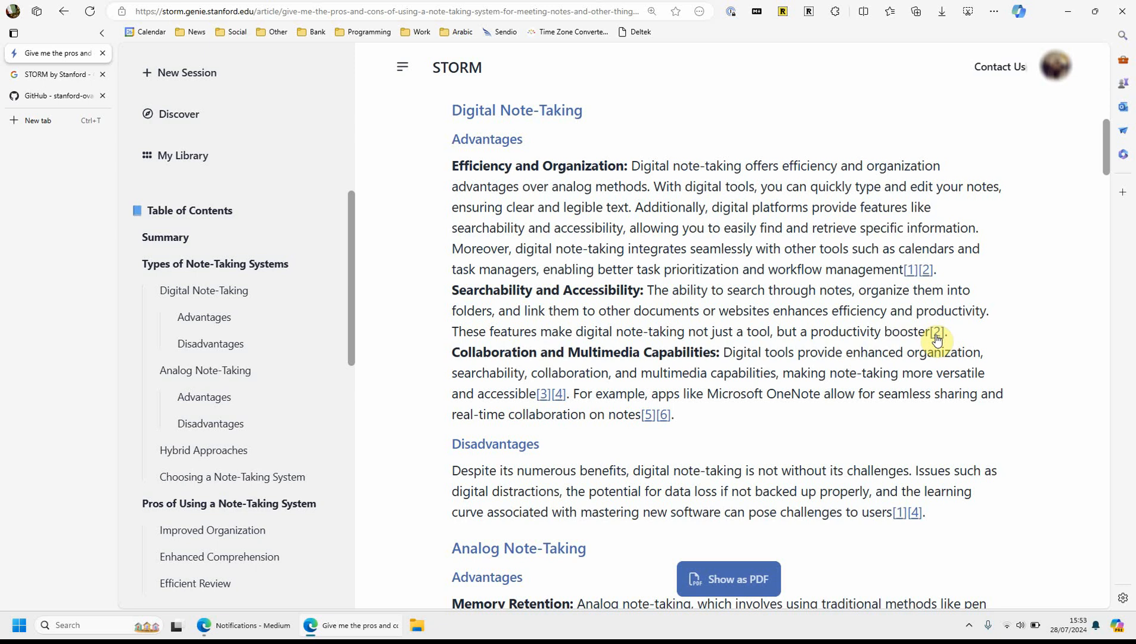
click(938, 333)
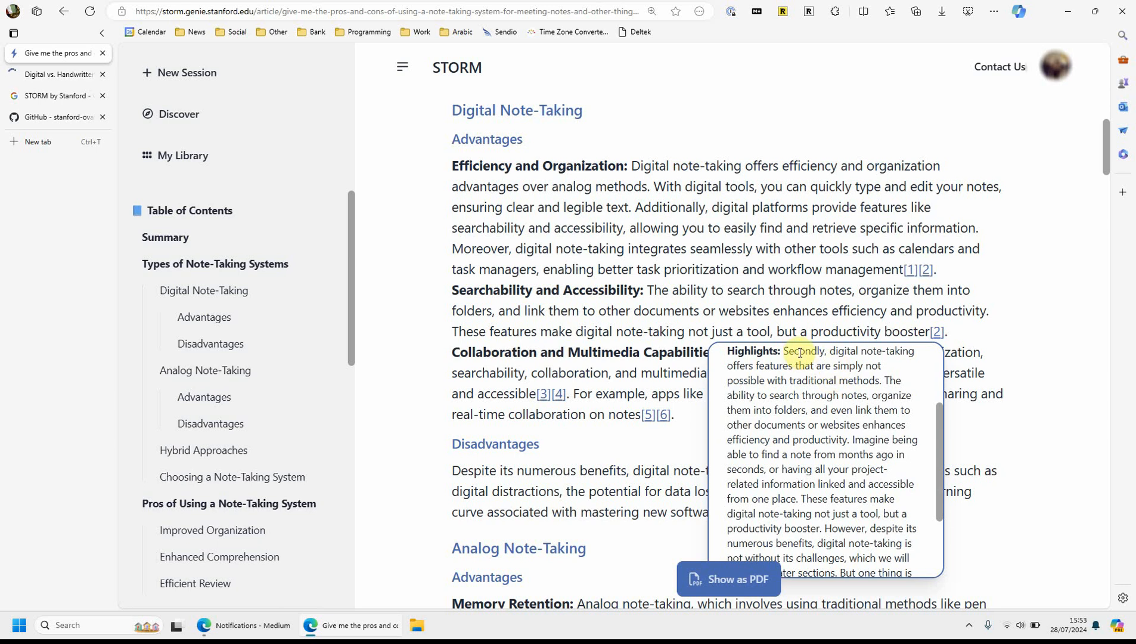
drag(785, 351, 849, 440)
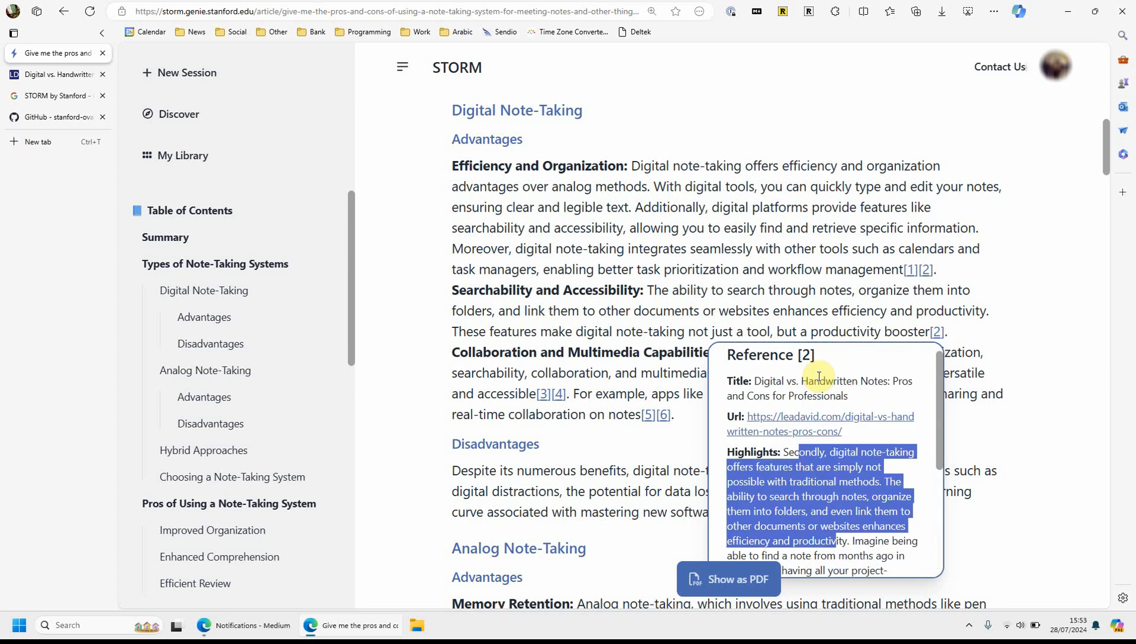
scroll(down, 3)
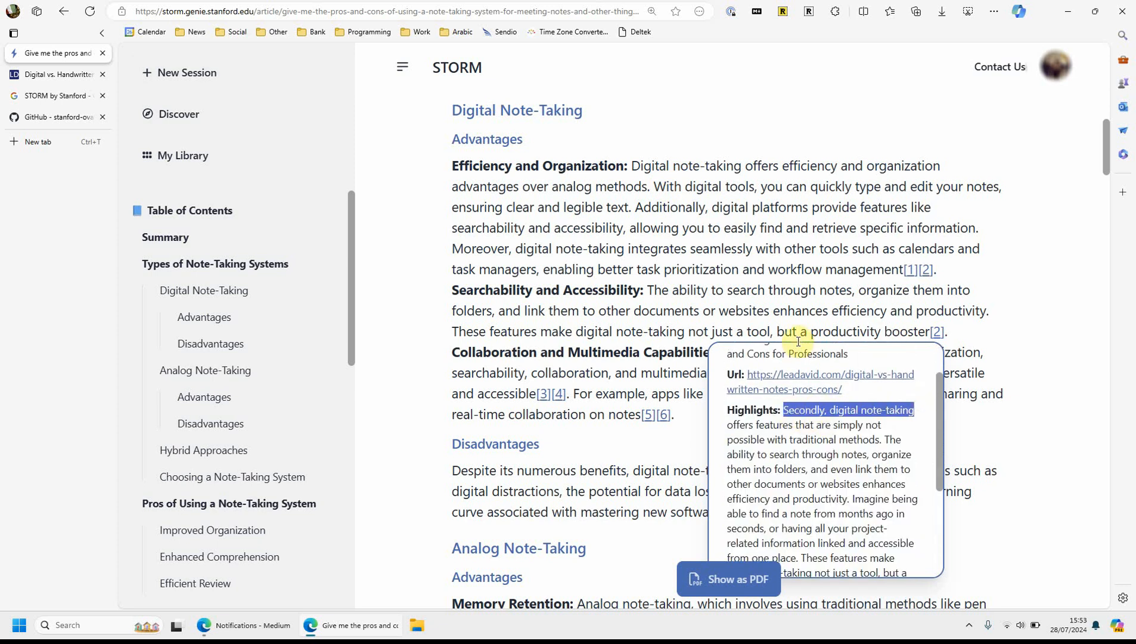
On leadavid.com, accept only essential cookies and mark the full paragraph beginning 'Secondly, digital note-taking'
click(819, 375)
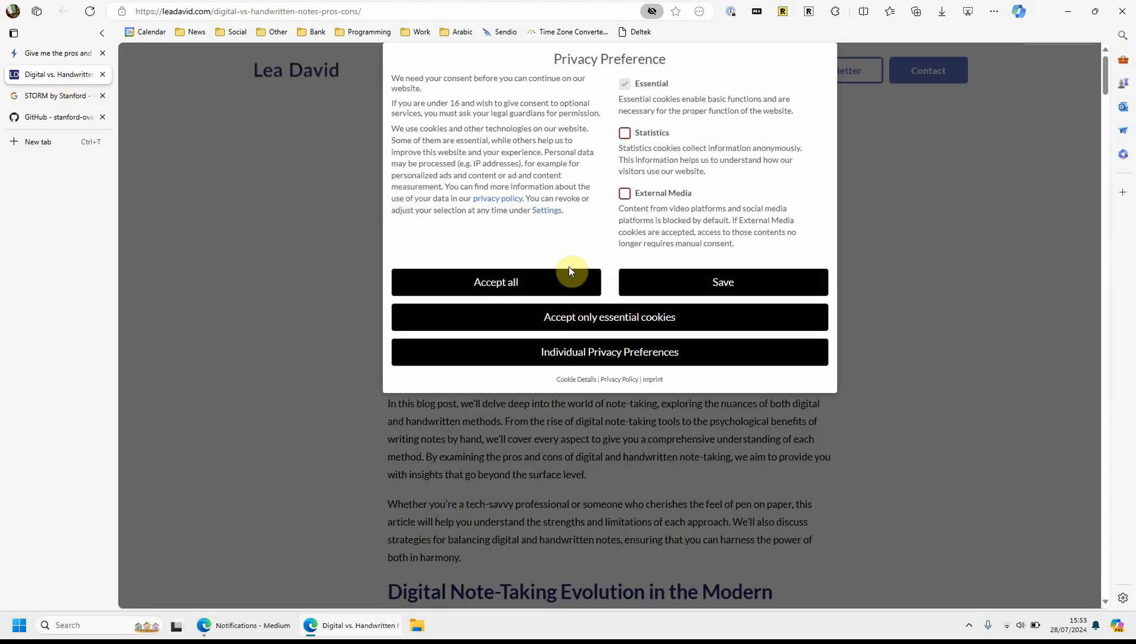
mouse_move(677, 276)
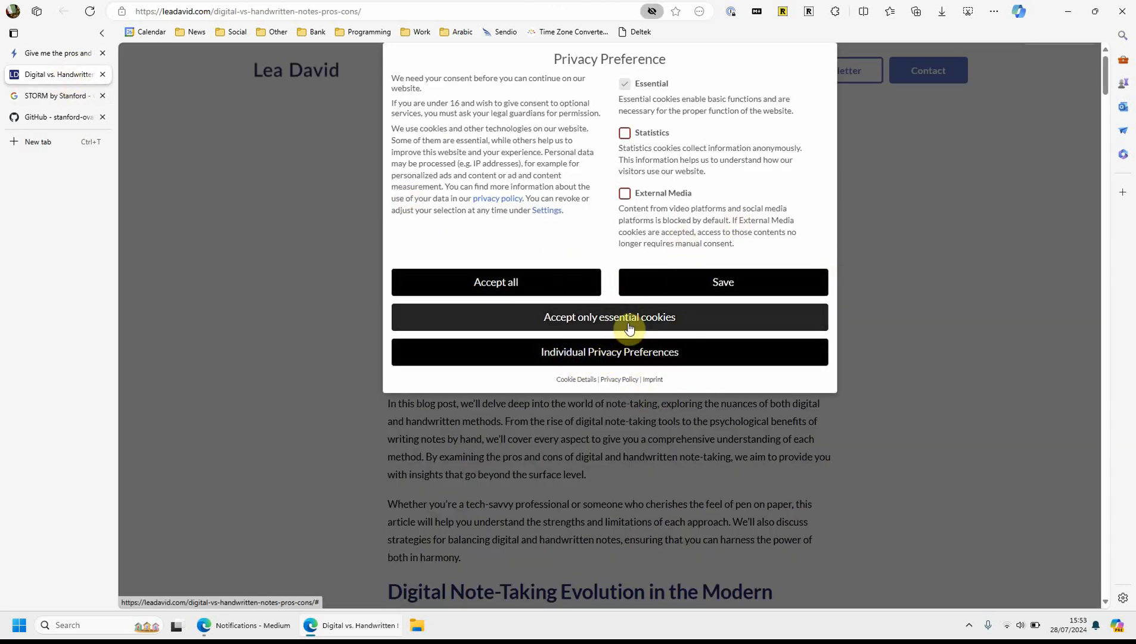
click(610, 317)
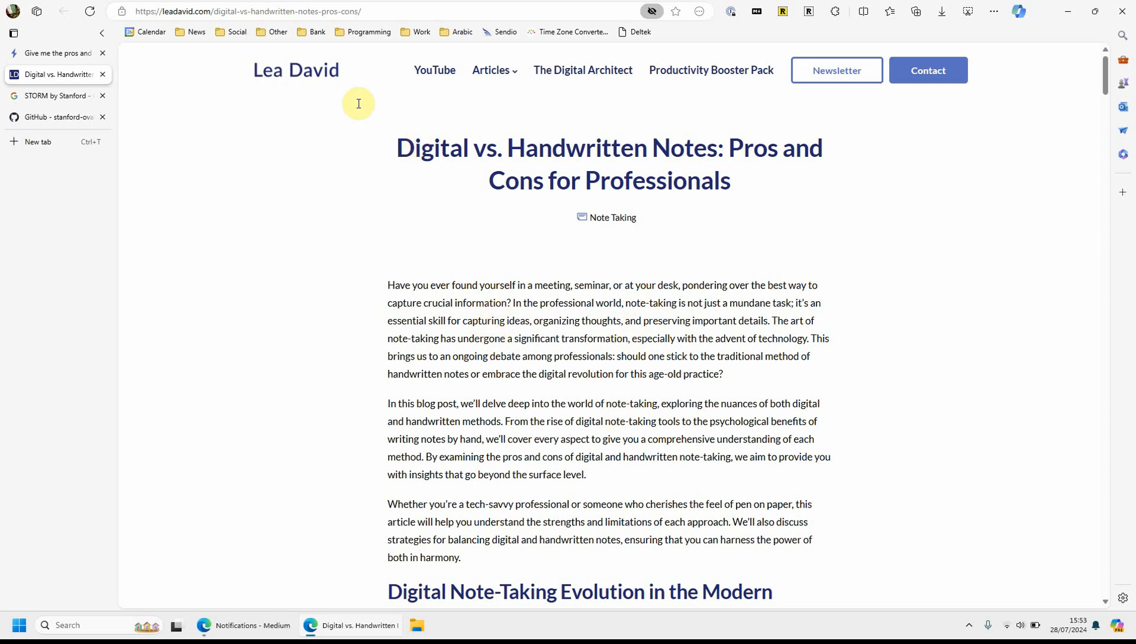
mouse_move(650, 319)
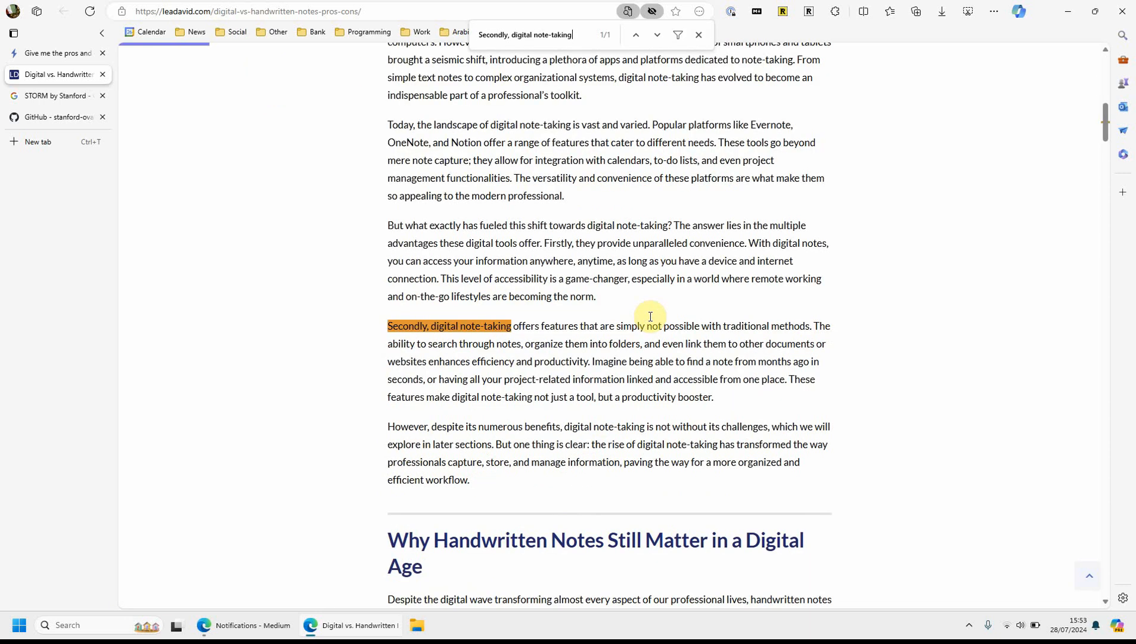
drag(428, 344, 714, 397)
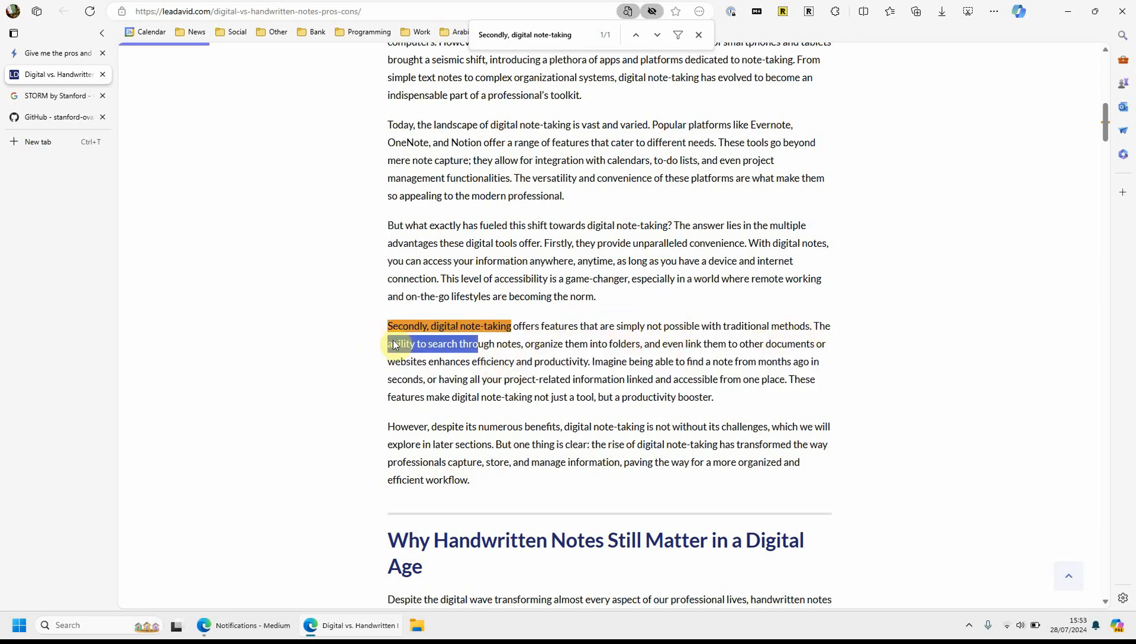
drag(388, 343, 798, 362)
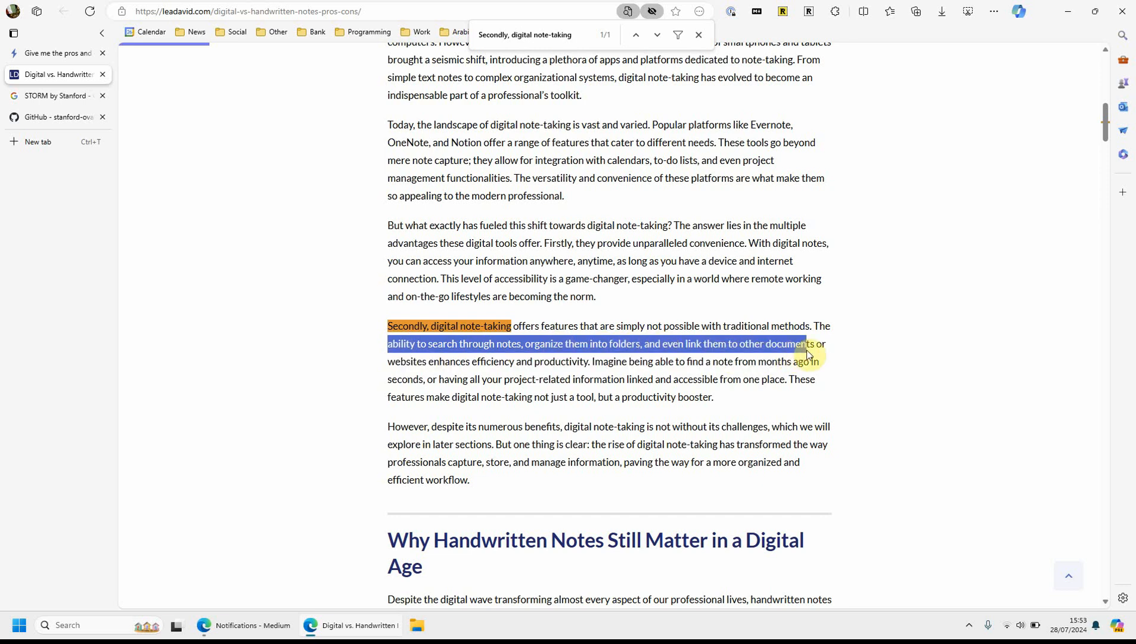
drag(807, 354, 677, 361)
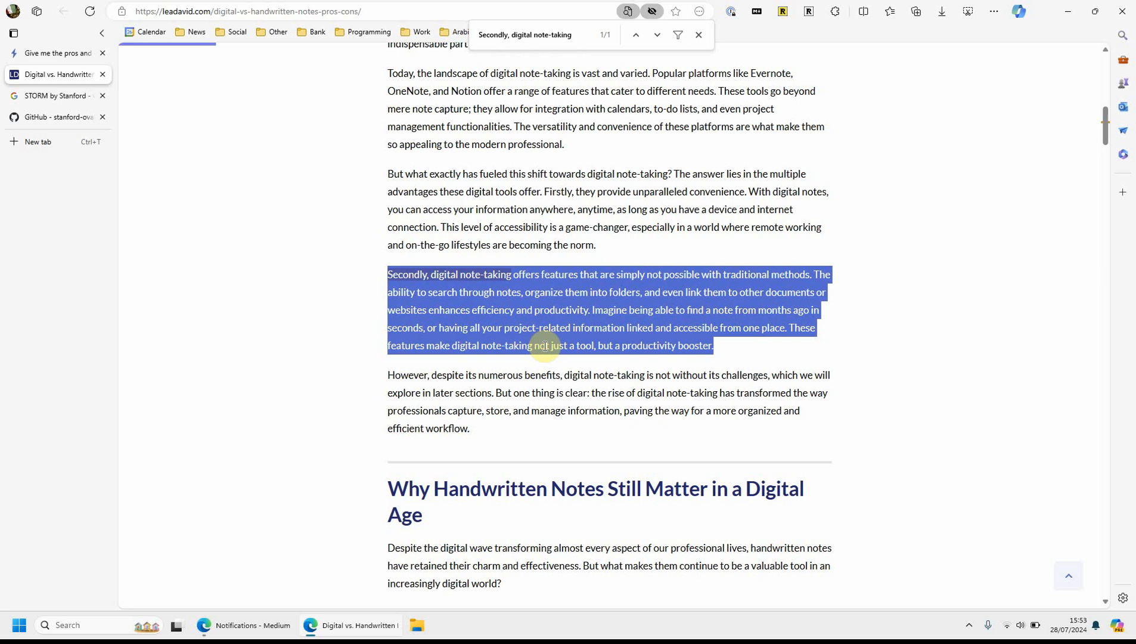
Back in STORM, locate citation [11] and follow its Medium source link
click(55, 52)
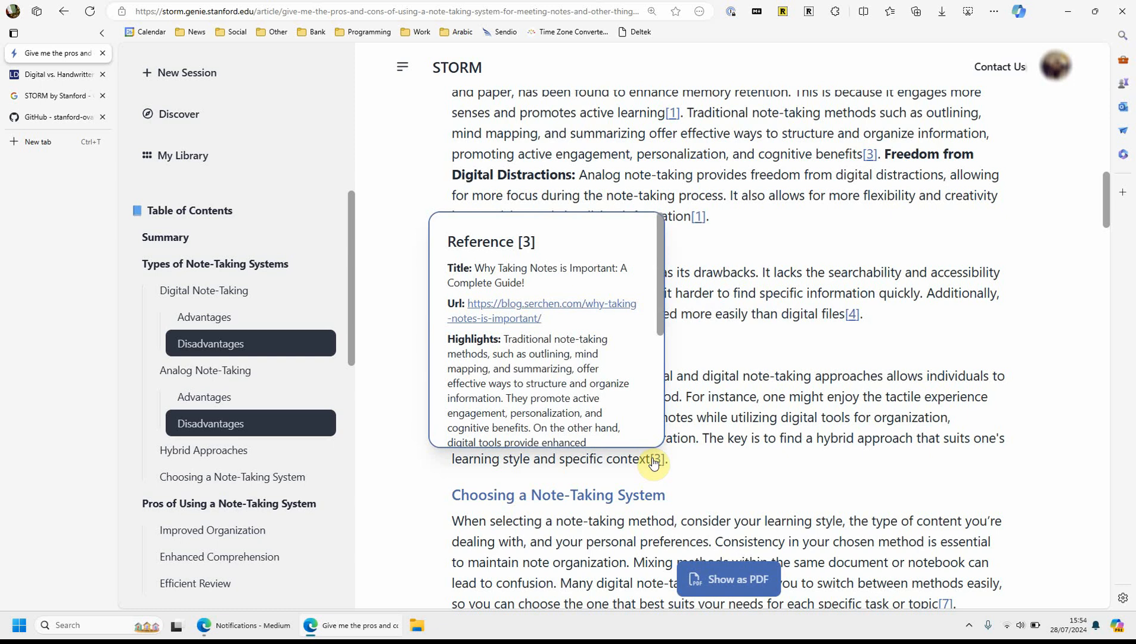
scroll(down, 3)
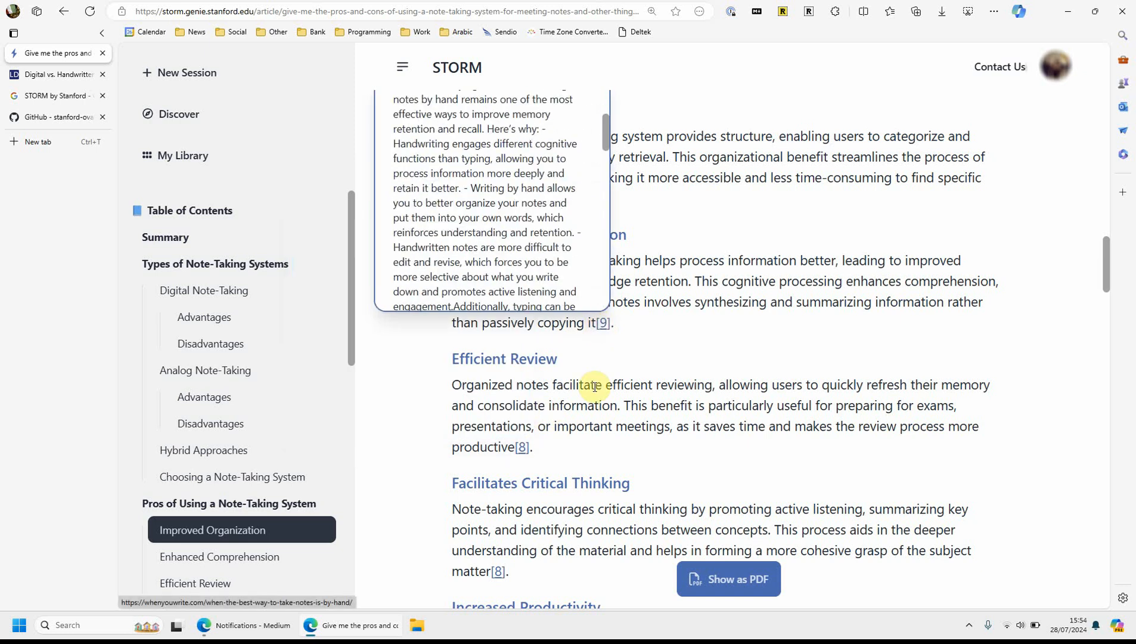
scroll(down, 3)
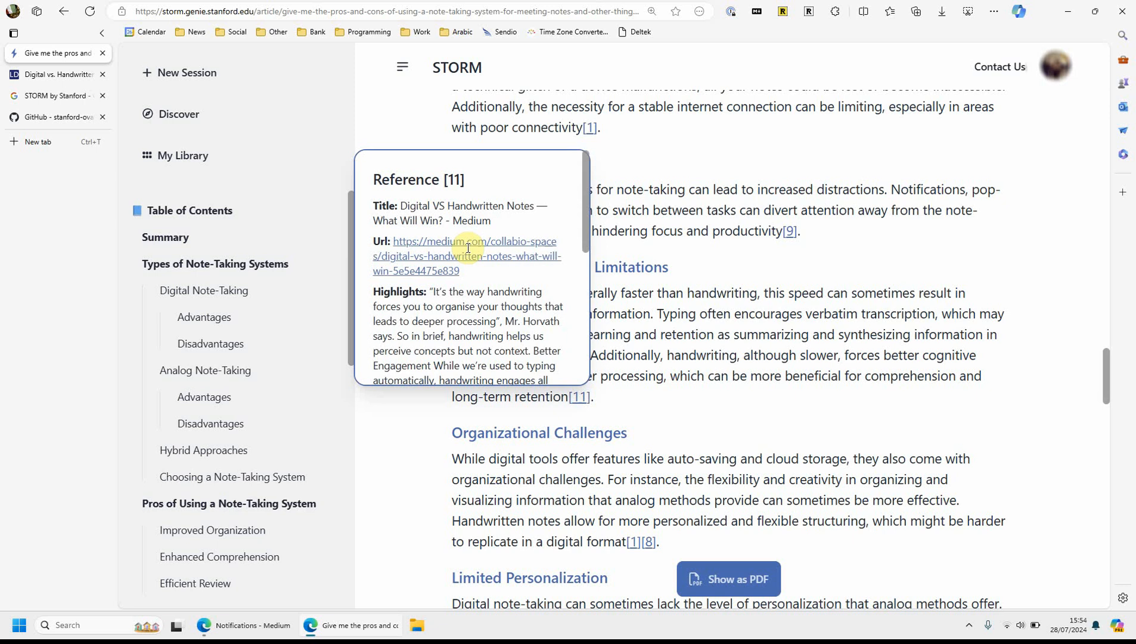
click(467, 250)
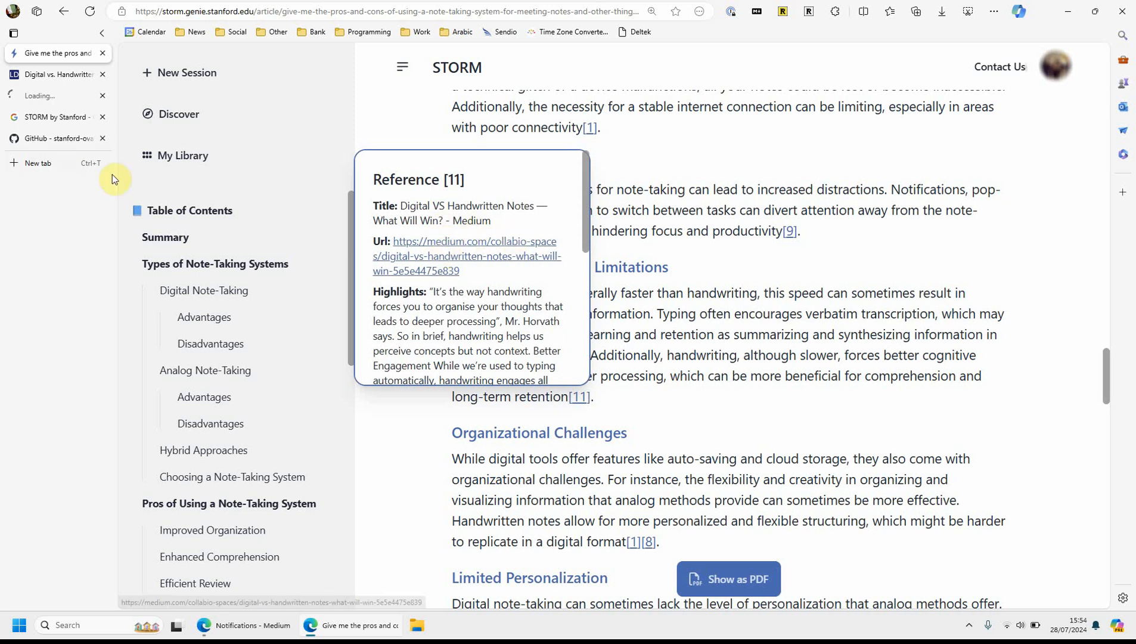
Glance at the Medium article, then mark citation [11]'s quoted handwriting passage back in STORM
click(466, 256)
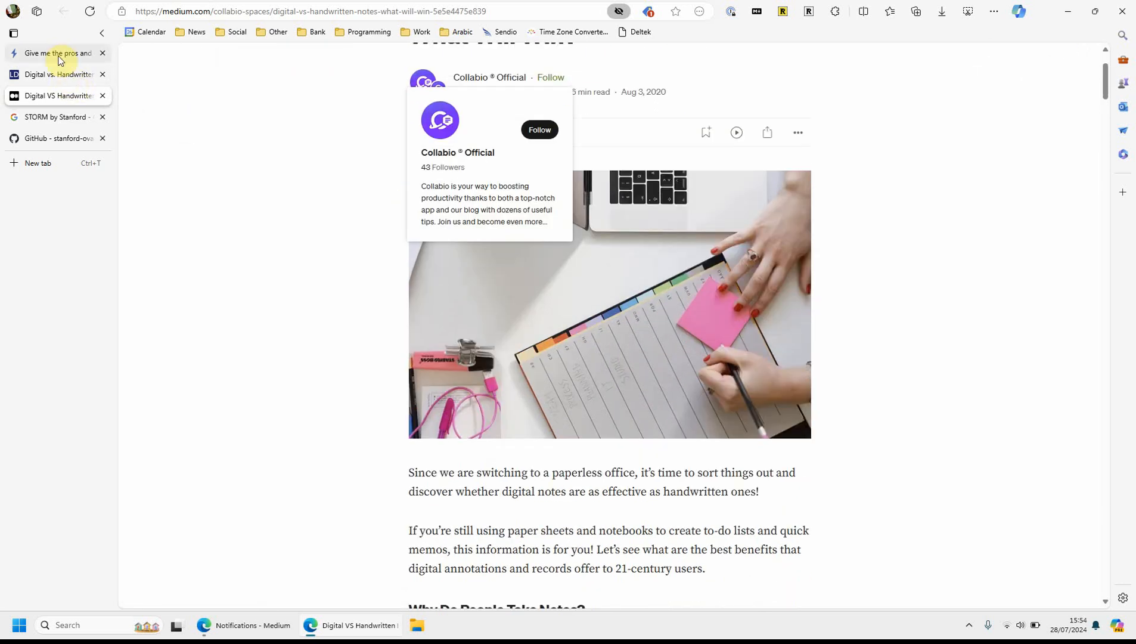
click(55, 52)
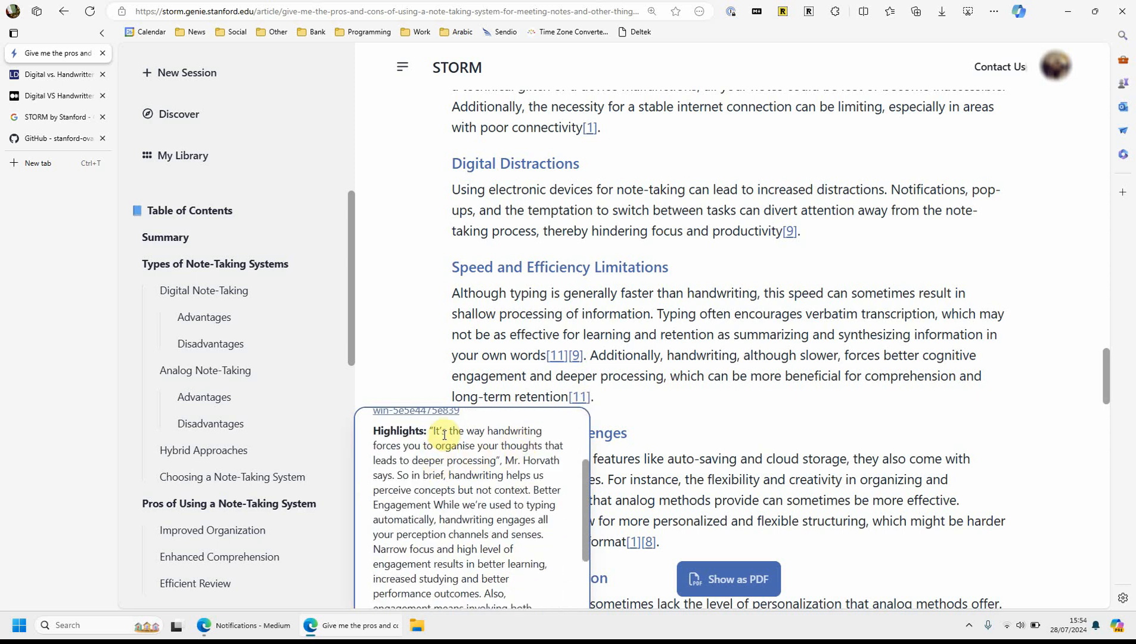
mouse_move(737, 404)
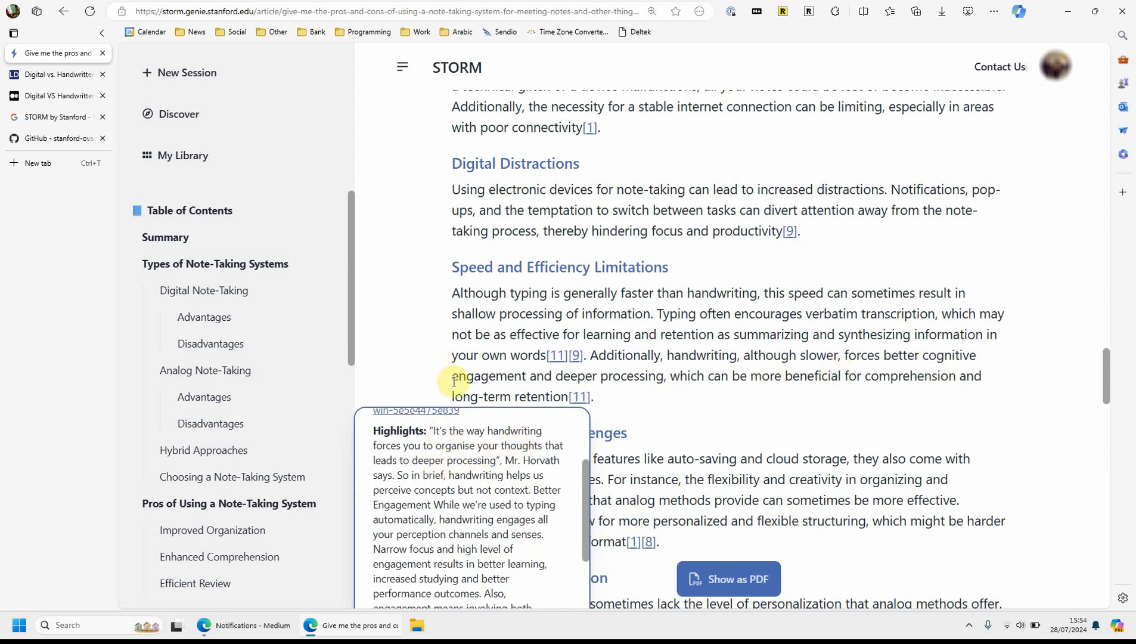
drag(435, 431, 474, 445)
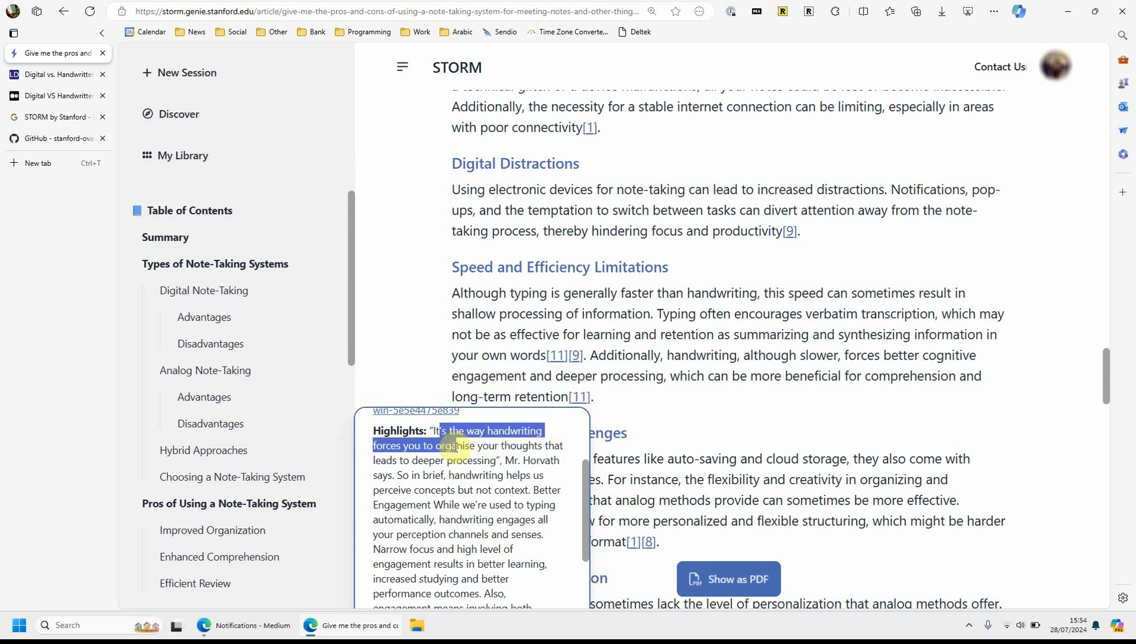
drag(457, 445, 500, 460)
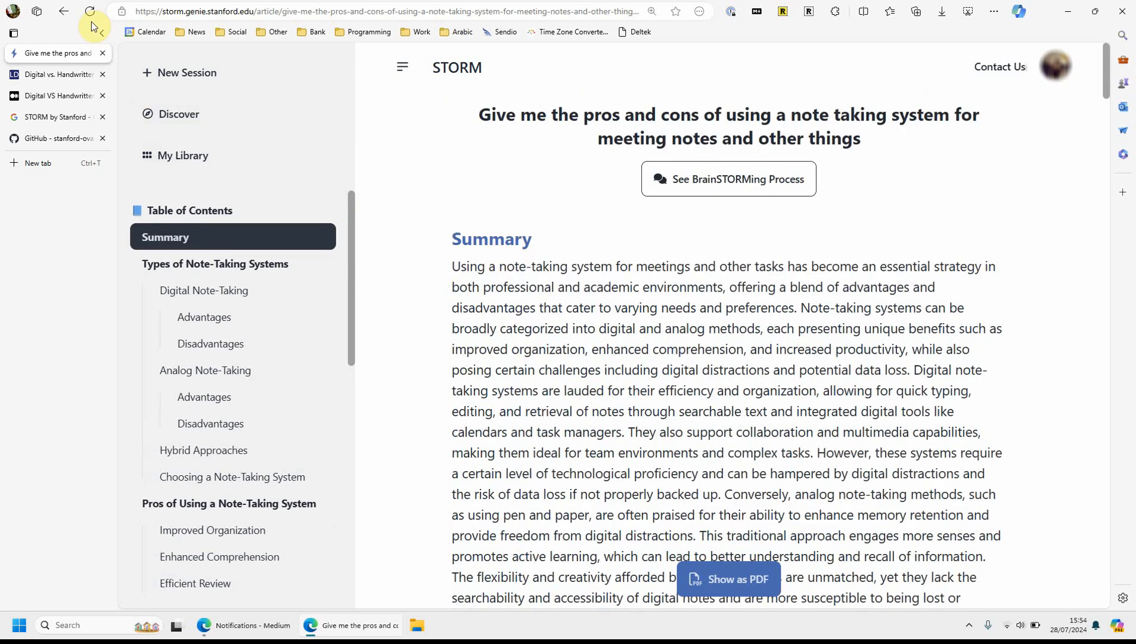
Start a new session with the topic: Give me the history of the UAE
click(187, 72)
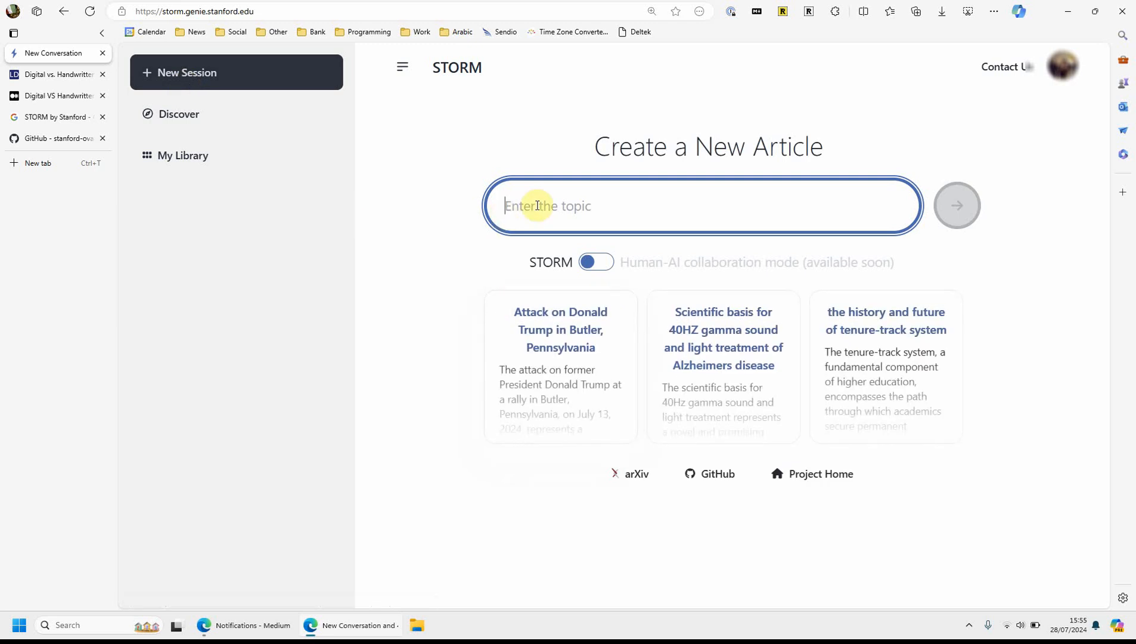
text(Give)
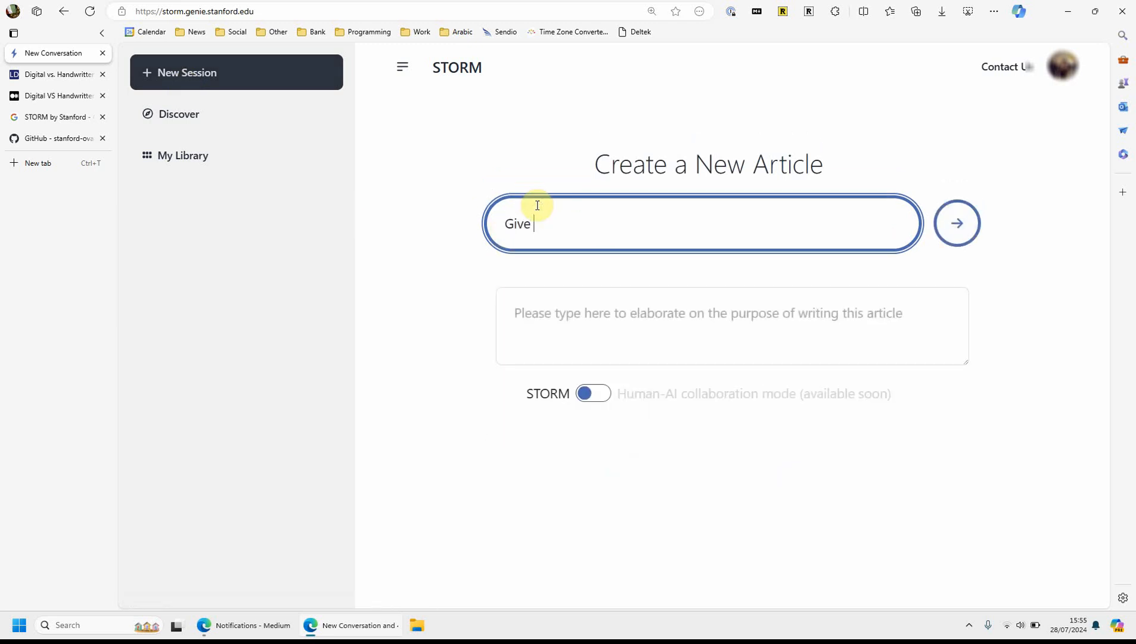
text(me the history of the)
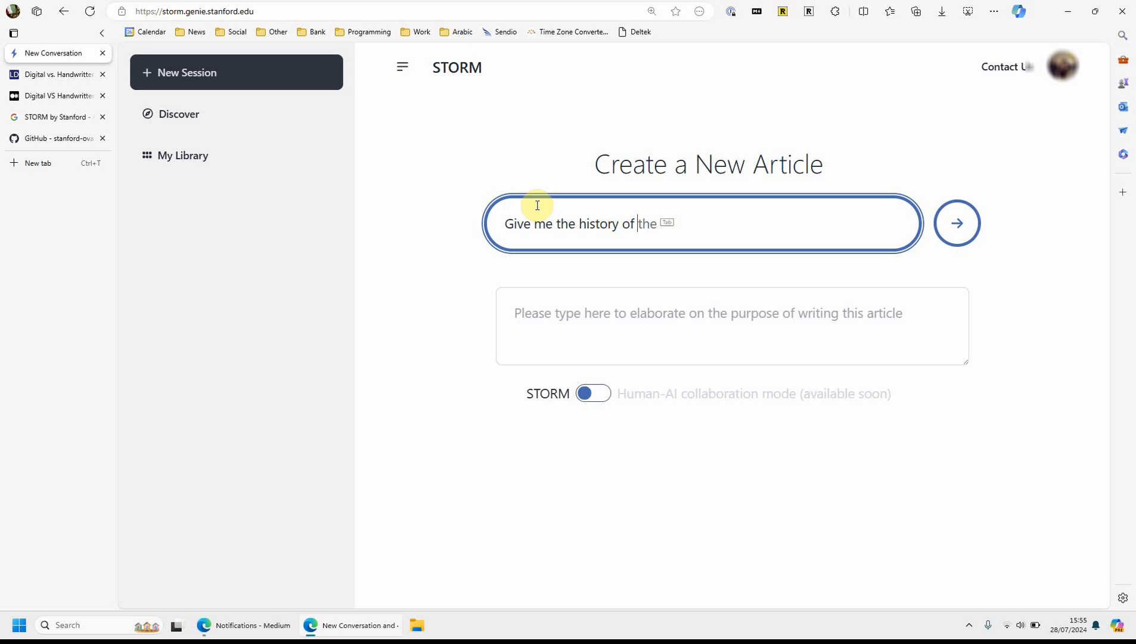
text(UAE)
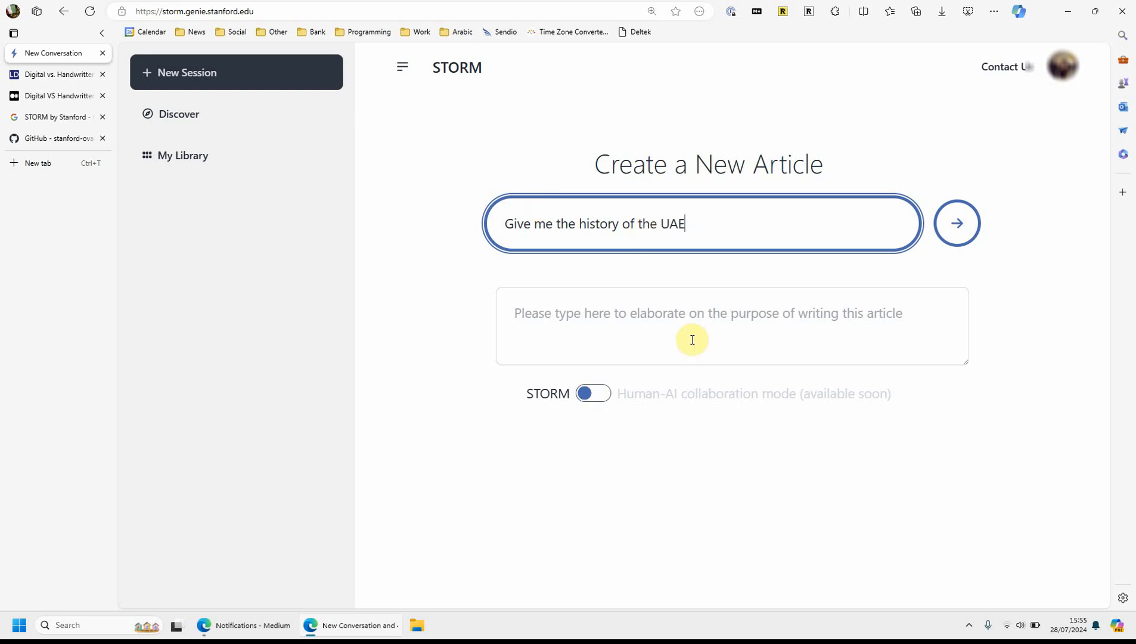
Add the purpose about learning the country's background, key events and milestones, and submit the request
text(I want to lea)
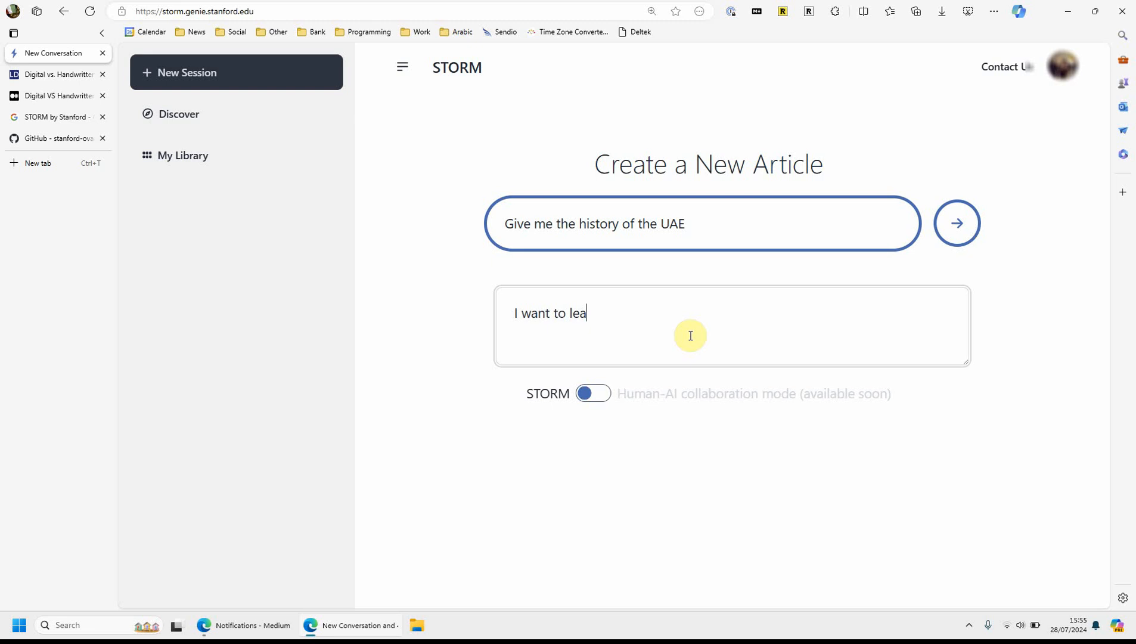
text(rn more of the)
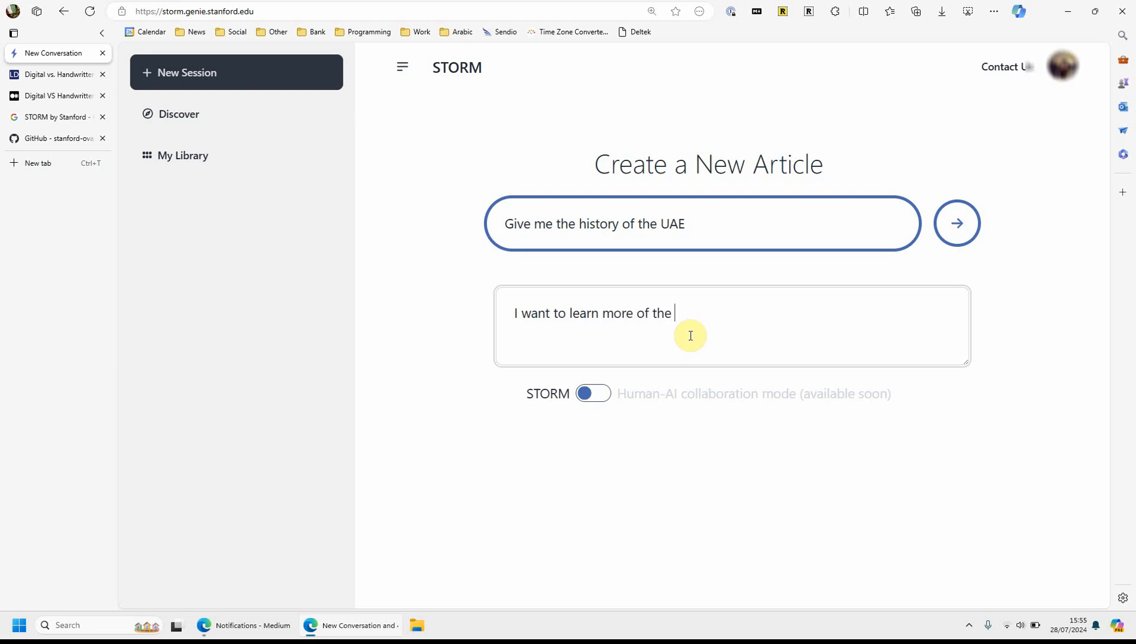
text(country,)
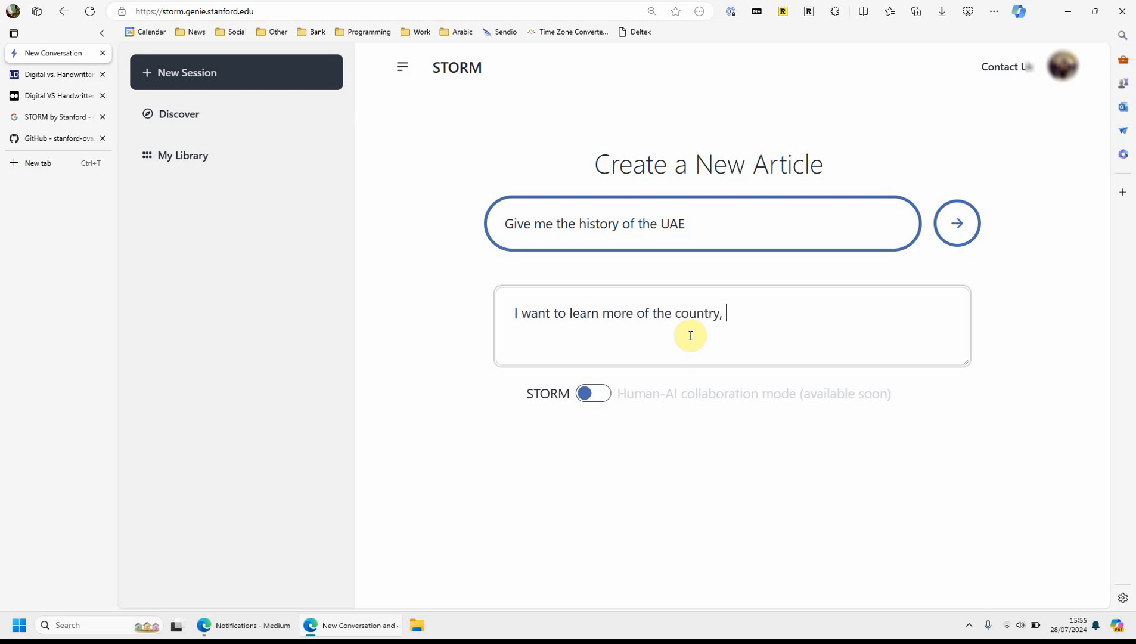
text(its background,)
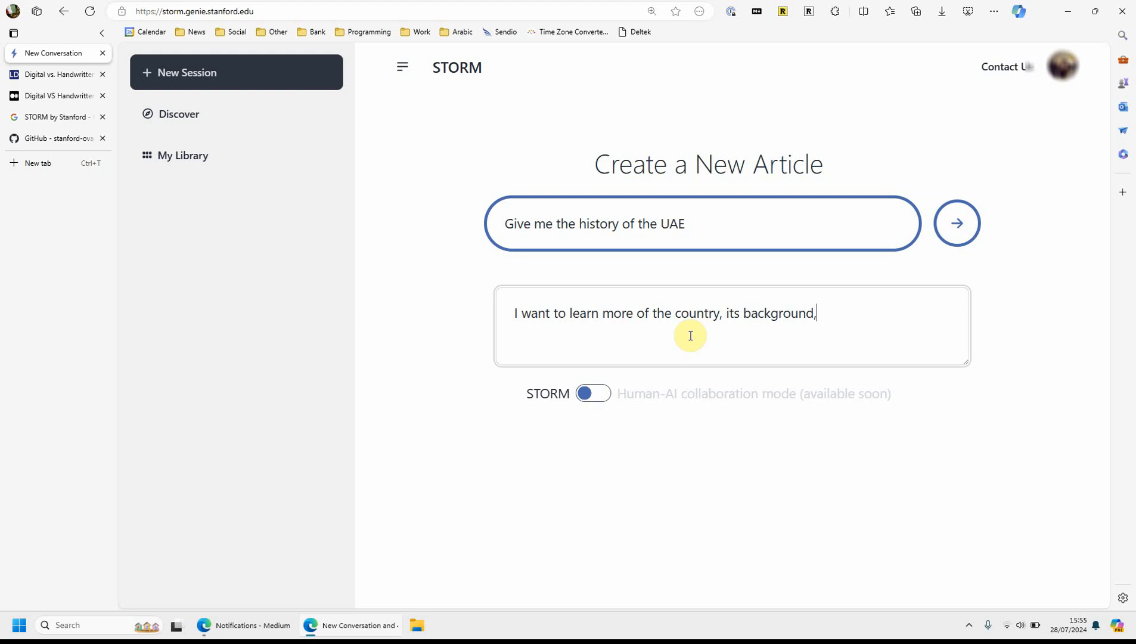
text(key event)
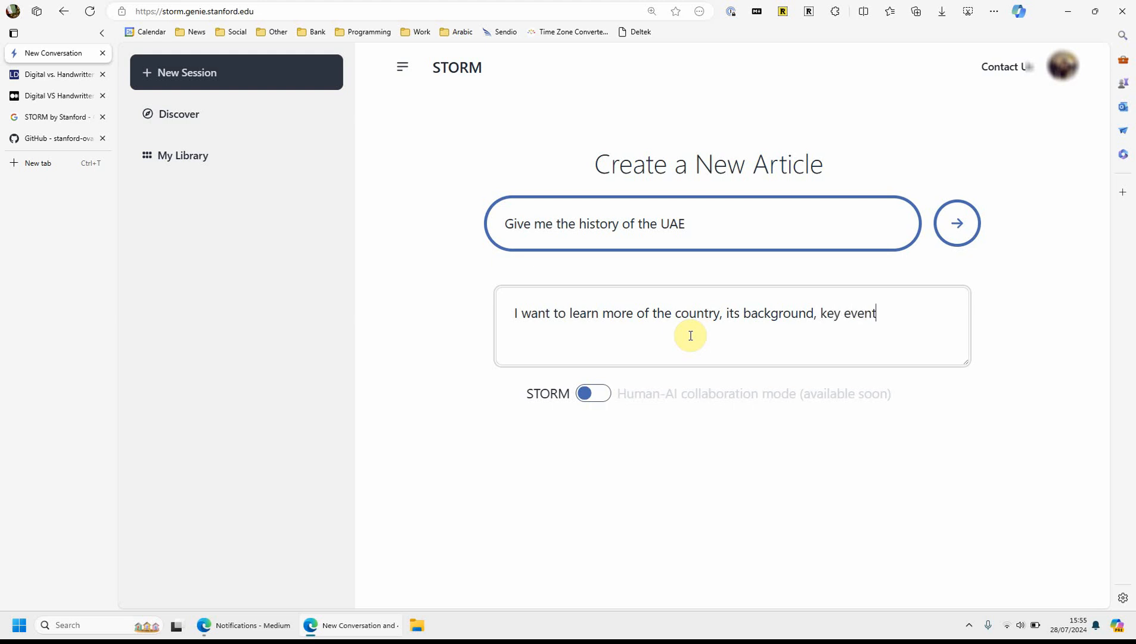
text(s and)
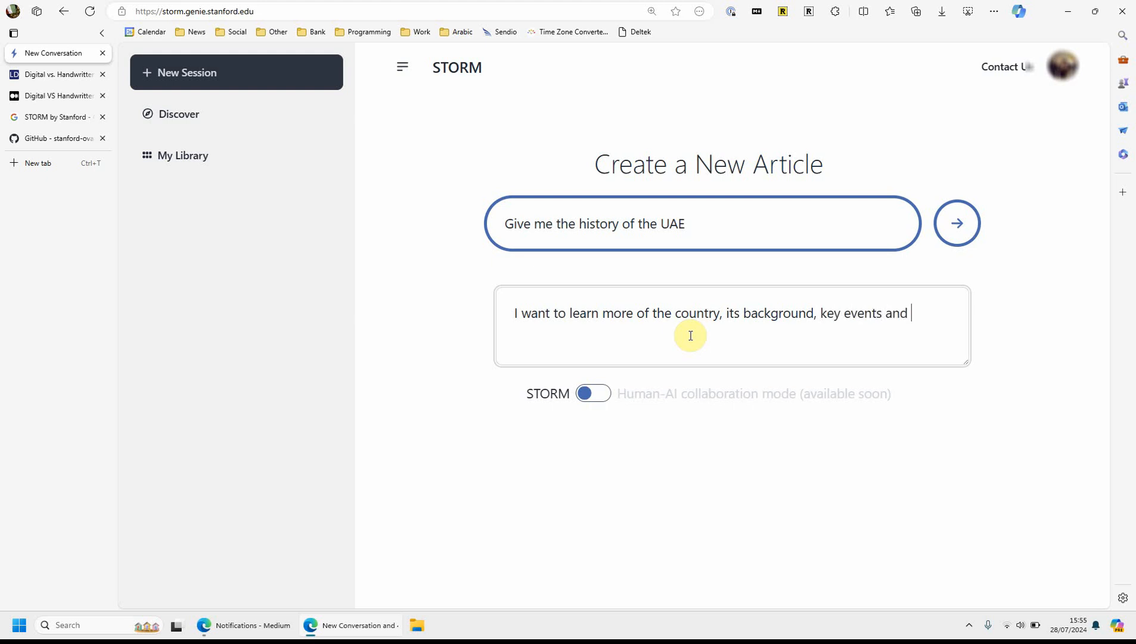
text(milestones)
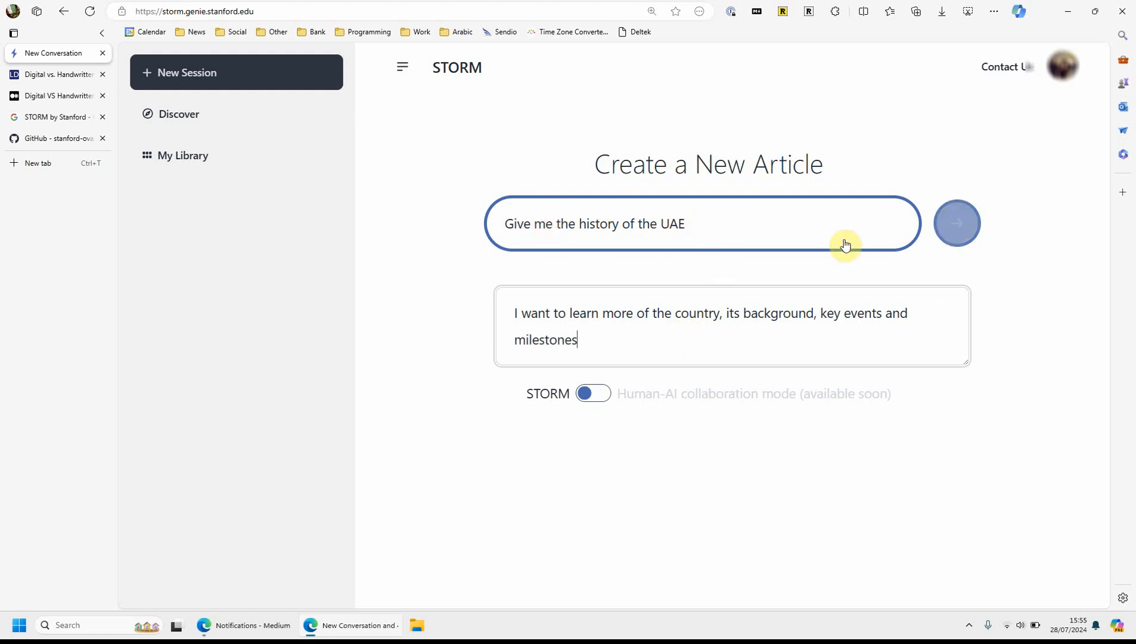
click(957, 223)
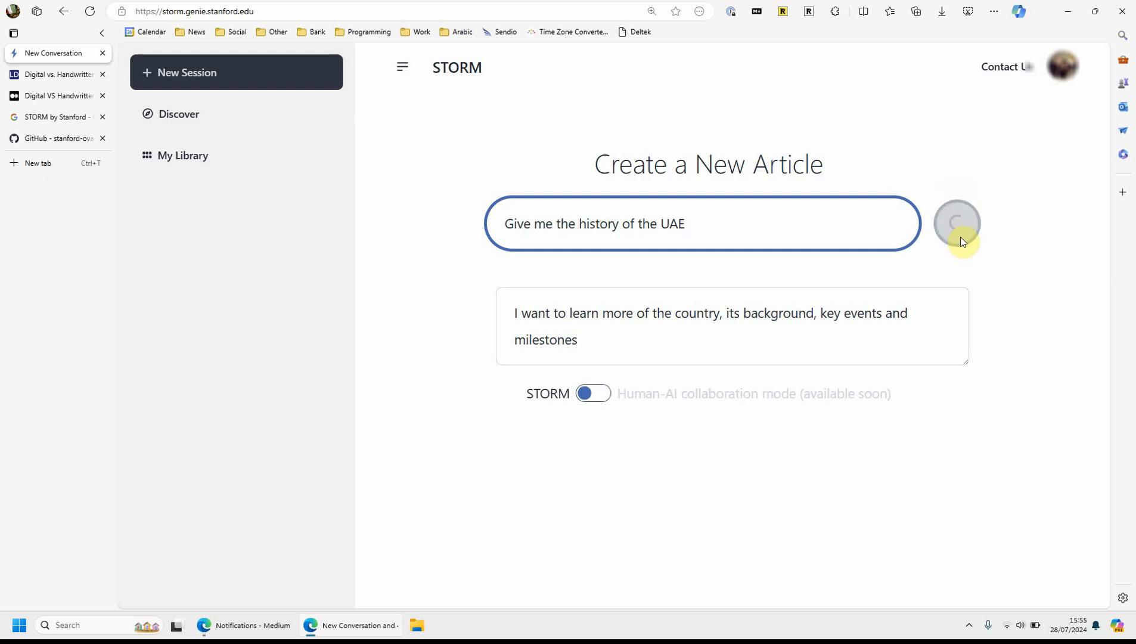
Duplicate the generating UAE article's tab so the page is open in a second tab
click(956, 223)
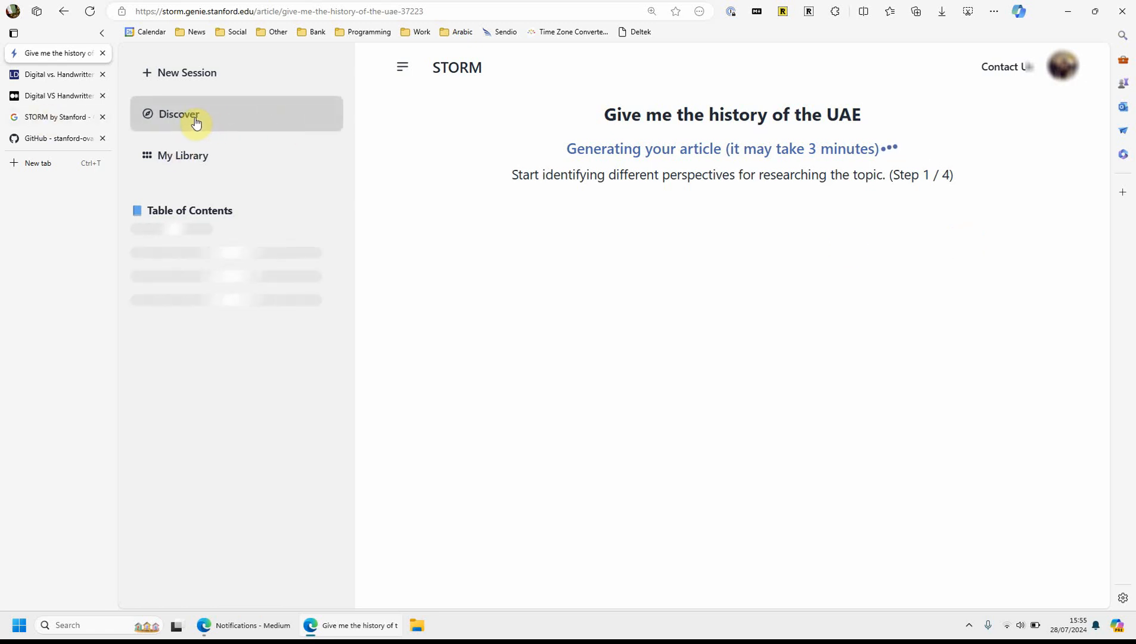
right_click(196, 119)
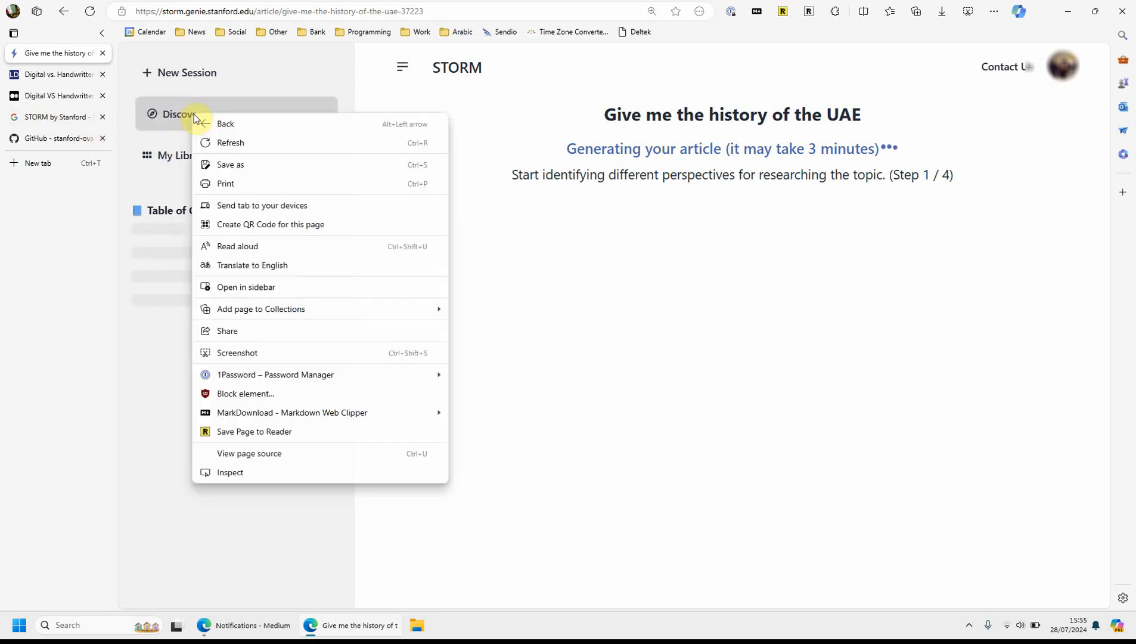
click(55, 53)
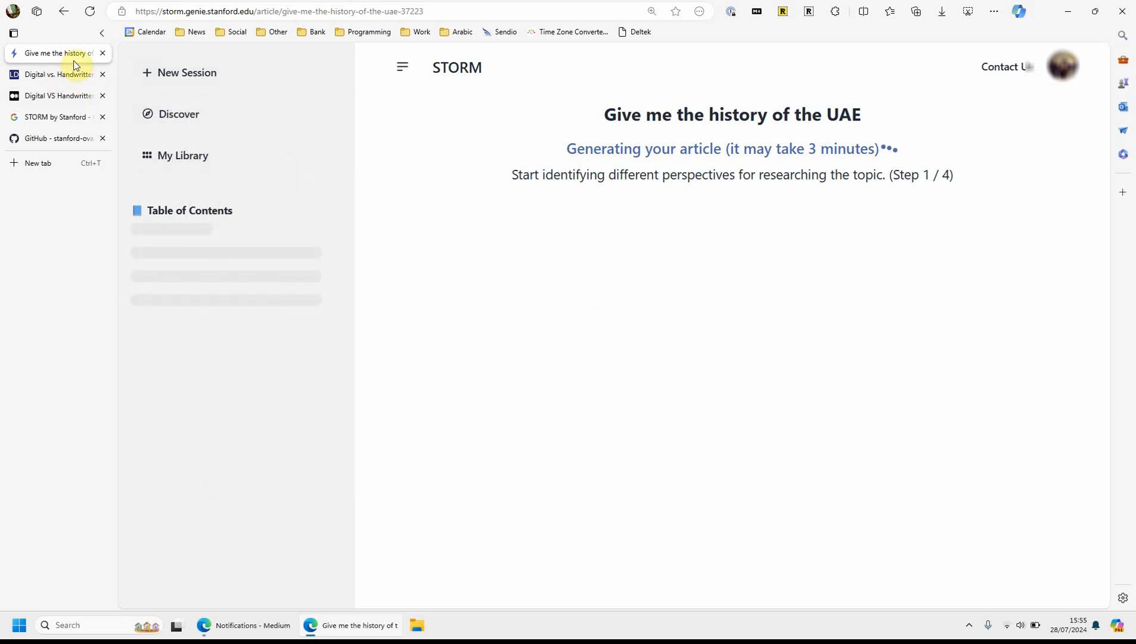
right_click(55, 52)
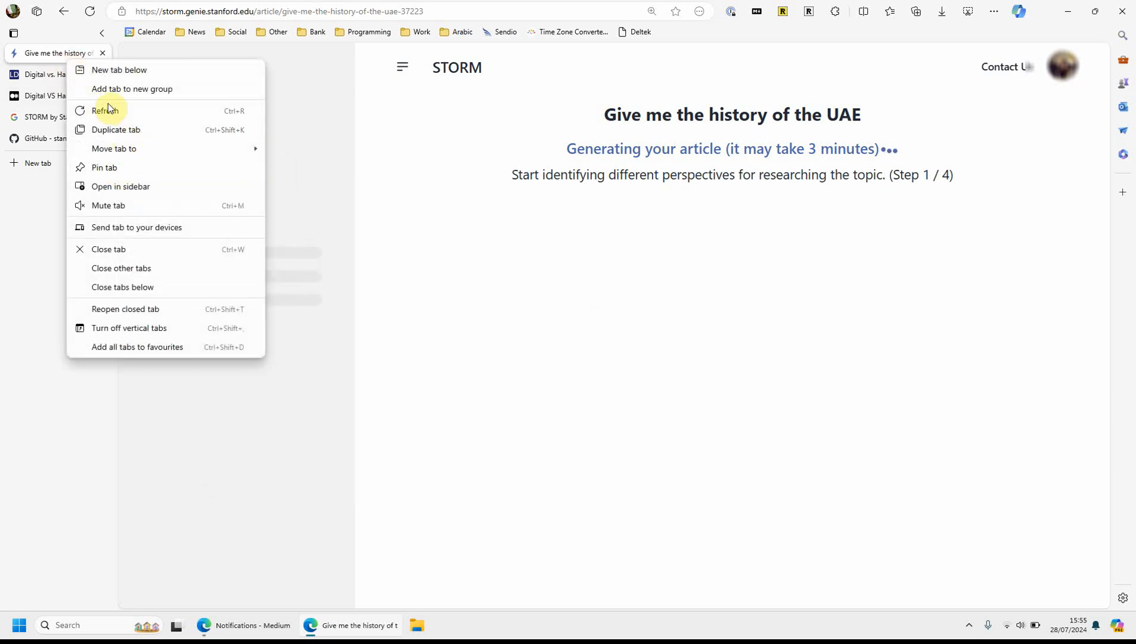
click(115, 130)
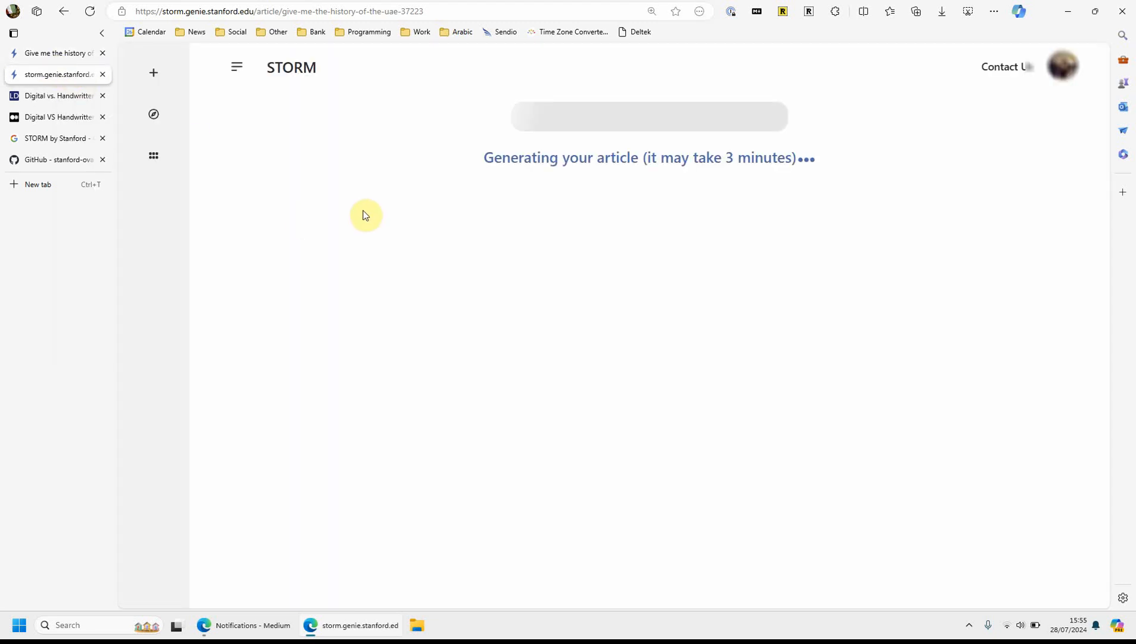
Browse the Discover gallery of published articles sorted by most recent
click(153, 113)
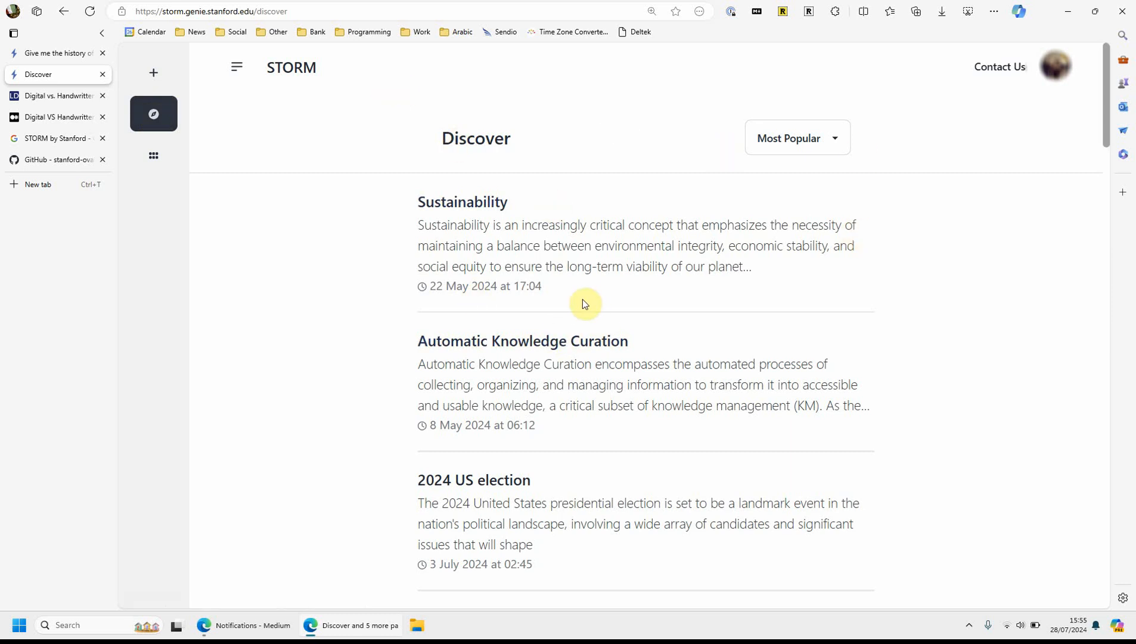
mouse_move(523, 341)
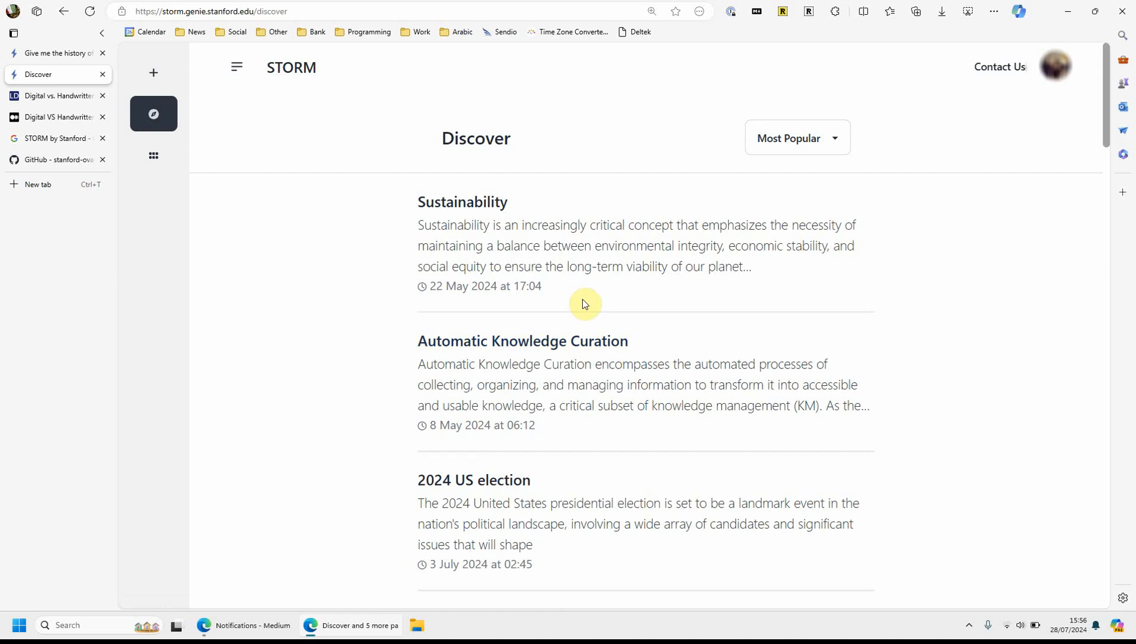
scroll(down, 3)
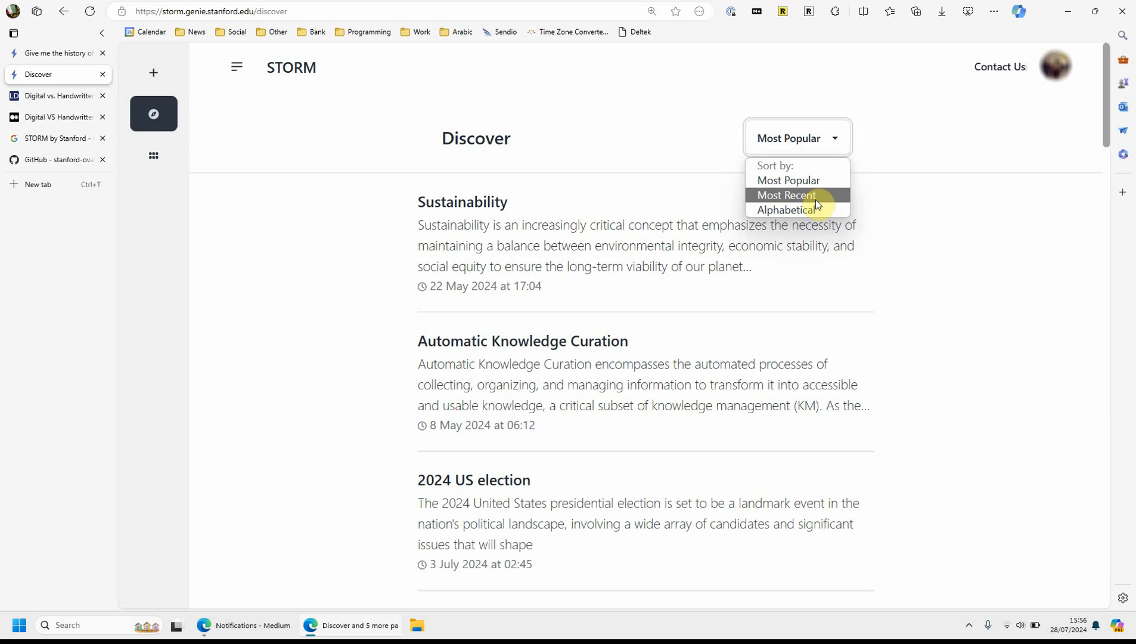
click(785, 196)
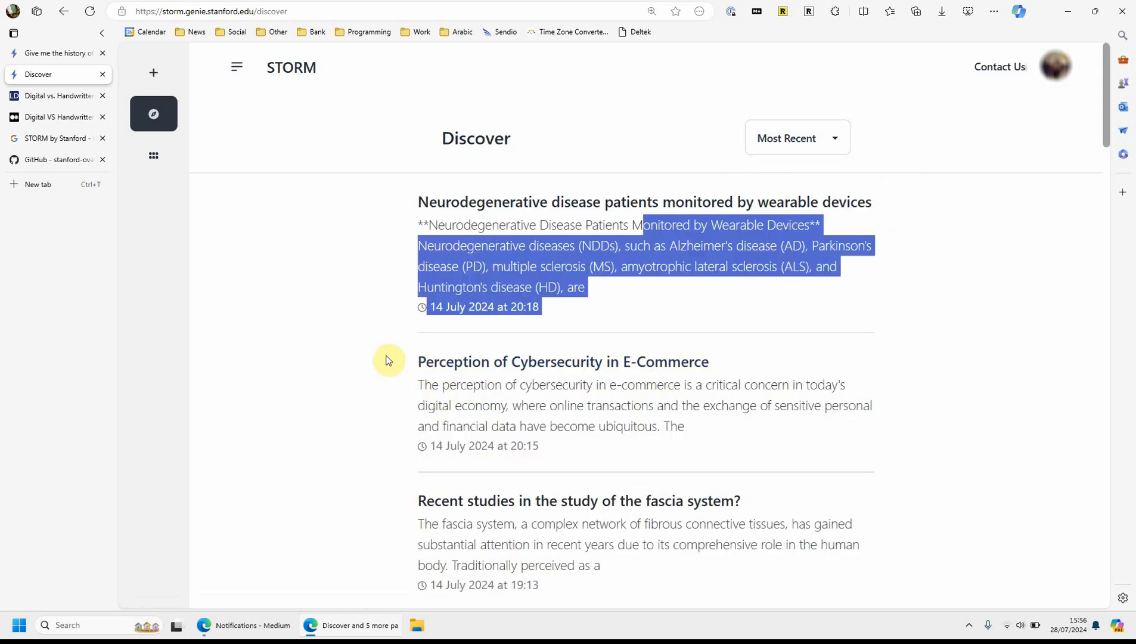
scroll(down, 3)
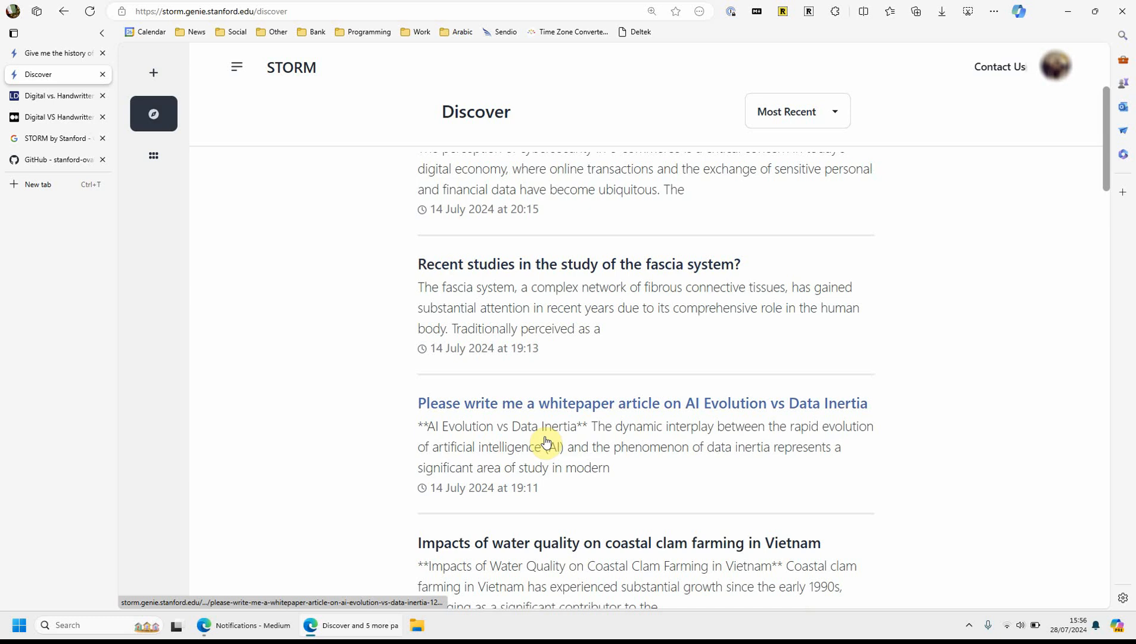
mouse_move(704, 435)
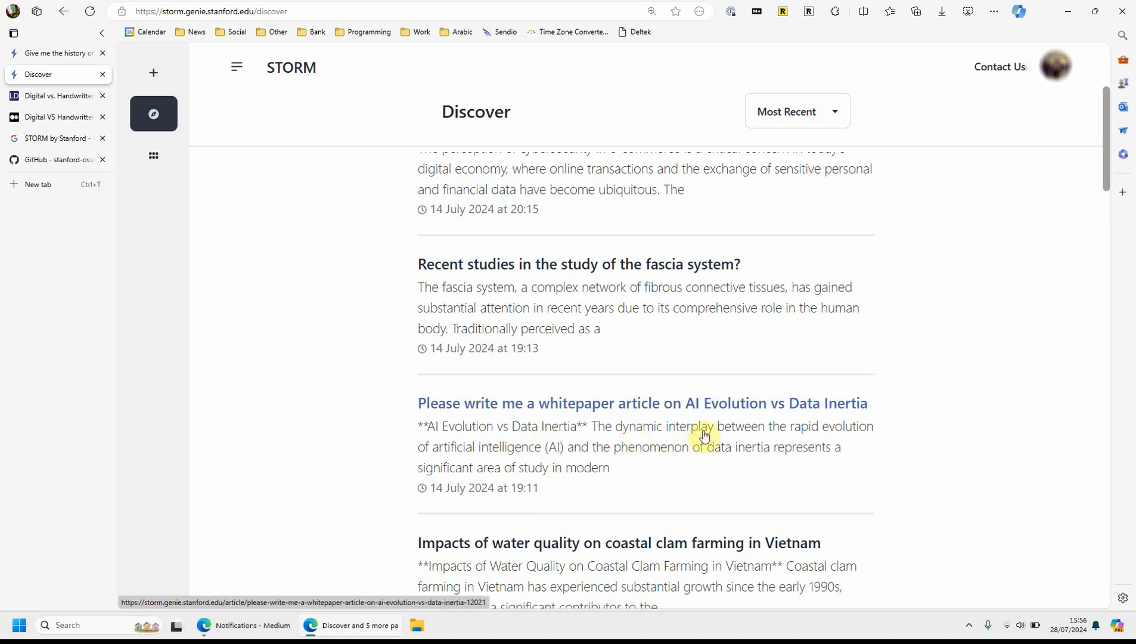
Note the AI Evolution vs Data Inertia title, then sort by Most Popular and open Automatic Knowledge Curation
drag(704, 436, 841, 414)
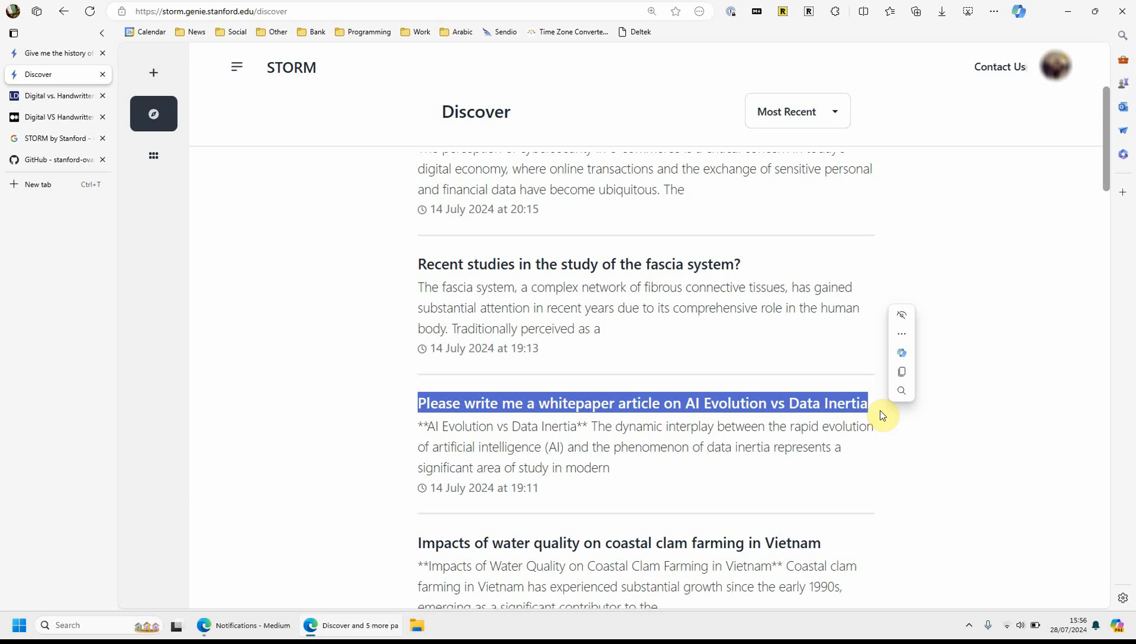
scroll(down, 3)
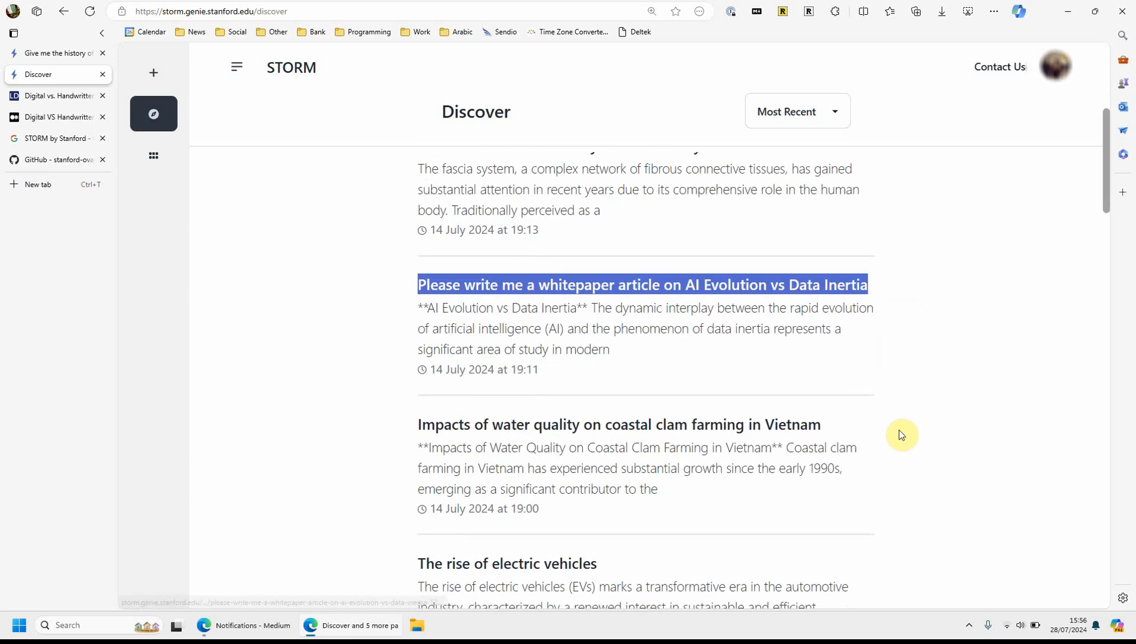
scroll(down, 3)
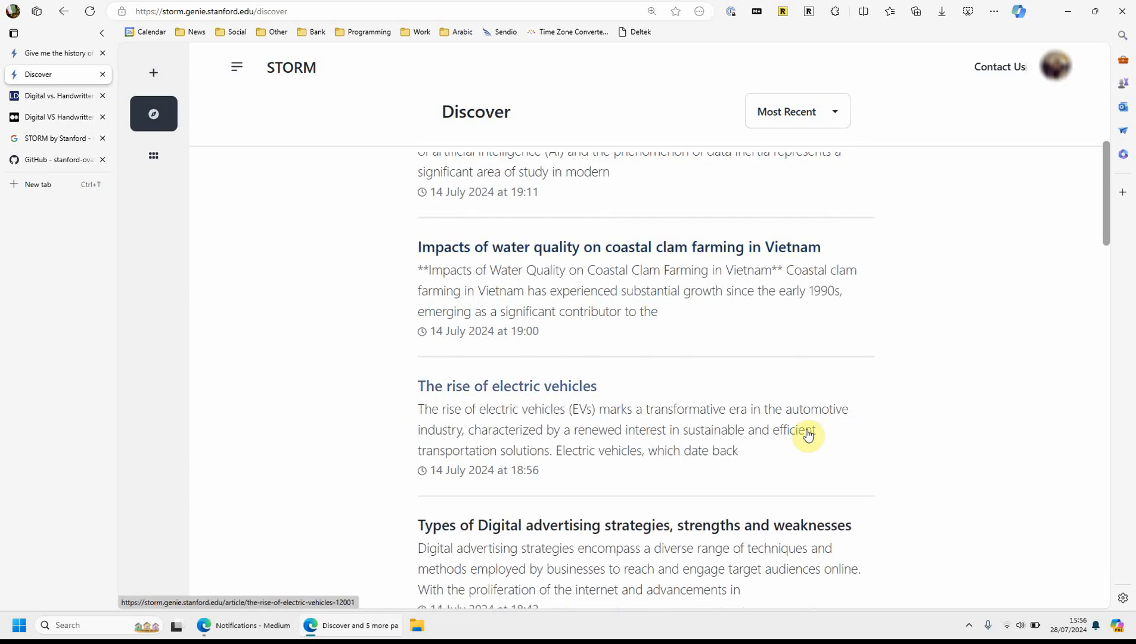
scroll(down, 3)
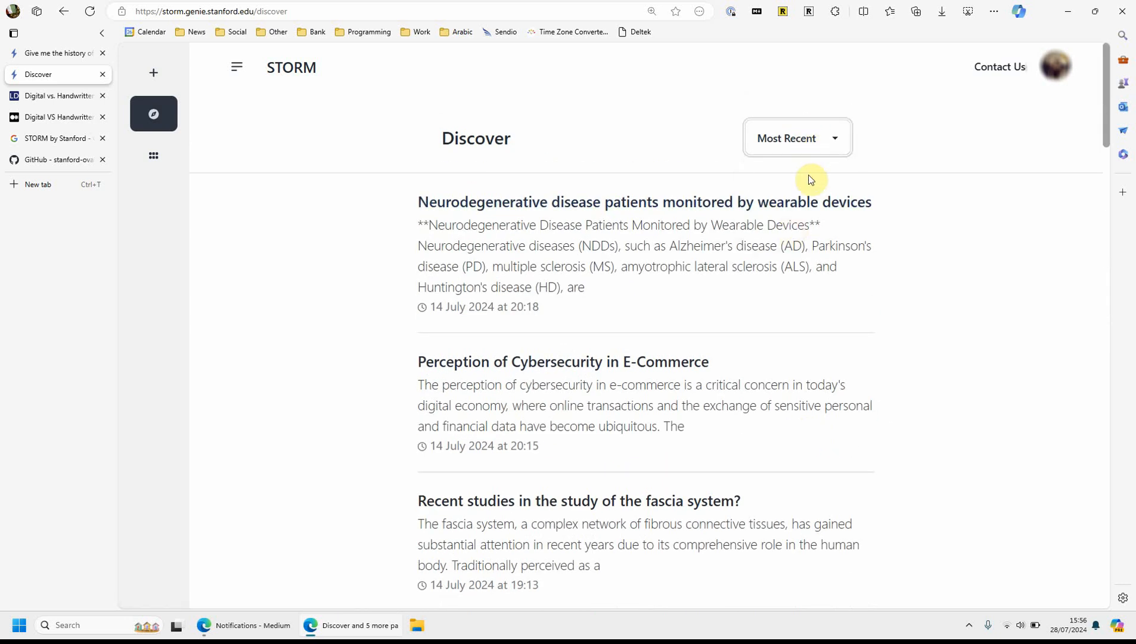
click(796, 139)
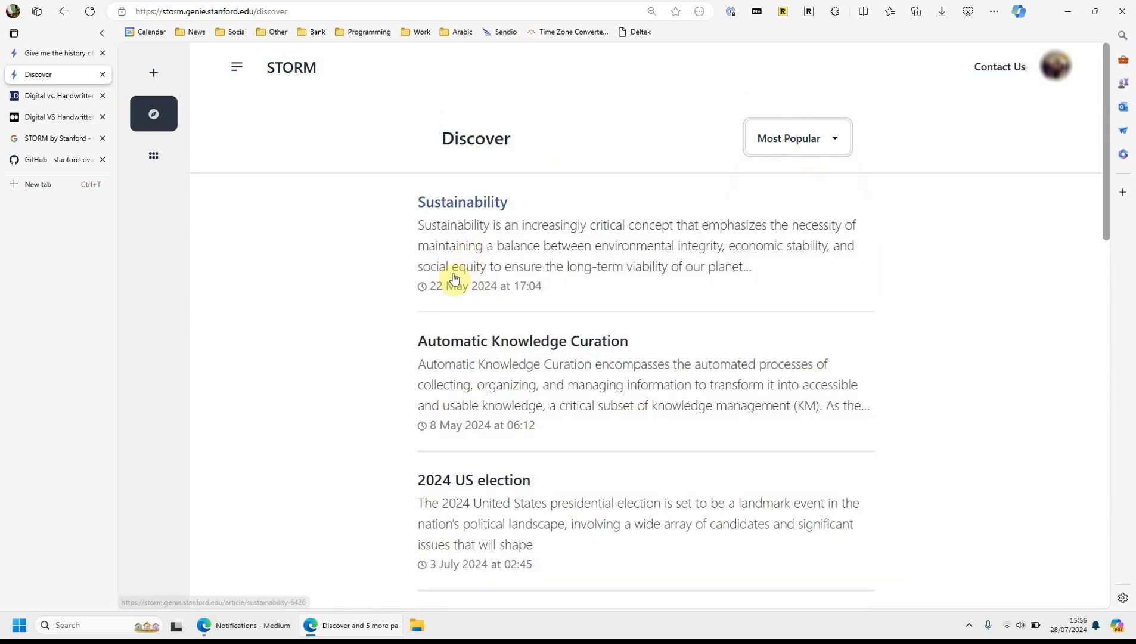
mouse_move(686, 349)
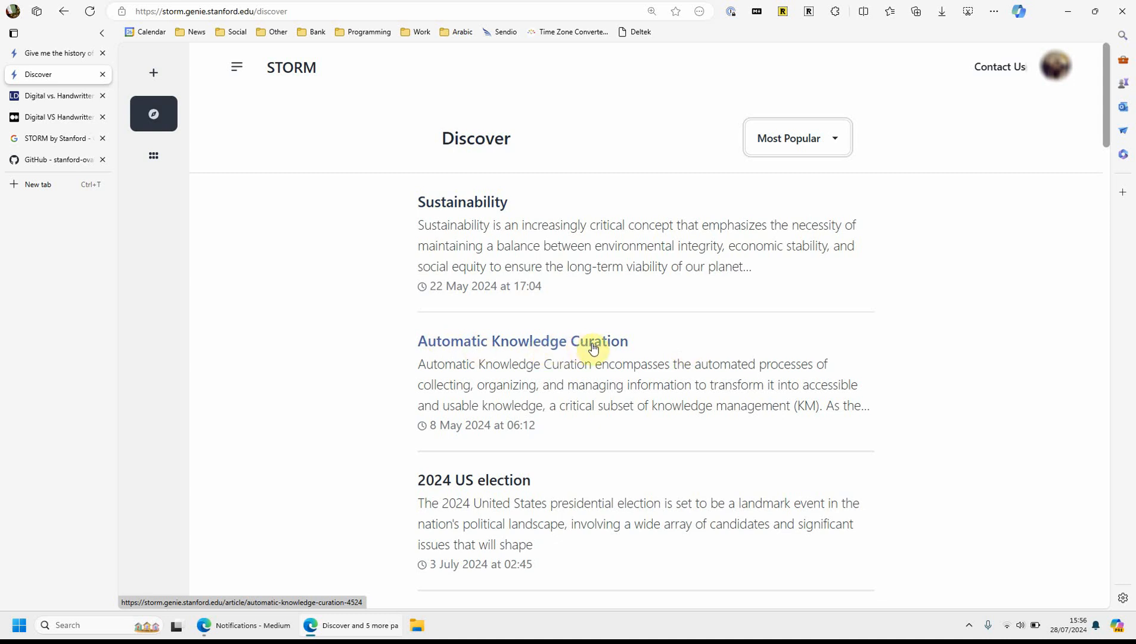
click(522, 341)
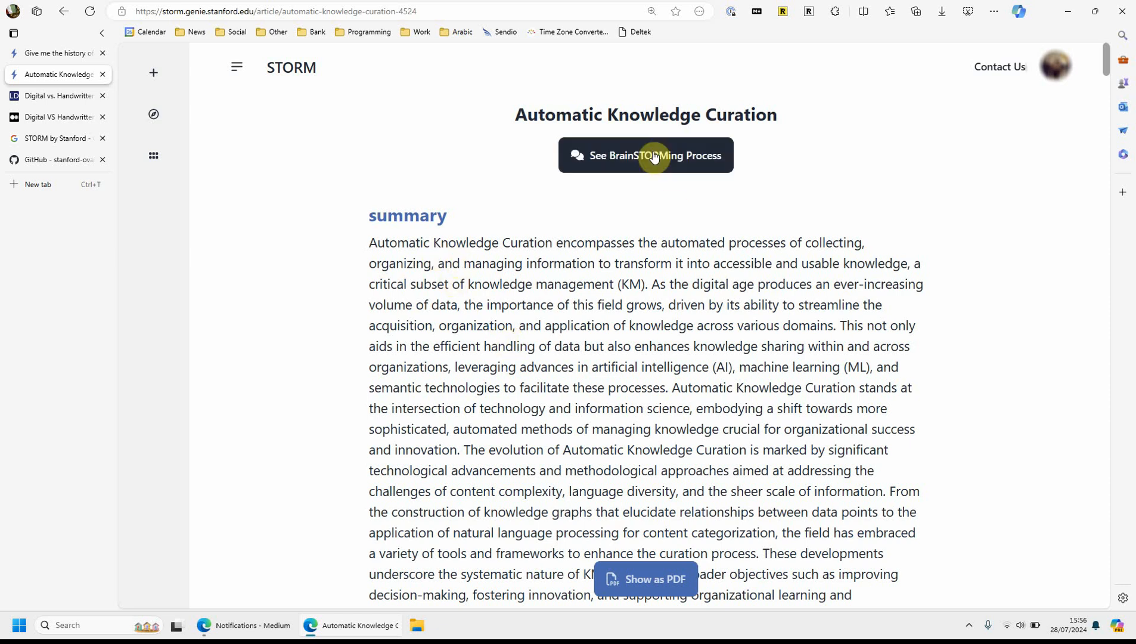
Show the article's BrainSTORMing process and highlight the first interview question
click(645, 155)
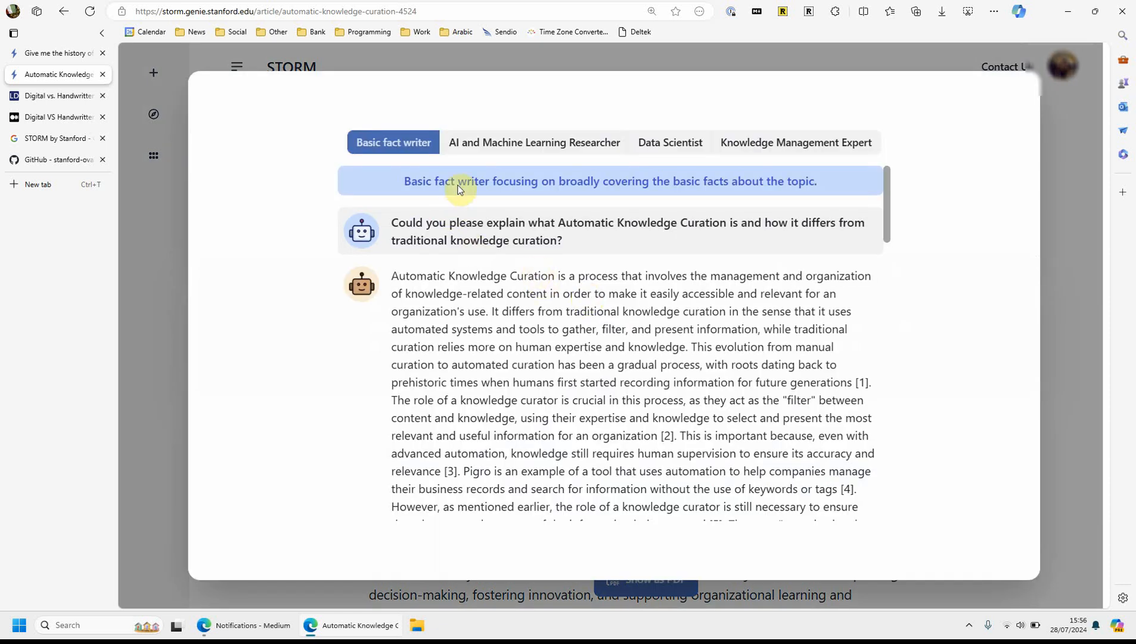
mouse_move(385, 205)
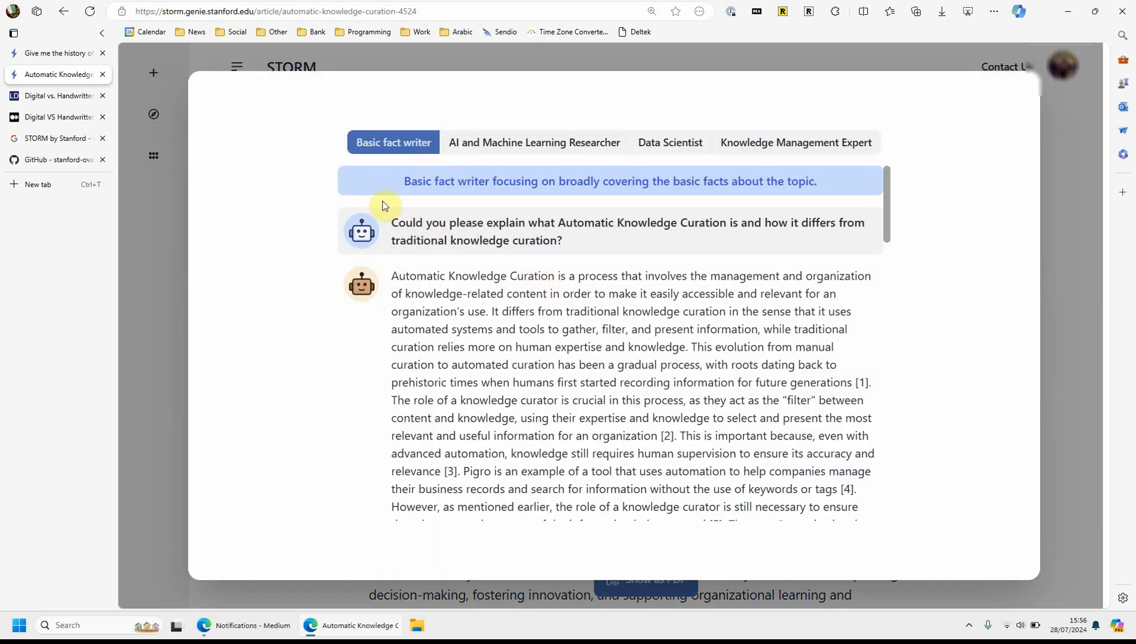
drag(391, 222, 558, 222)
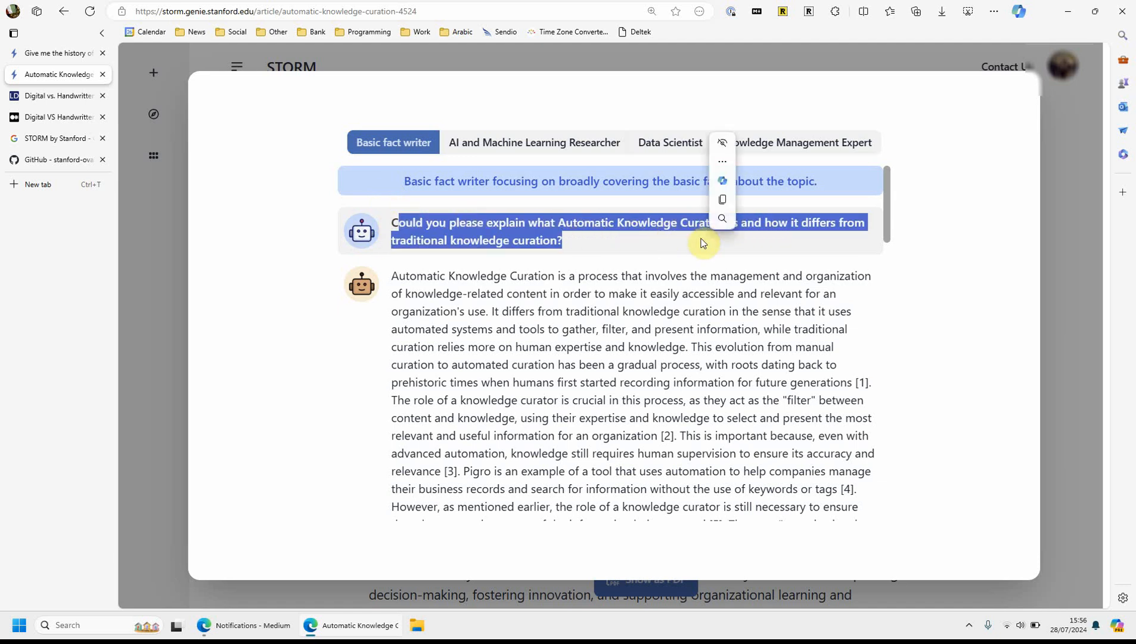
click(594, 251)
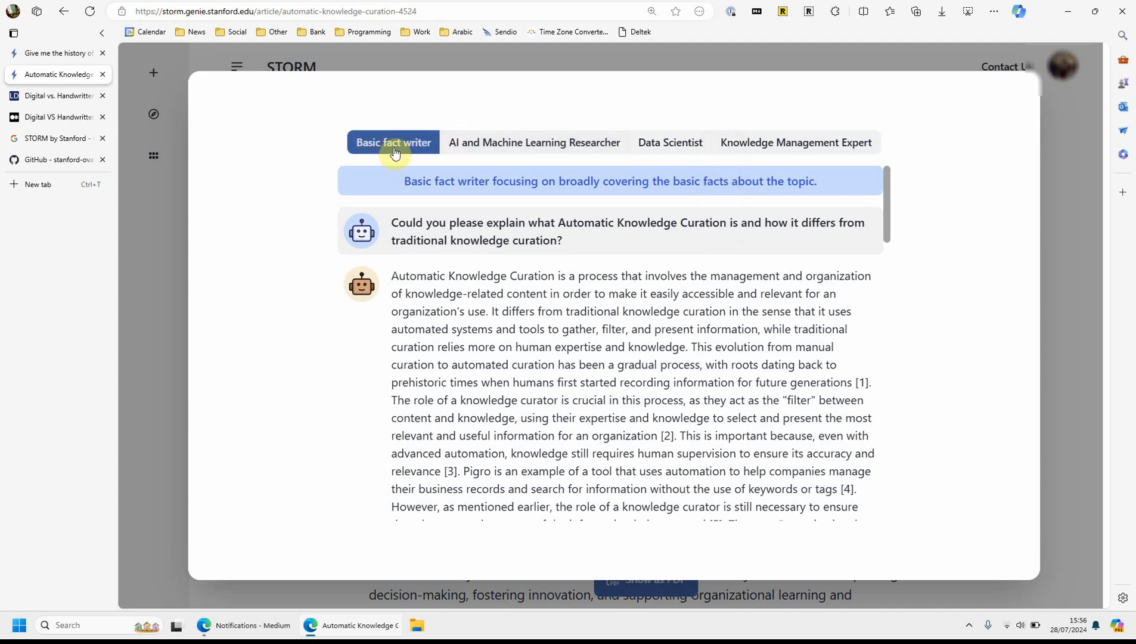
View the AI Researcher, Data Scientist and Knowledge Management Expert dialogues, ending on the Basic fact writer's enabling-technologies question
click(533, 142)
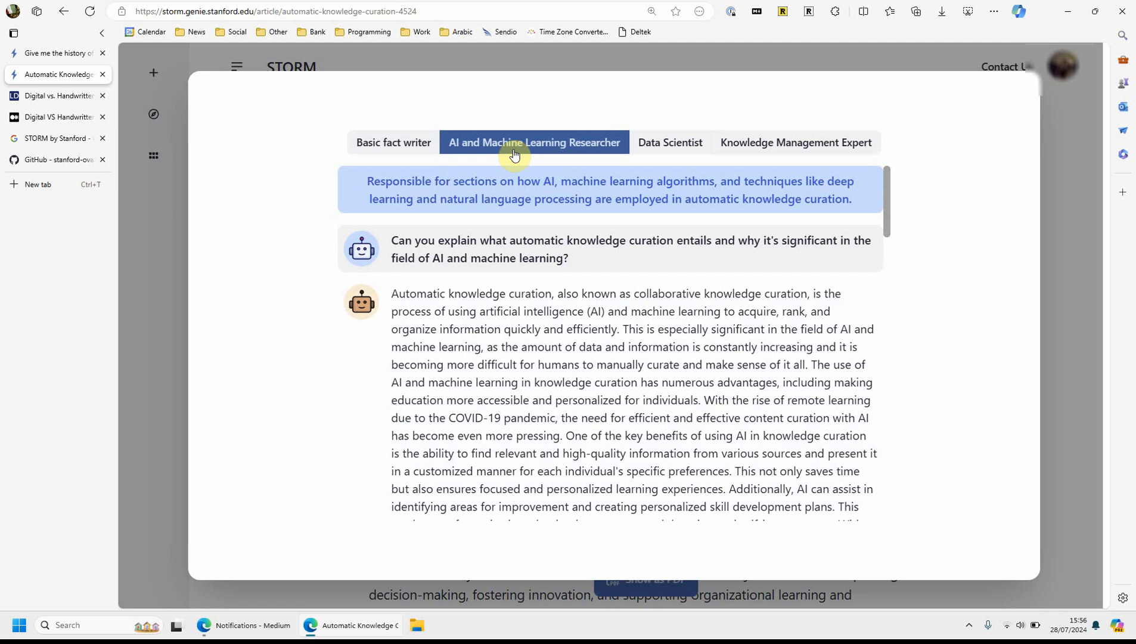
click(670, 142)
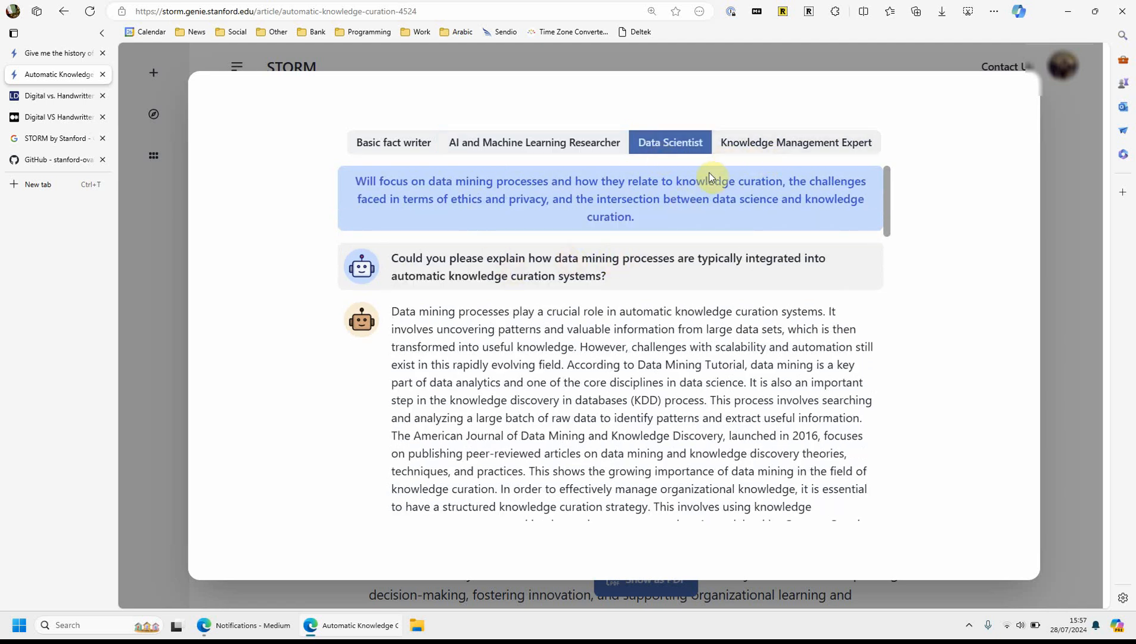
click(394, 142)
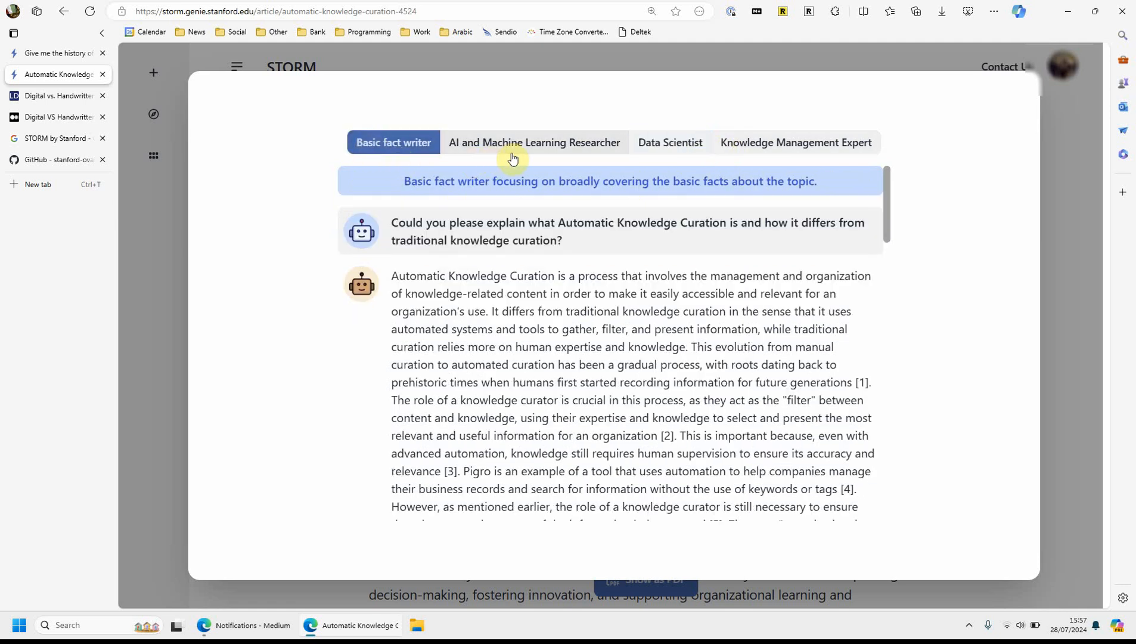
click(795, 142)
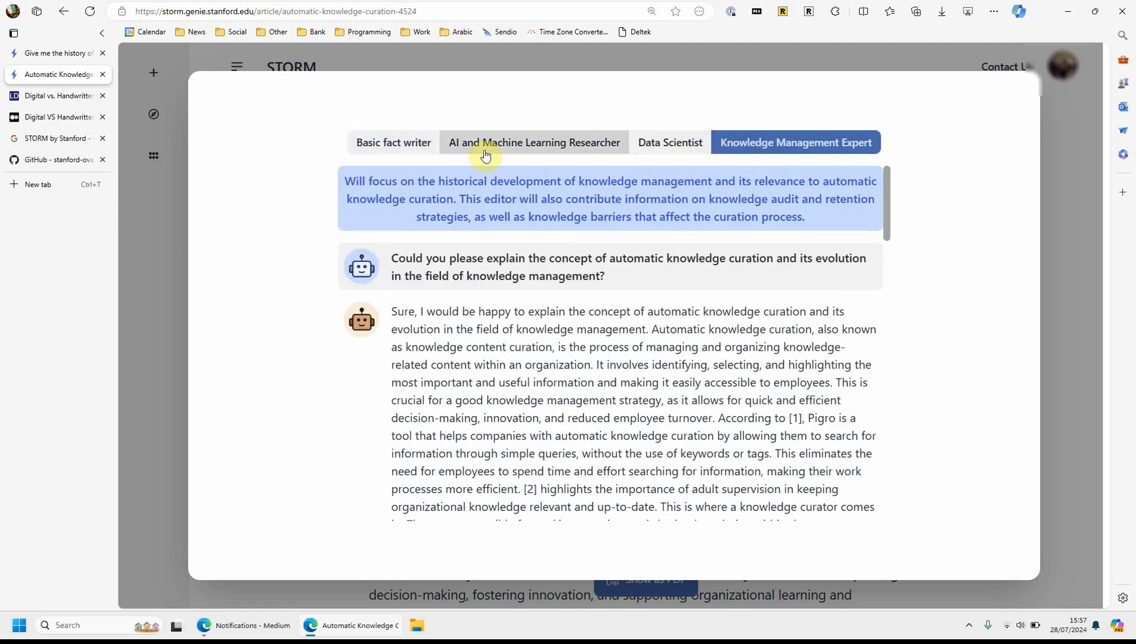
click(393, 142)
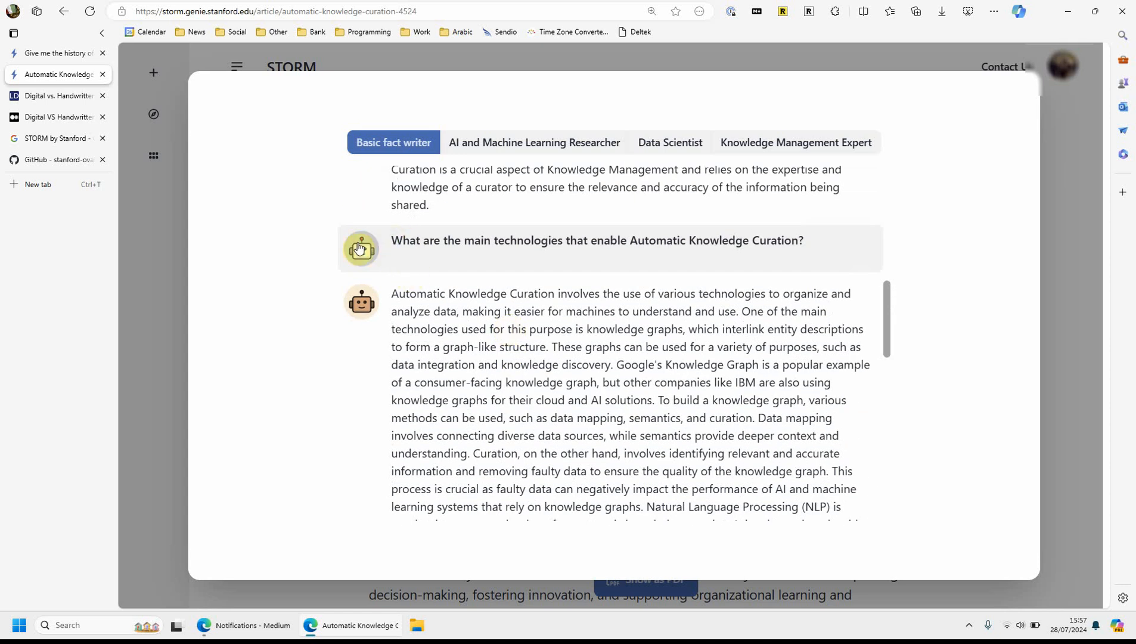
drag(405, 240, 776, 239)
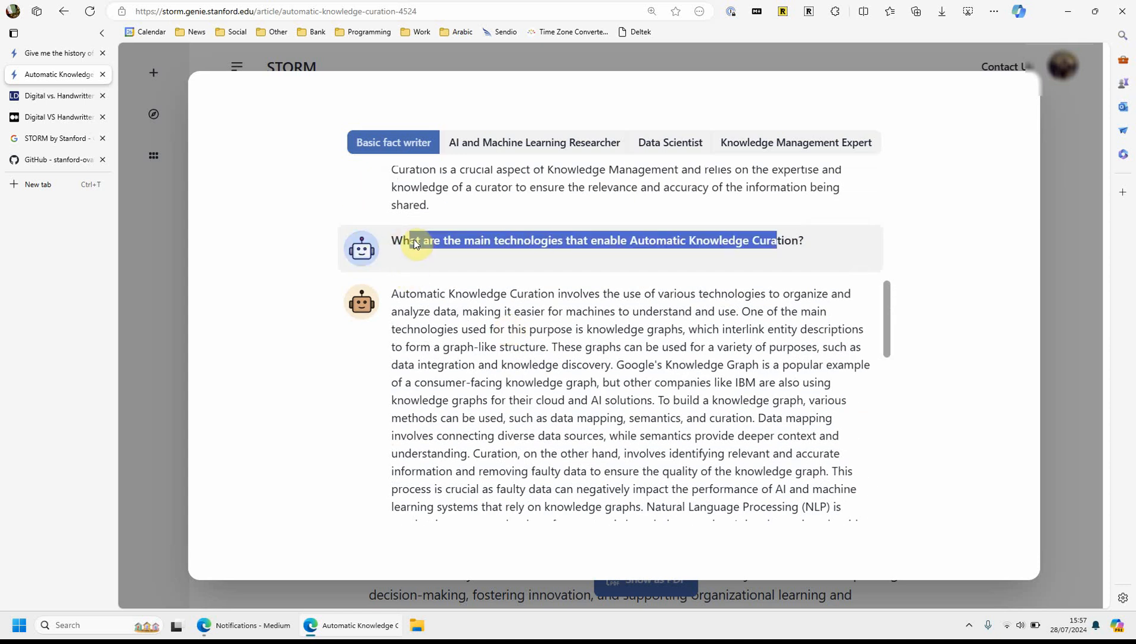
scroll(down, 3)
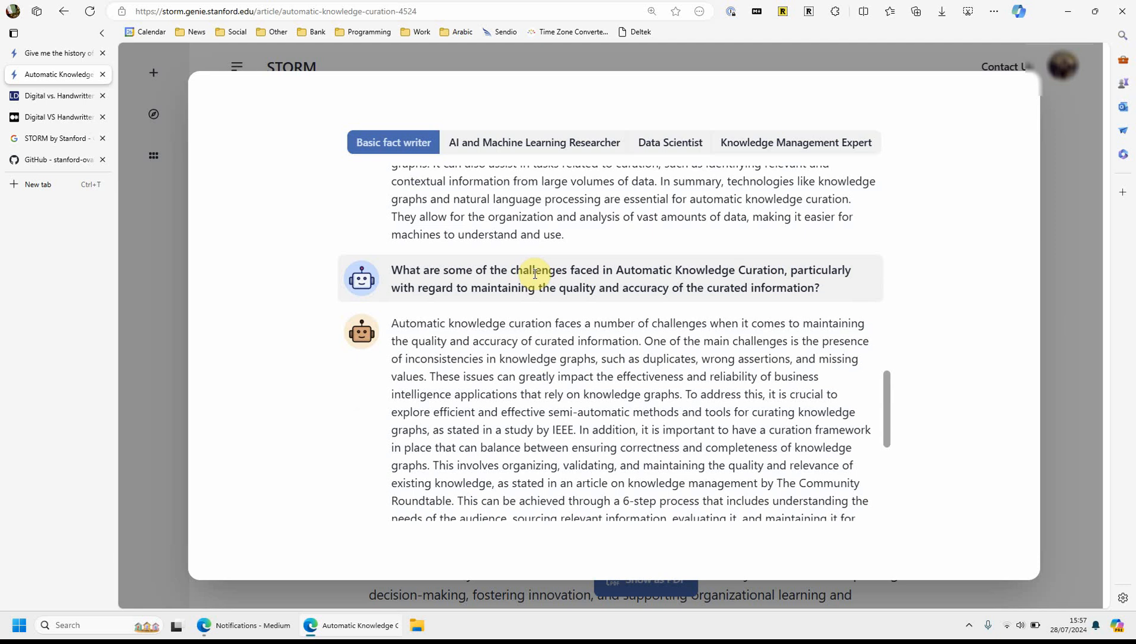
scroll(down, 3)
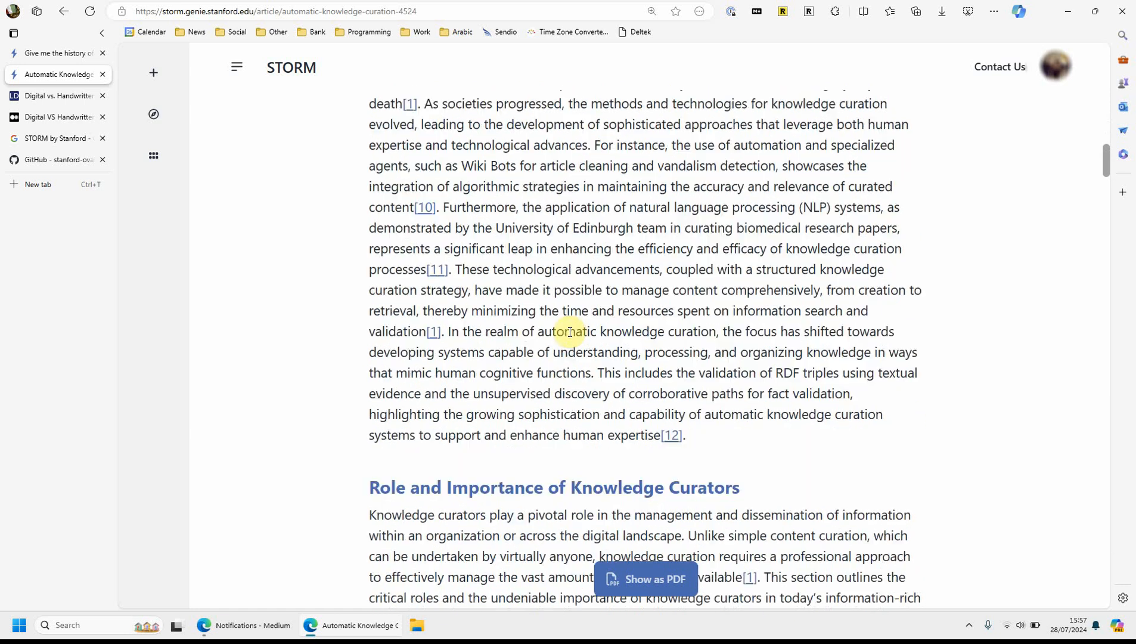
Skim the Automatic Knowledge Curation article through its curator, ethics and future-trends sections
scroll(down, 3)
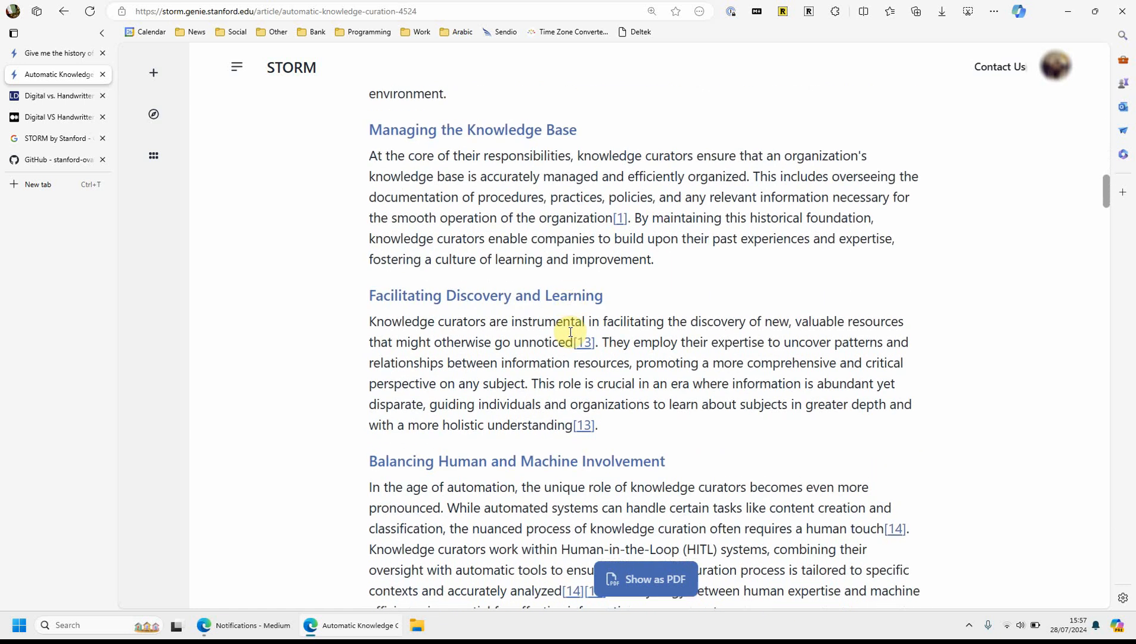
scroll(down, 3)
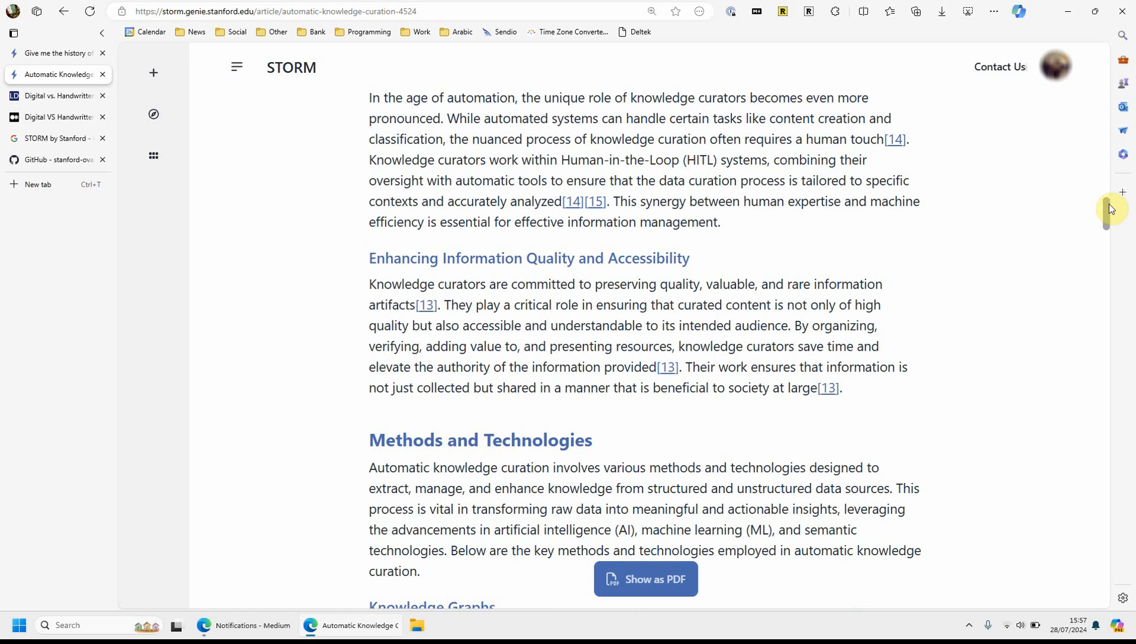
scroll(down, 3)
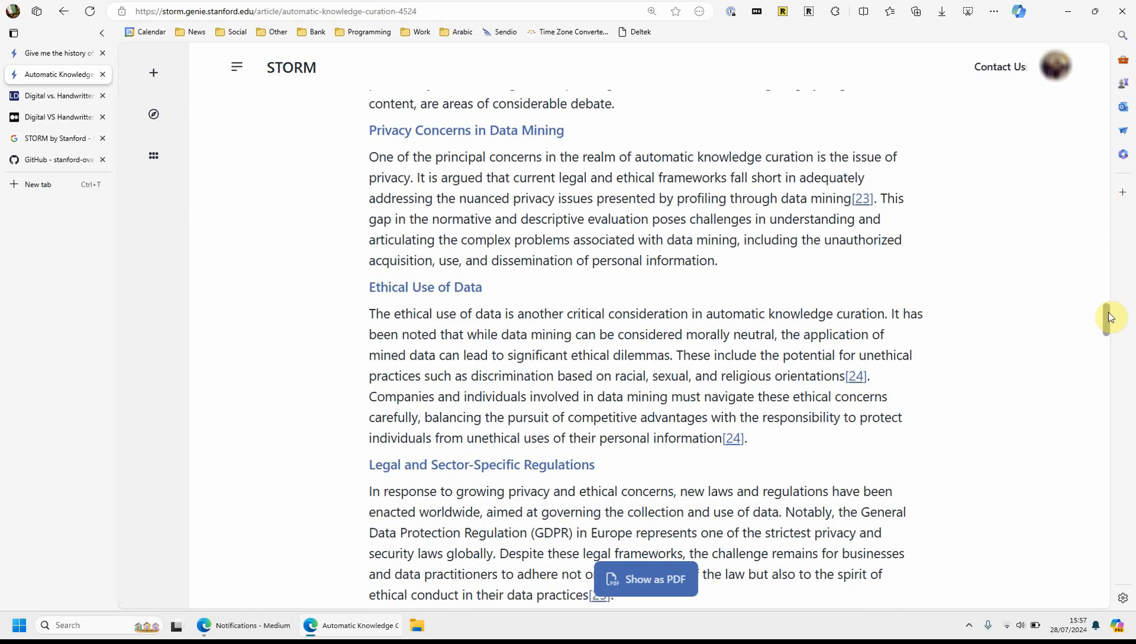
scroll(down, 3)
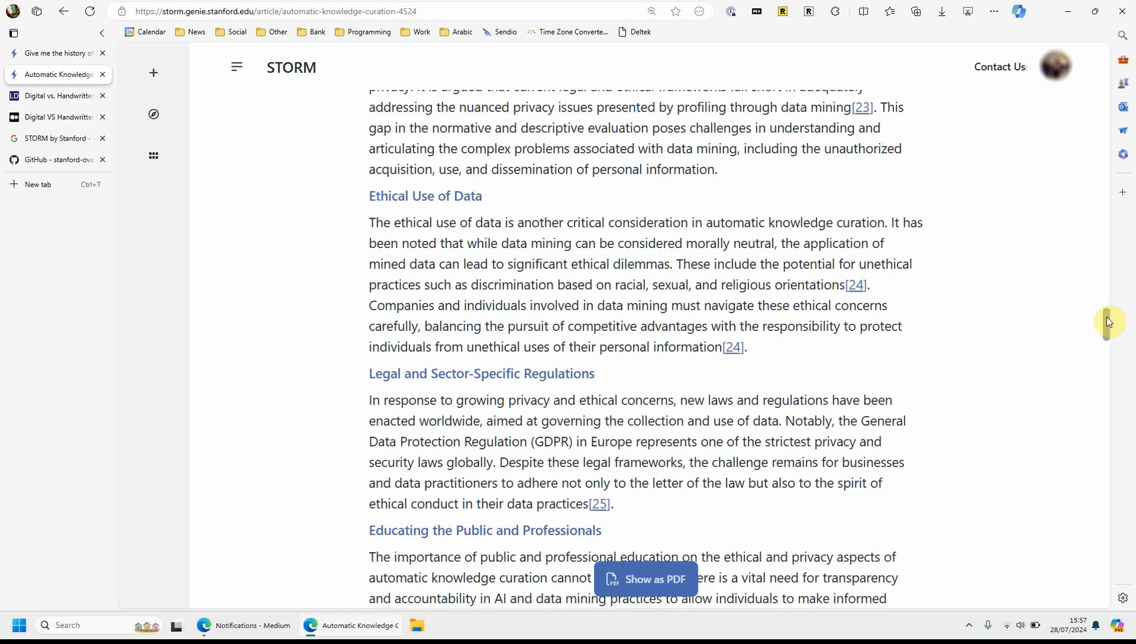
scroll(down, 3)
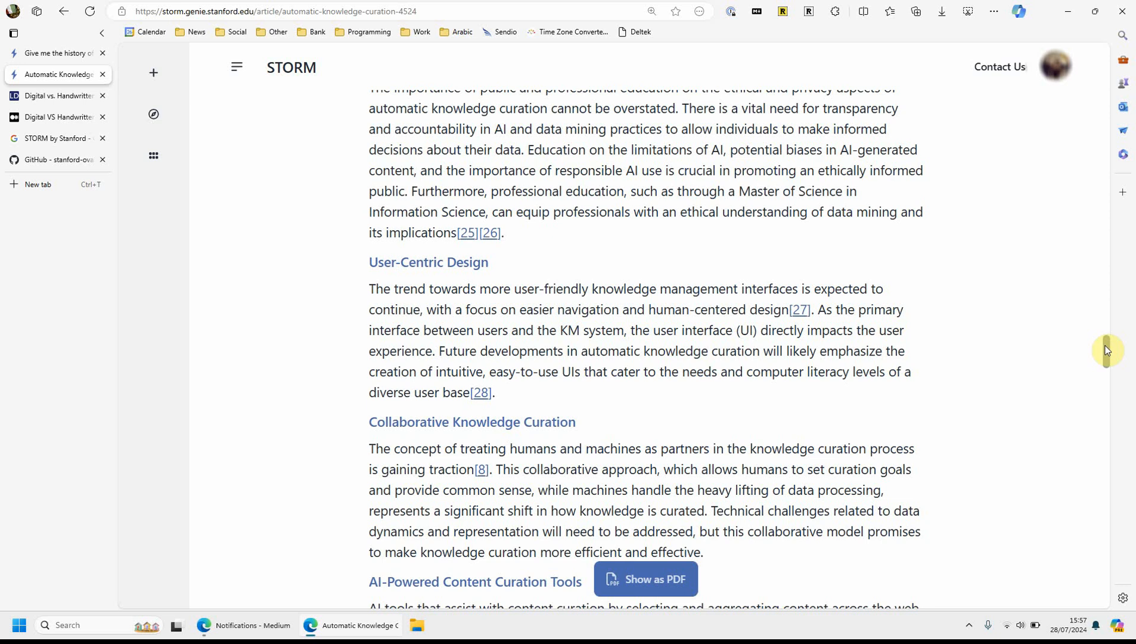
scroll(down, 3)
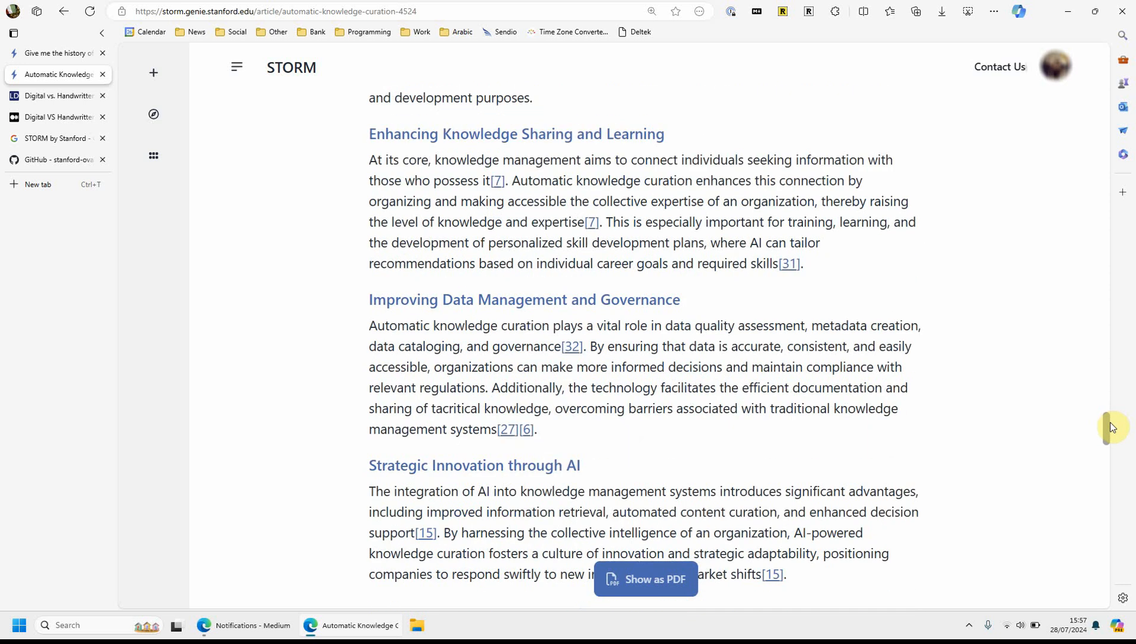
scroll(down, 3)
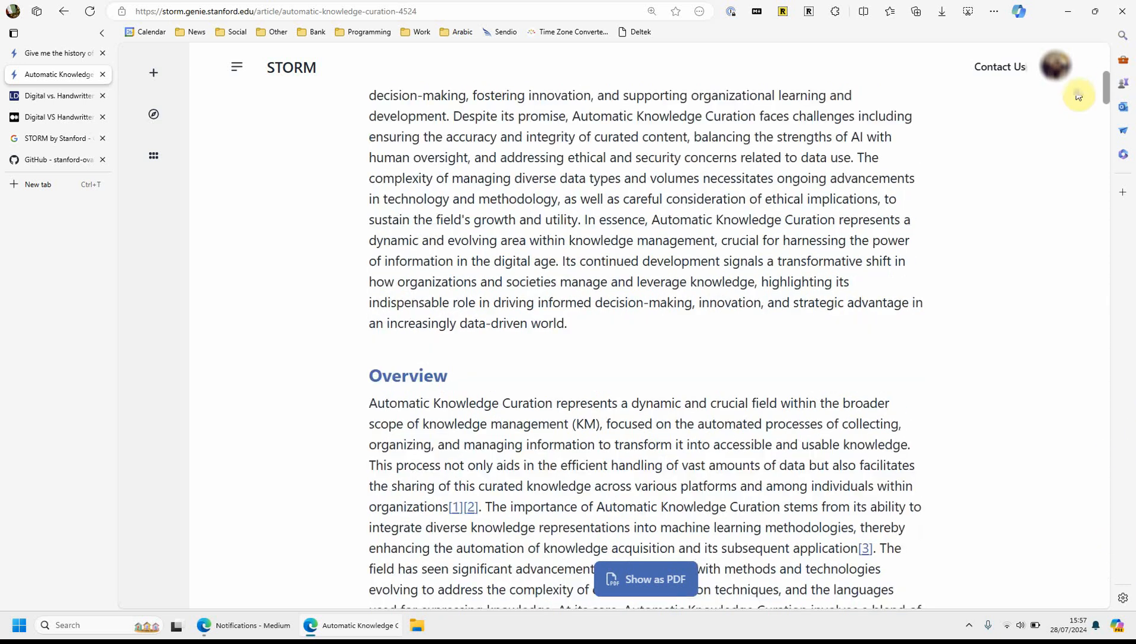
Check the UAE history article's drafting progress, then return to Discover sorted by Most Popular
click(55, 53)
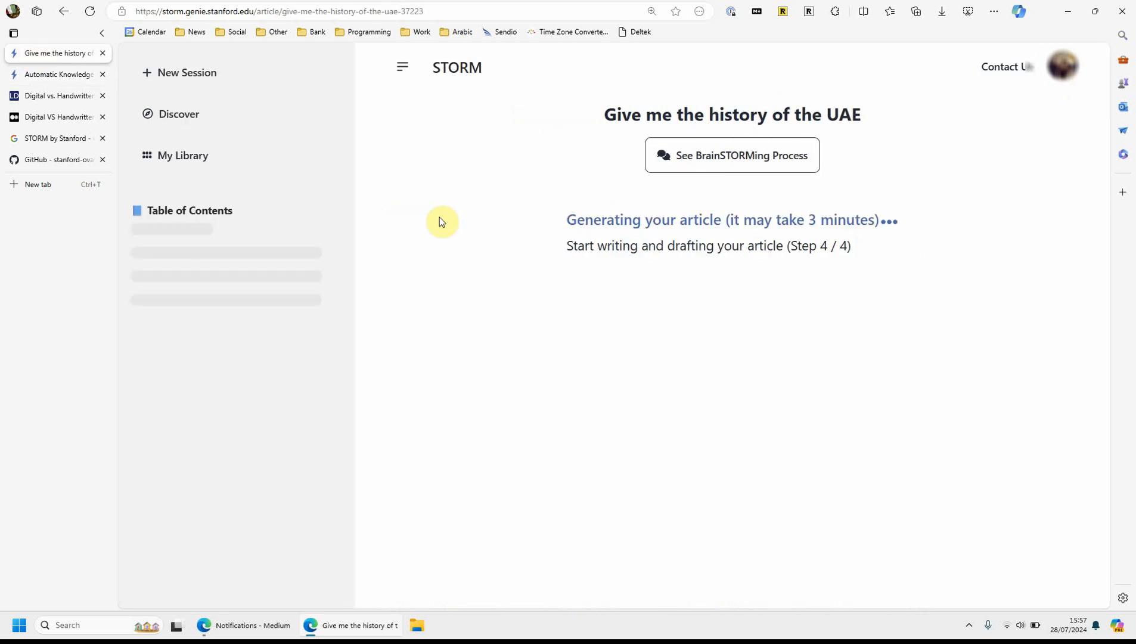
click(55, 73)
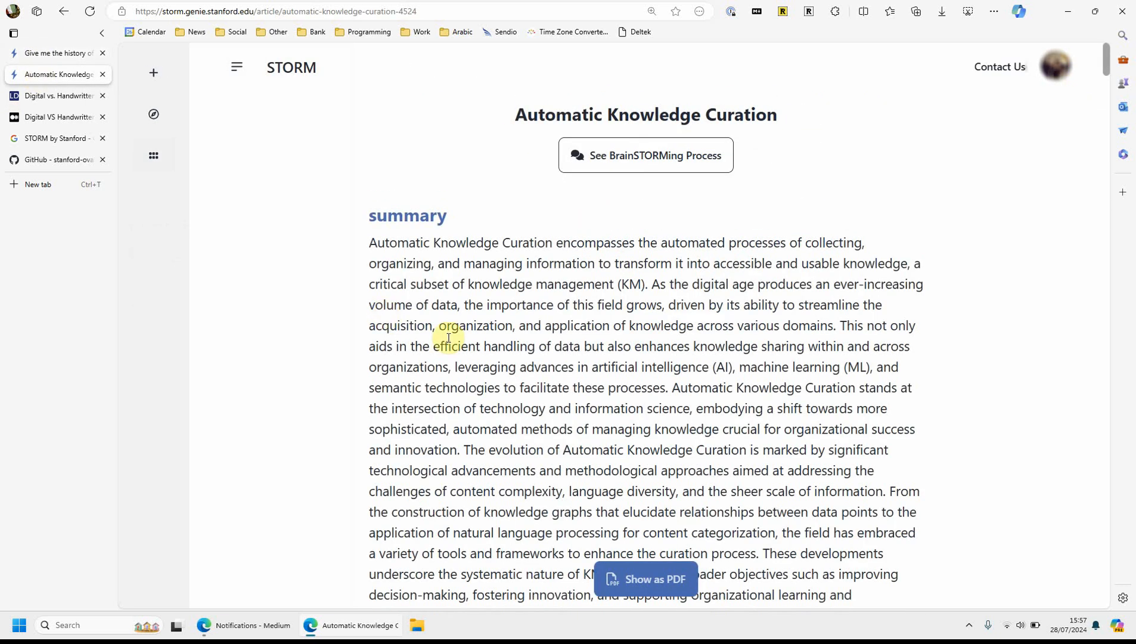
click(153, 113)
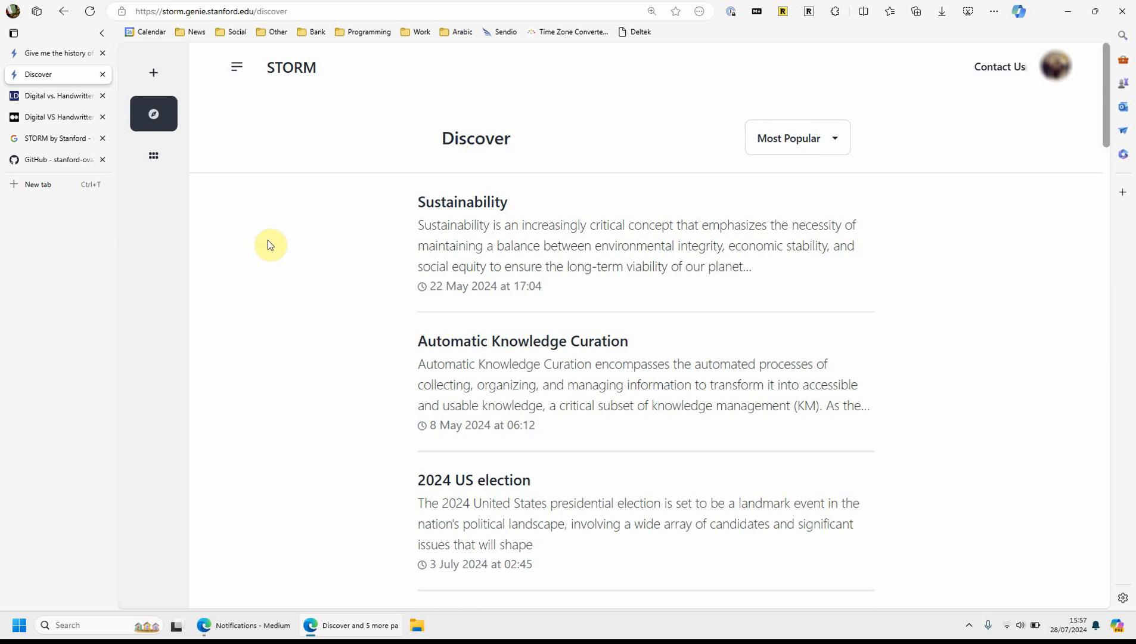
click(795, 138)
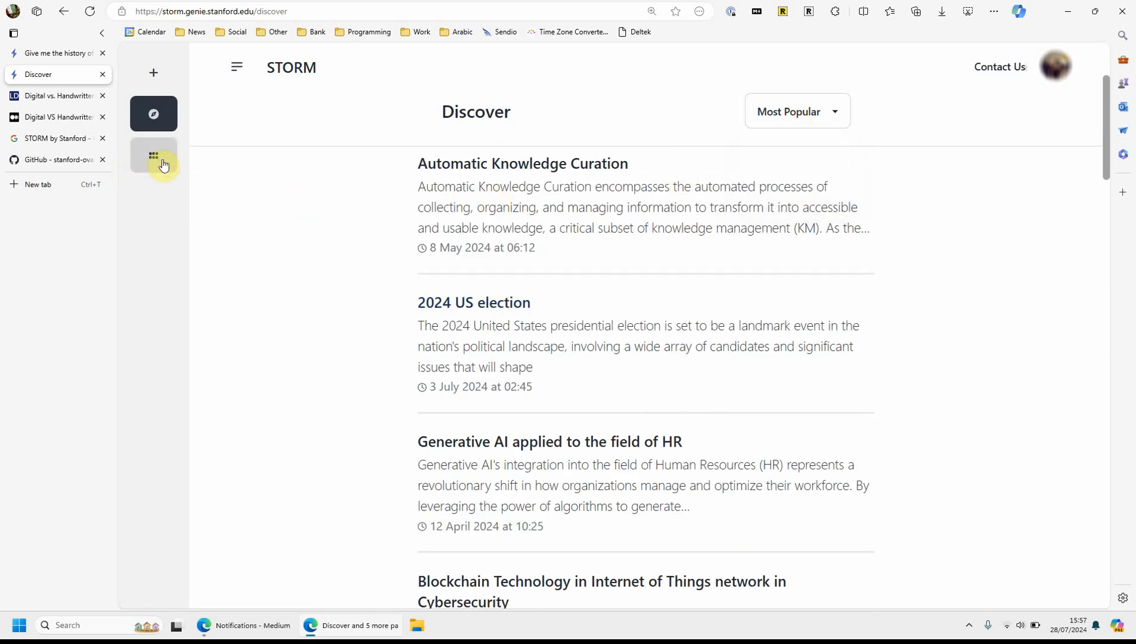
Show My Library listing the UAE history article alongside the note-taking and PKM articles
click(153, 155)
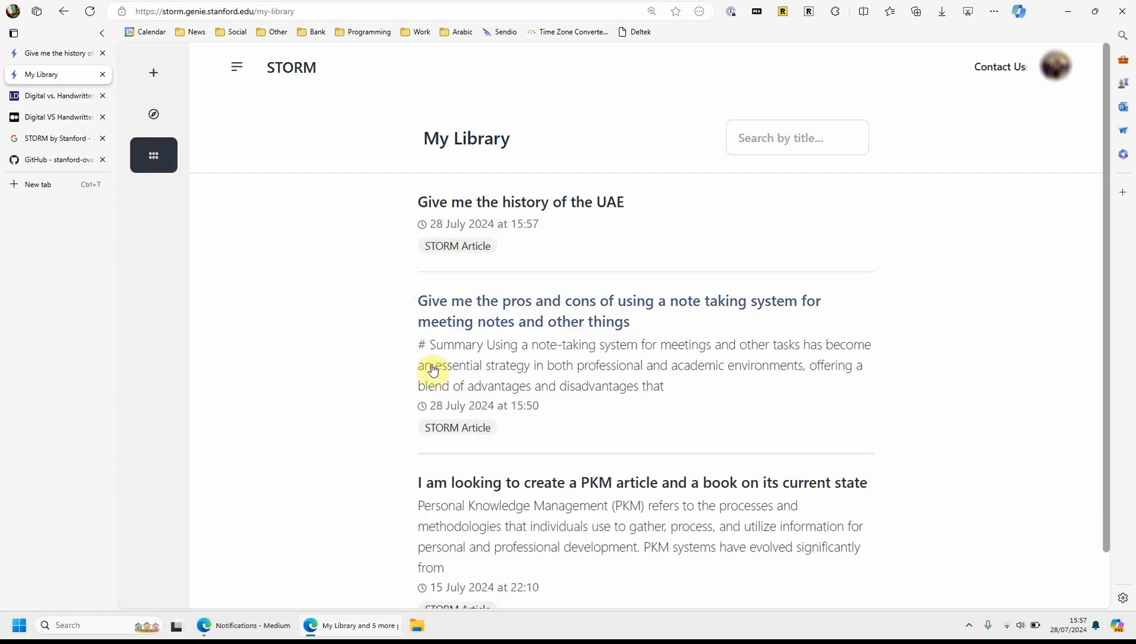
mouse_move(719, 476)
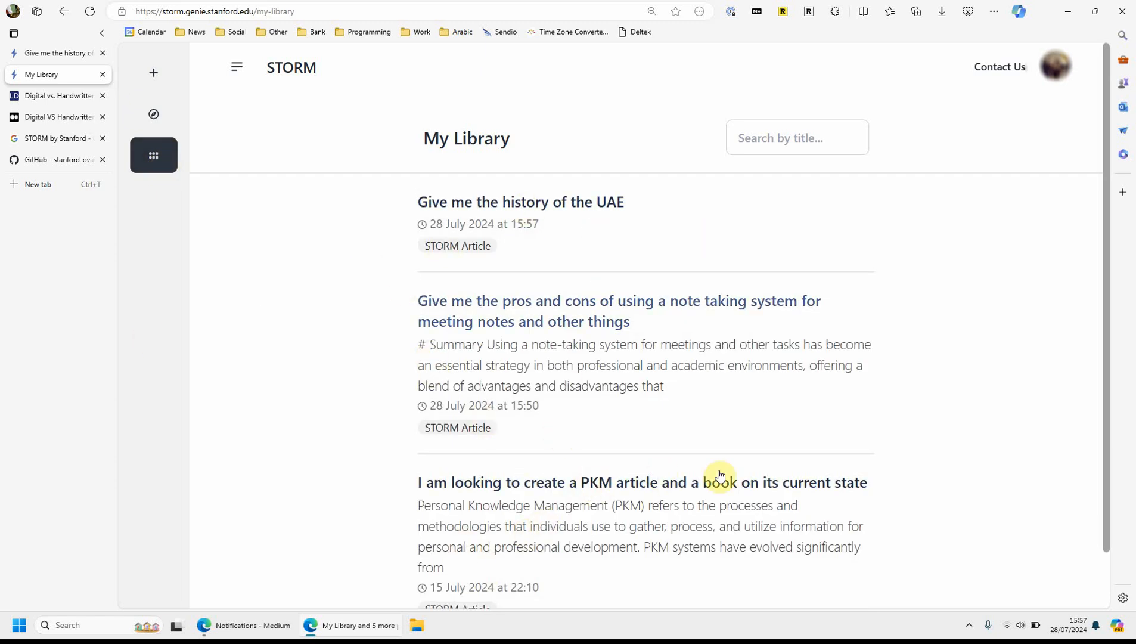
mouse_move(781, 415)
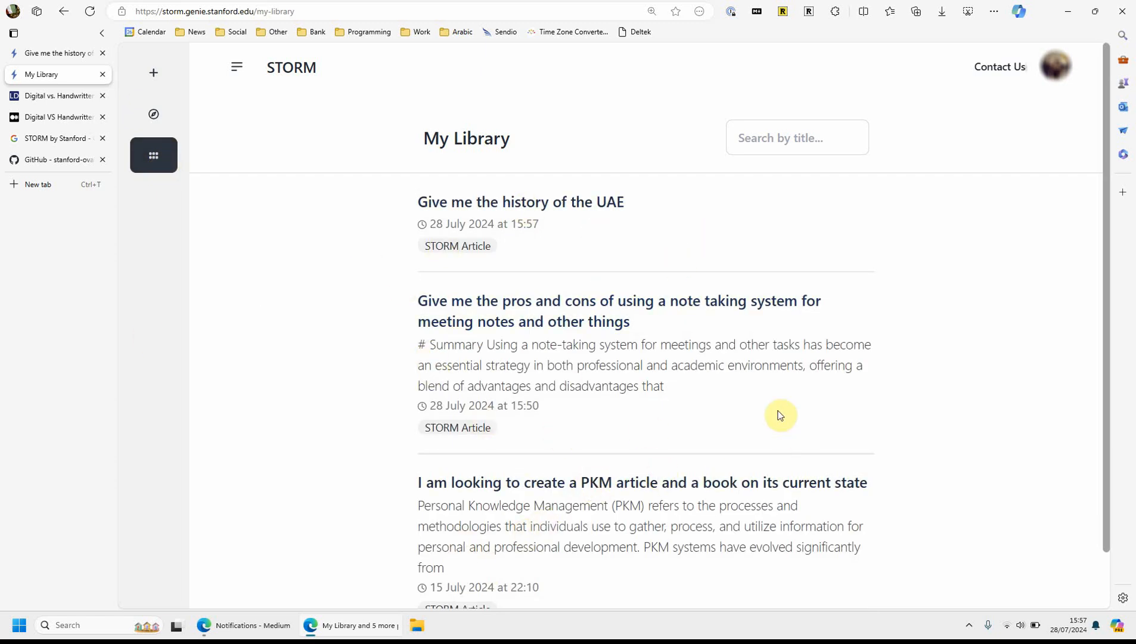
mouse_move(452, 249)
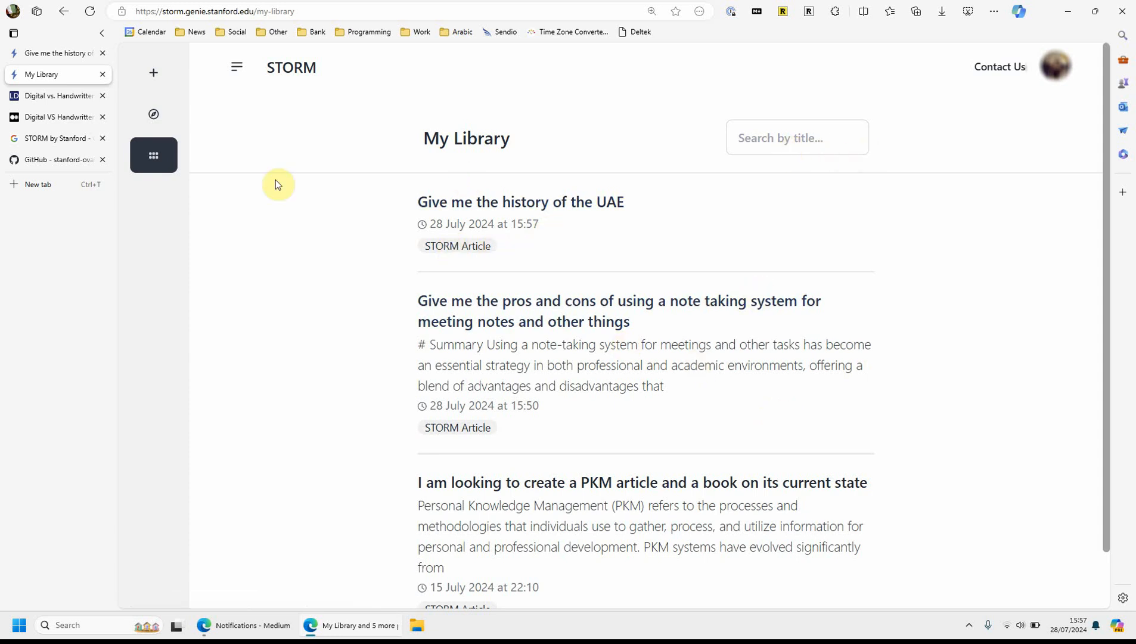
mouse_move(236, 68)
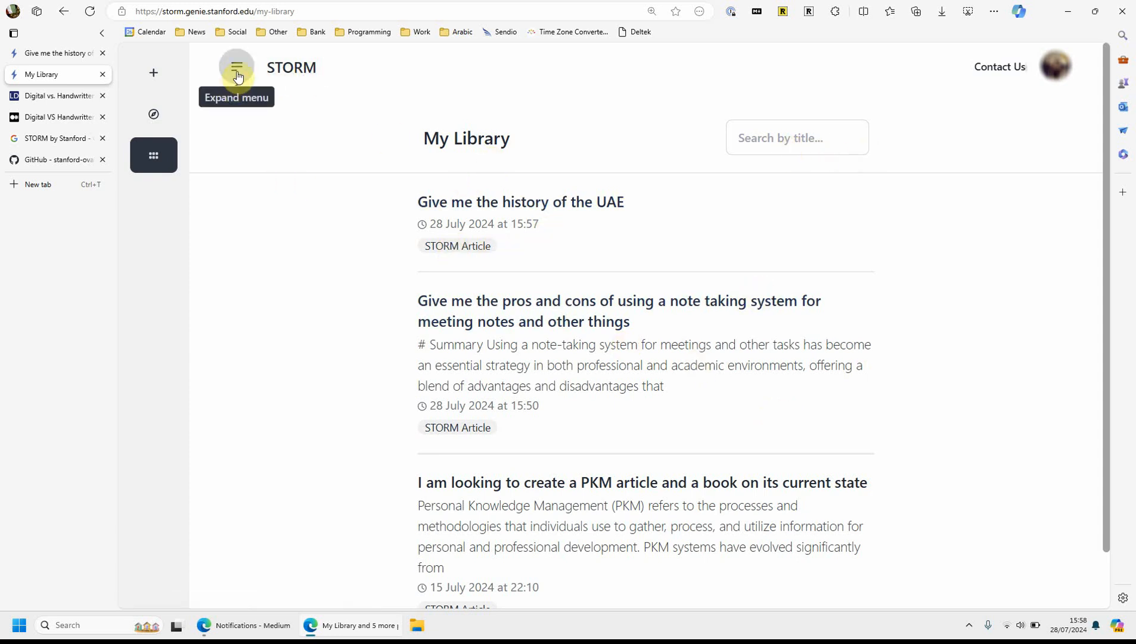
mouse_move(217, 161)
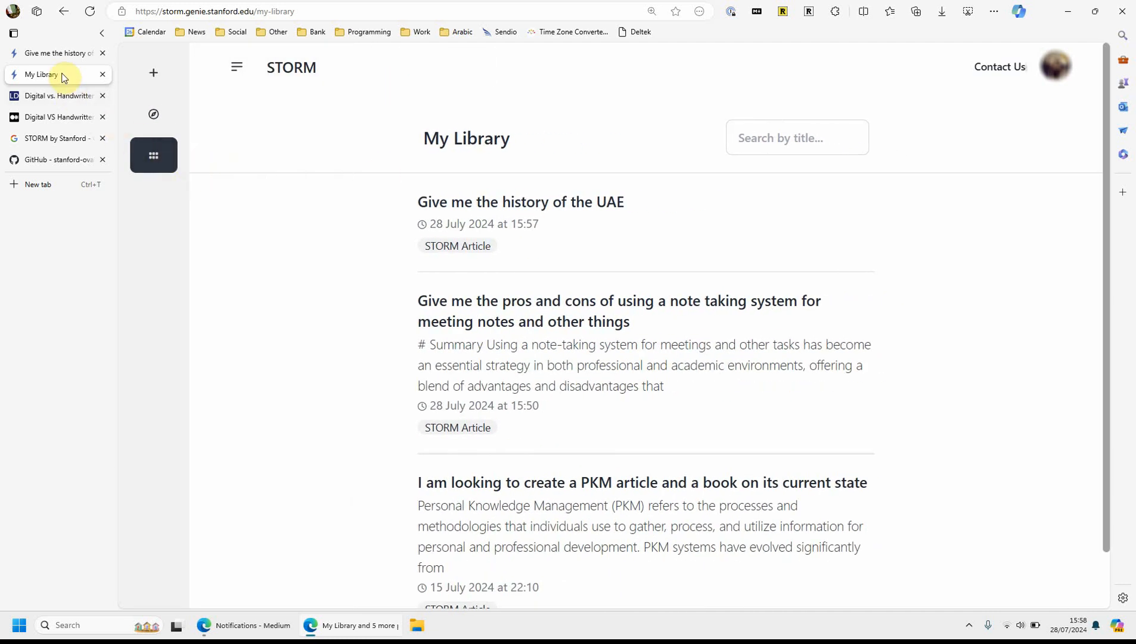
Close My Library and jump to the UAE article's Neolithic Period, highlighting the 3200 Bronze Age date
click(519, 202)
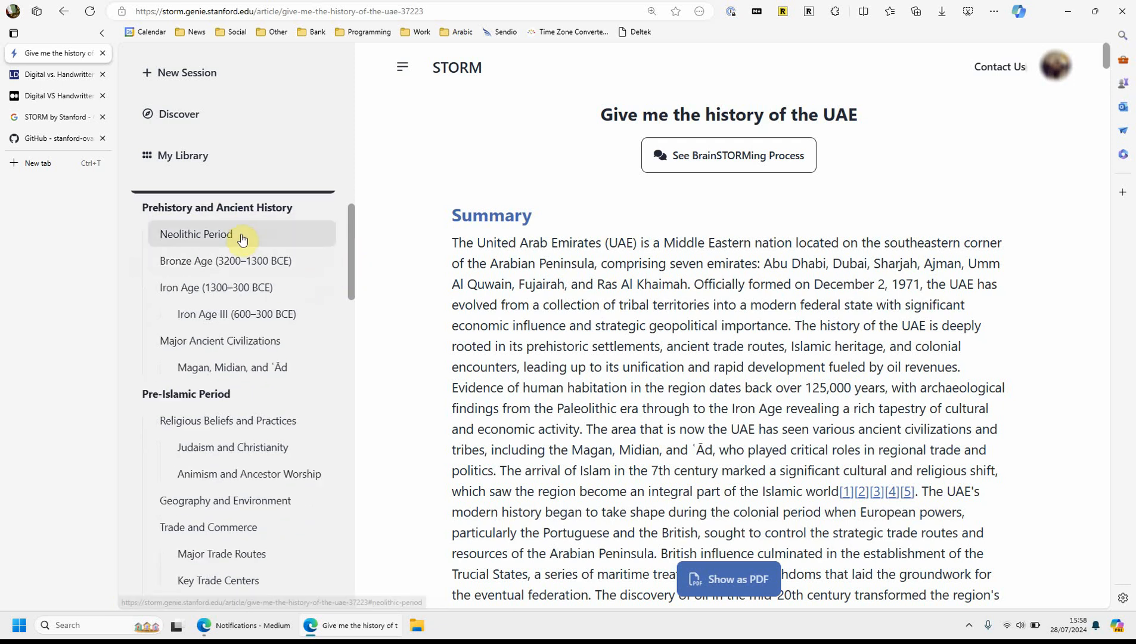
scroll(down, 3)
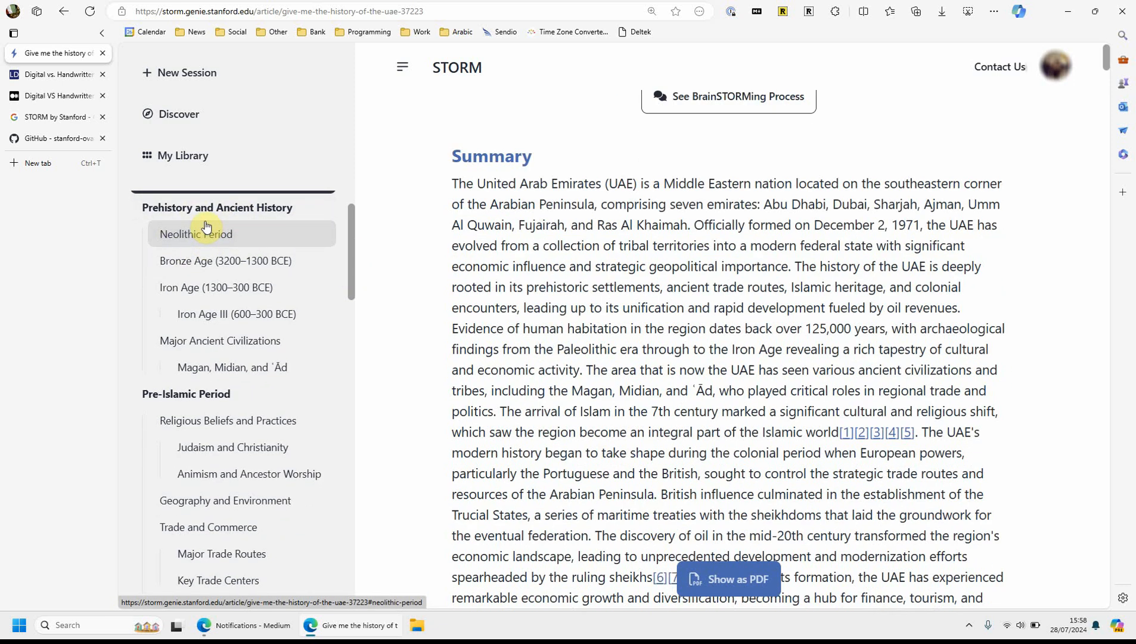
click(196, 234)
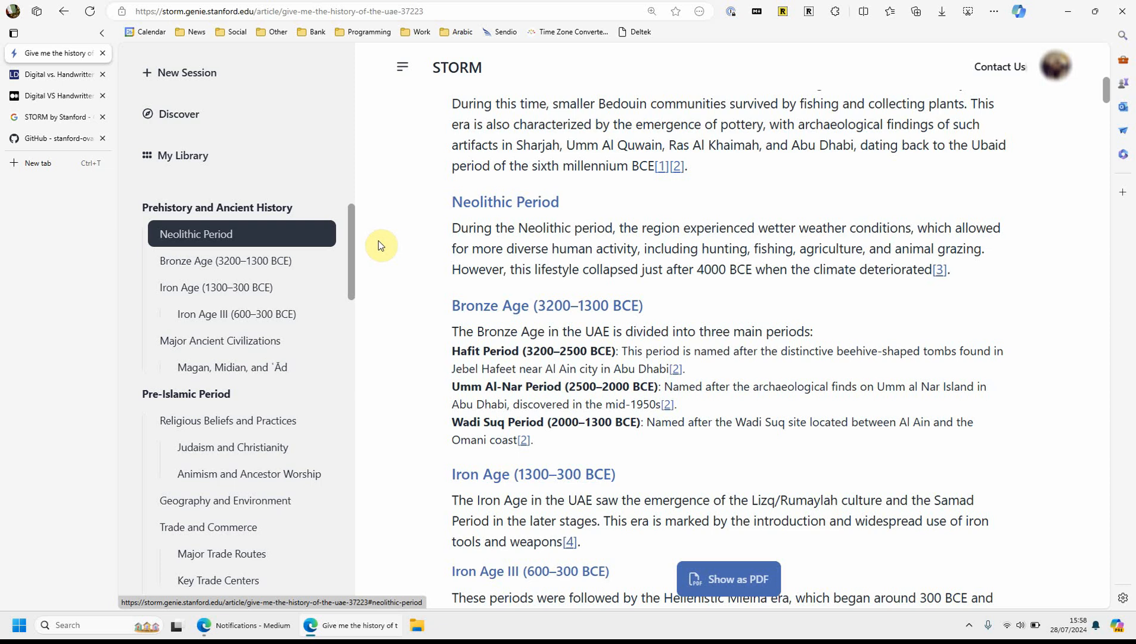
double_click(553, 305)
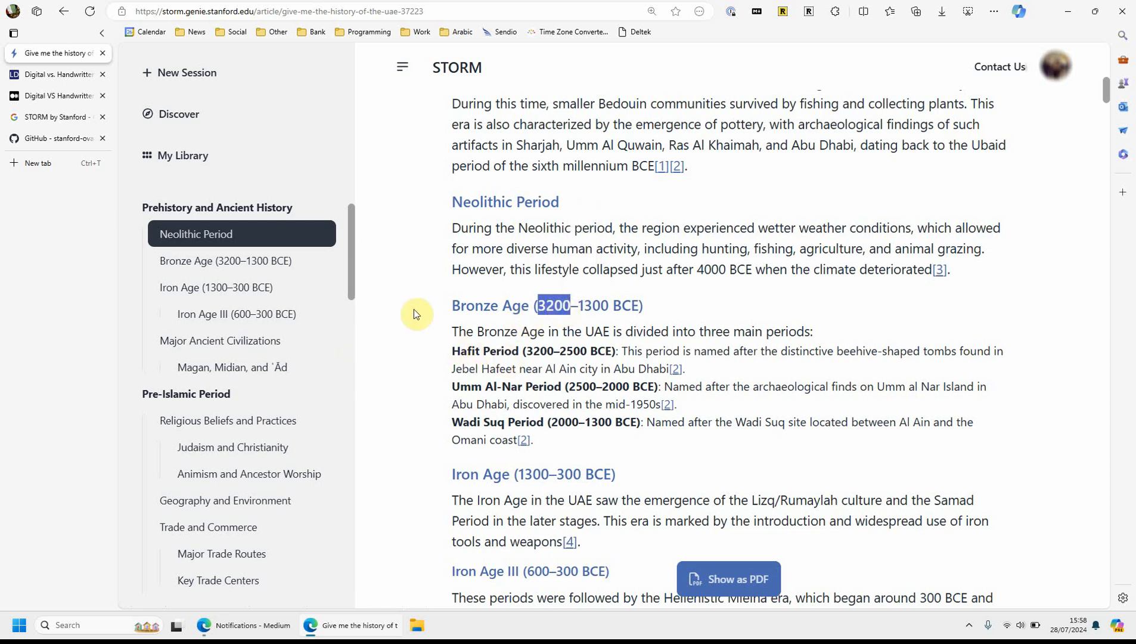
mouse_move(407, 313)
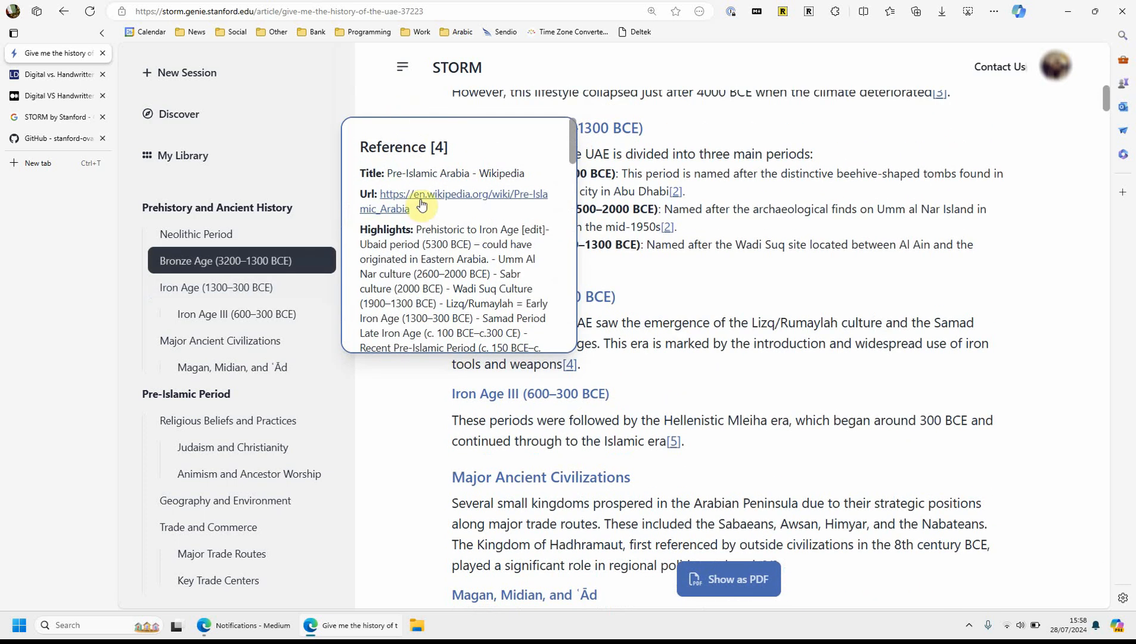
mouse_move(409, 228)
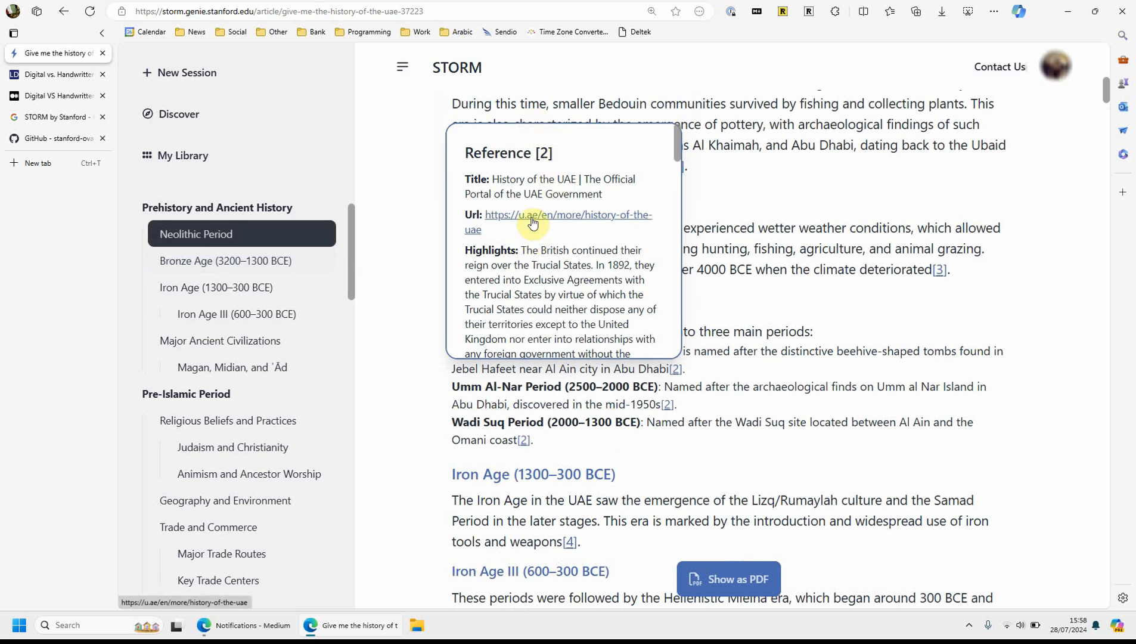
mouse_move(513, 184)
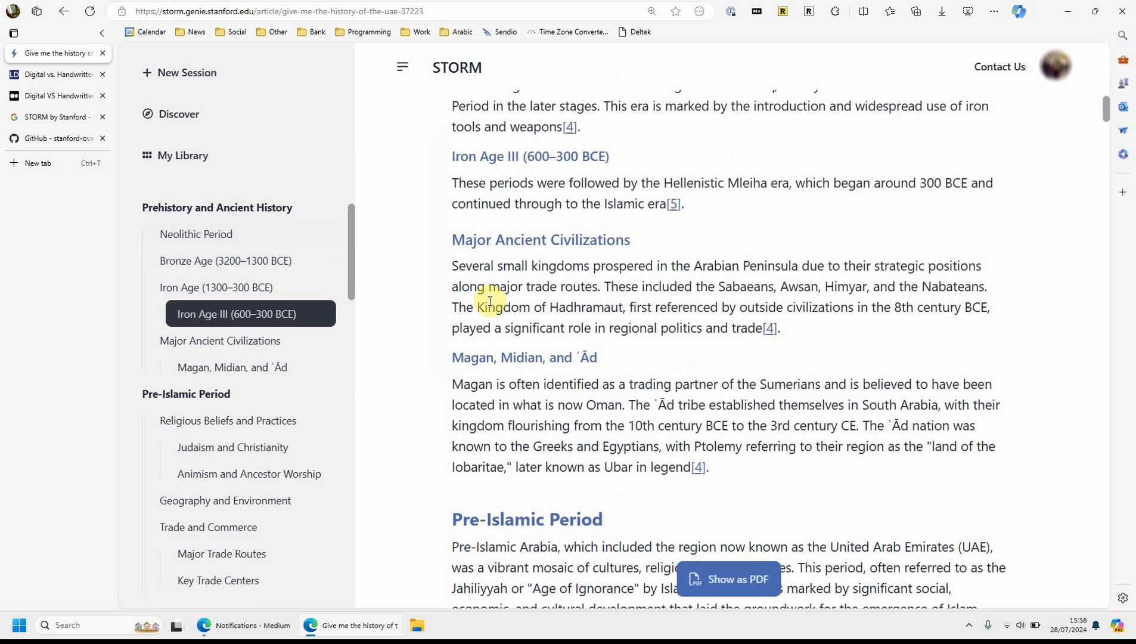
Read from the Pre-Islamic Period and jump to European Exploration then Discovery of Oil
scroll(down, 3)
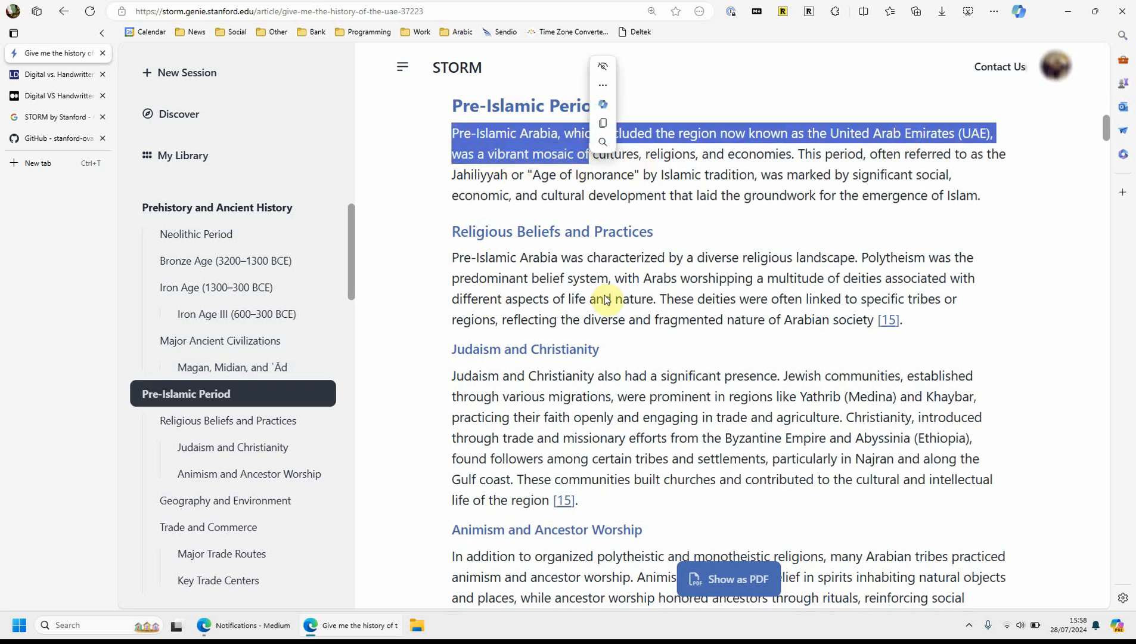
scroll(down, 3)
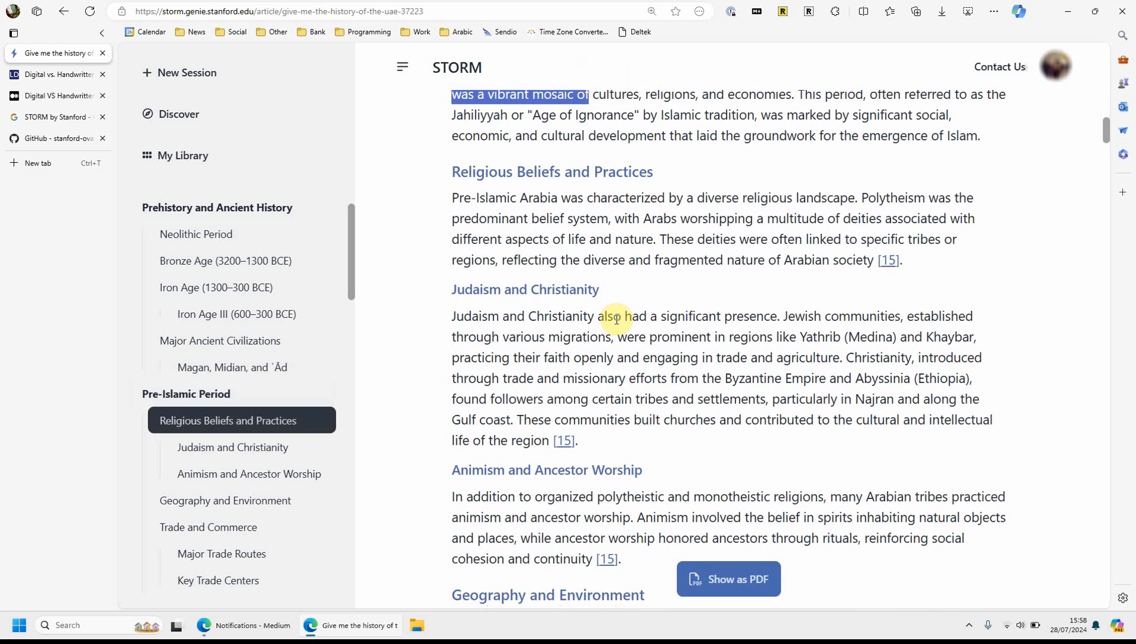
click(208, 526)
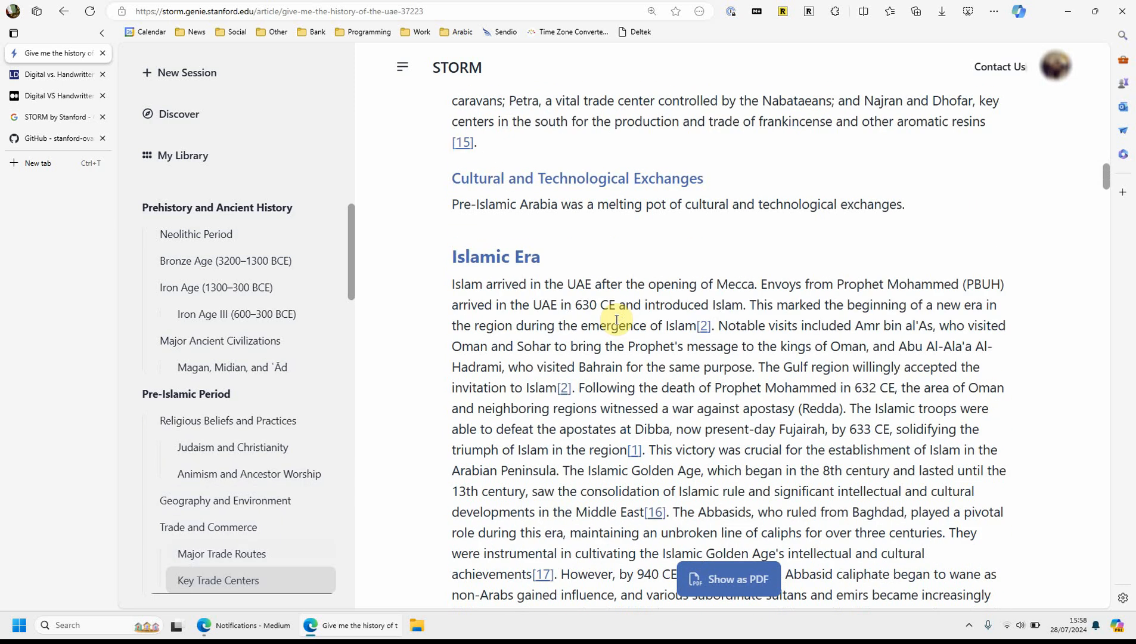
scroll(down, 3)
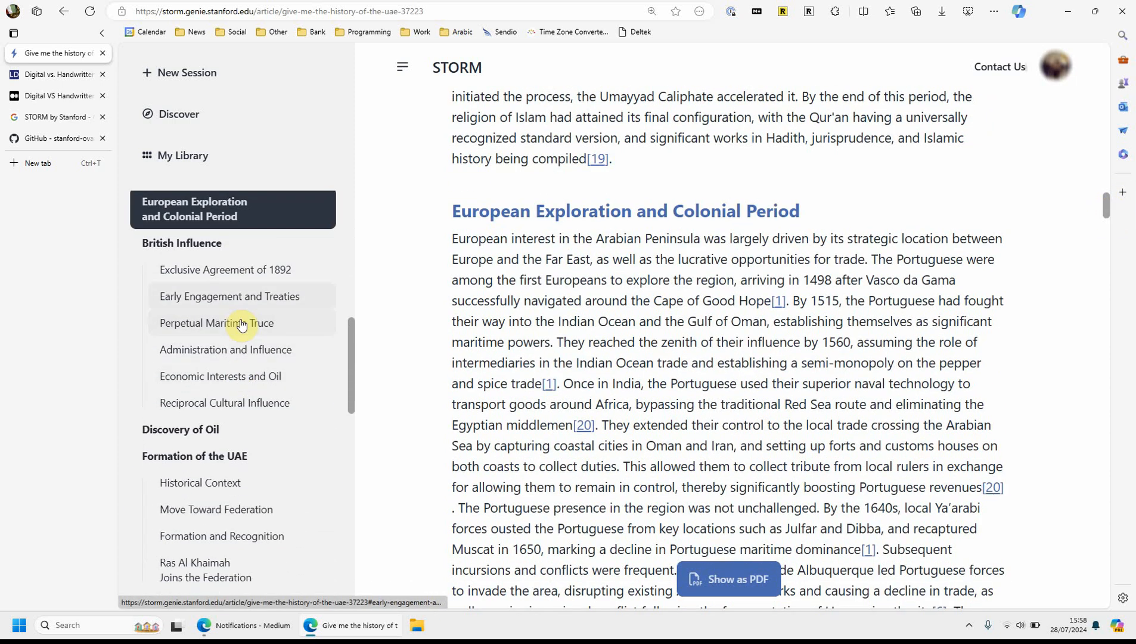
click(180, 429)
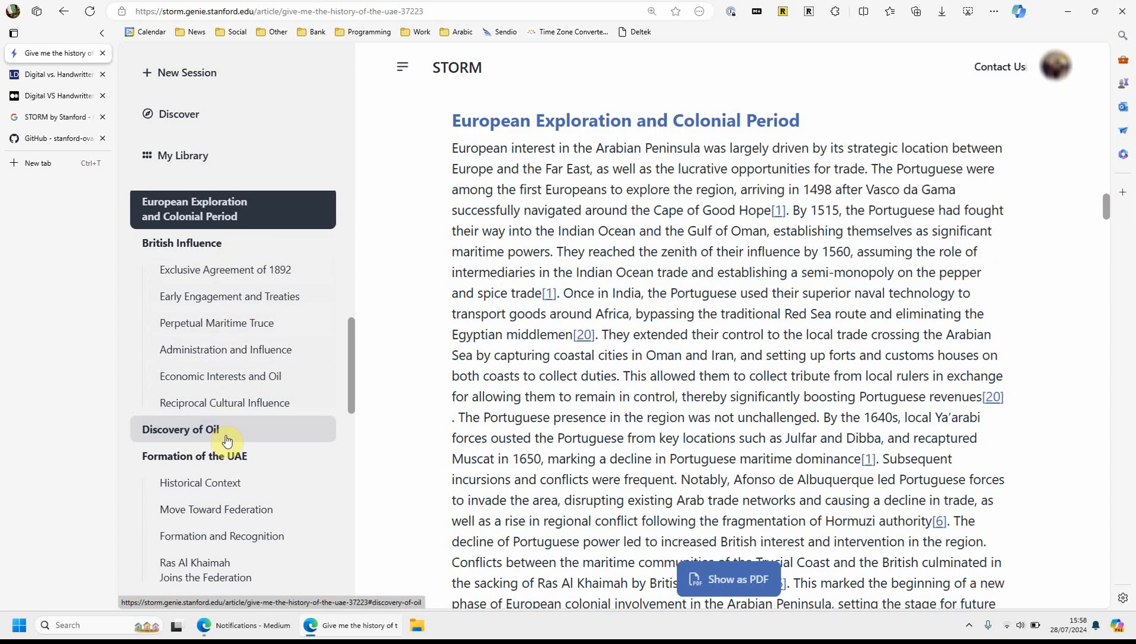
click(180, 428)
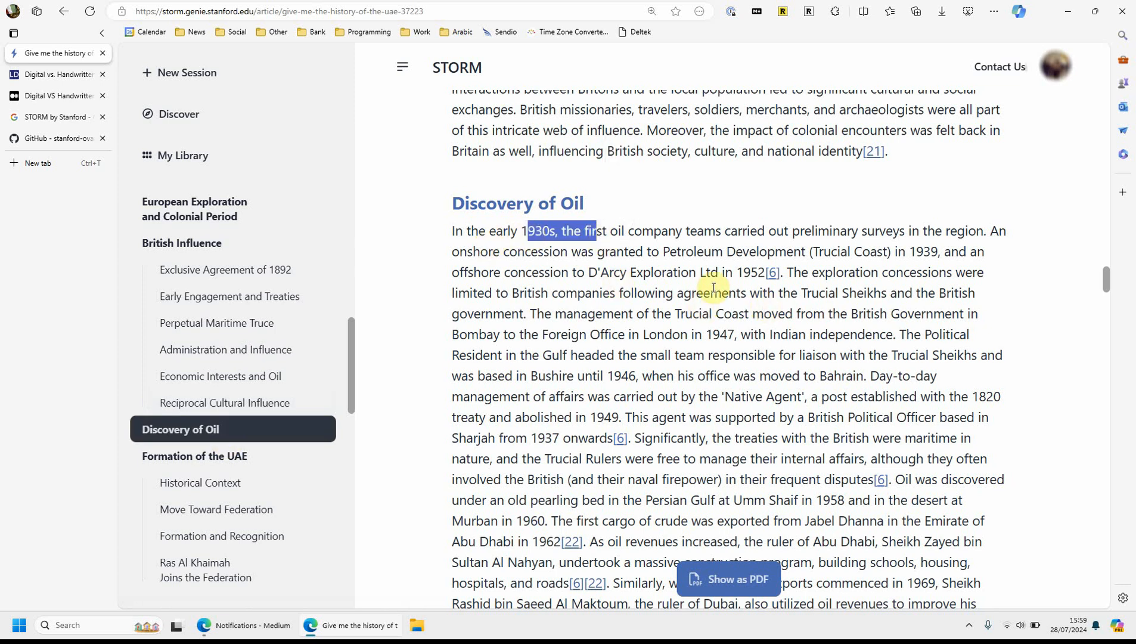
mouse_move(771, 274)
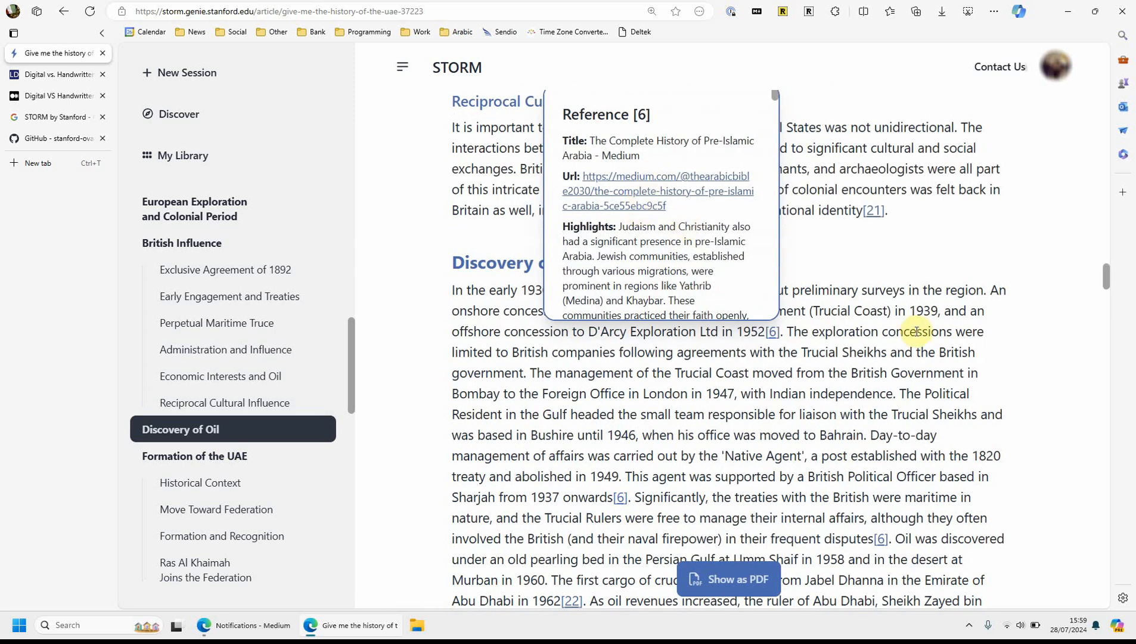
Highlight the six founding emirates in the Formation of the UAE section and read on
scroll(down, 3)
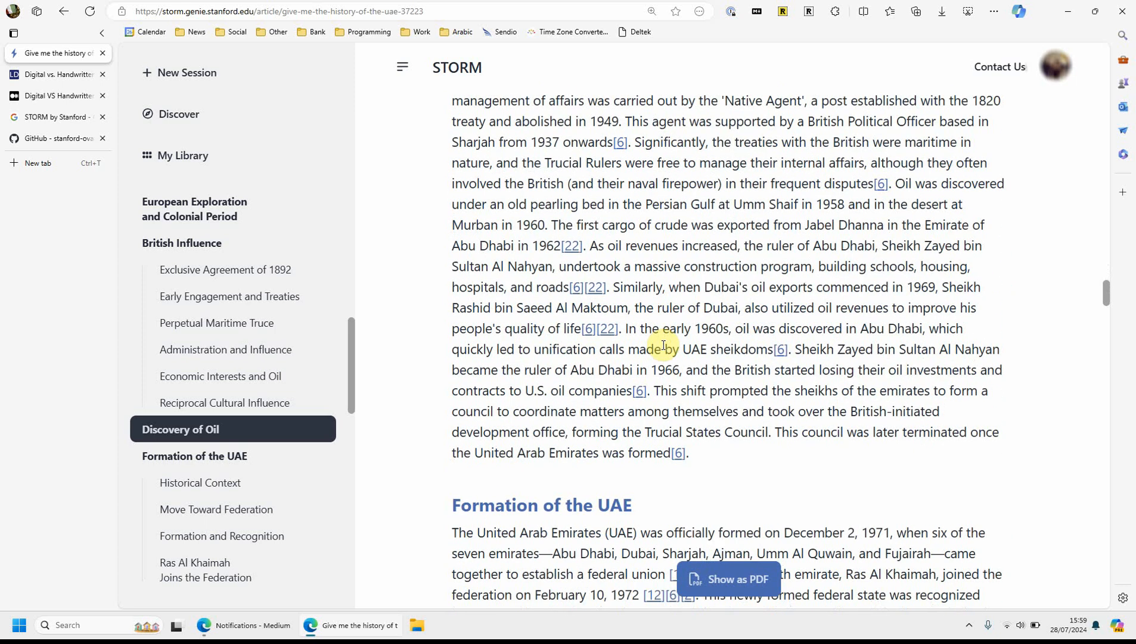
scroll(down, 3)
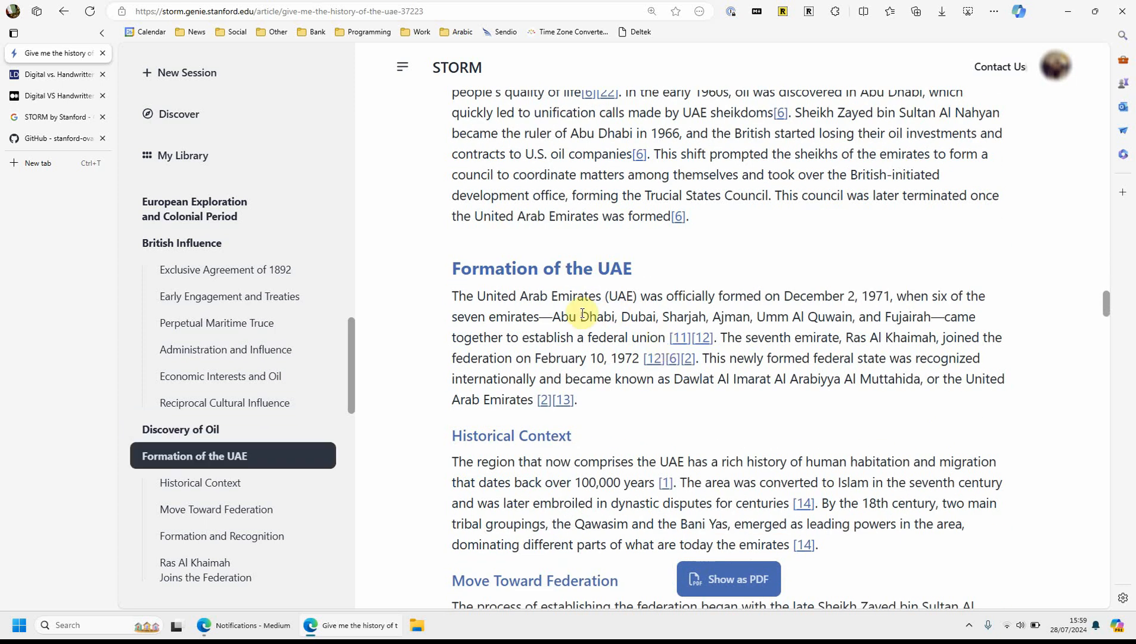
drag(552, 317, 931, 317)
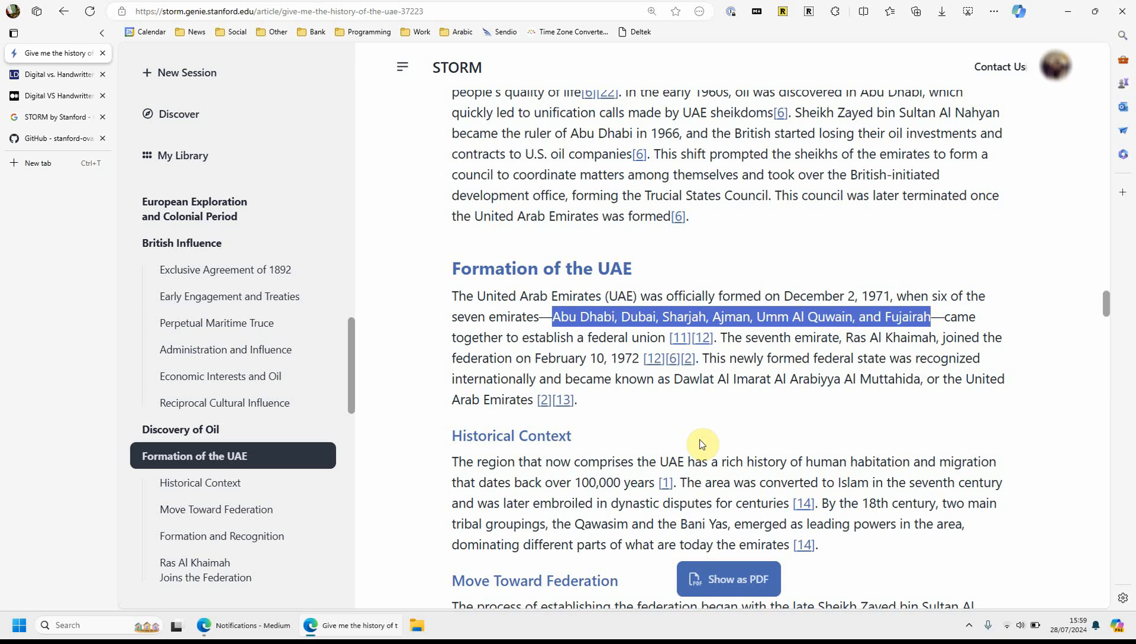
scroll(down, 3)
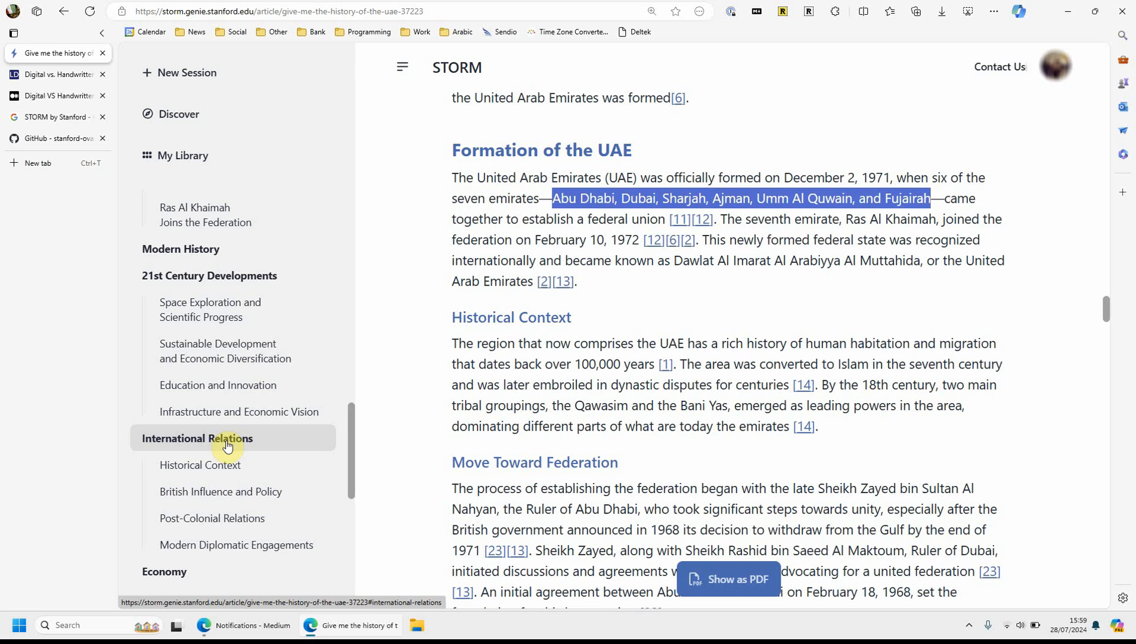
scroll(down, 3)
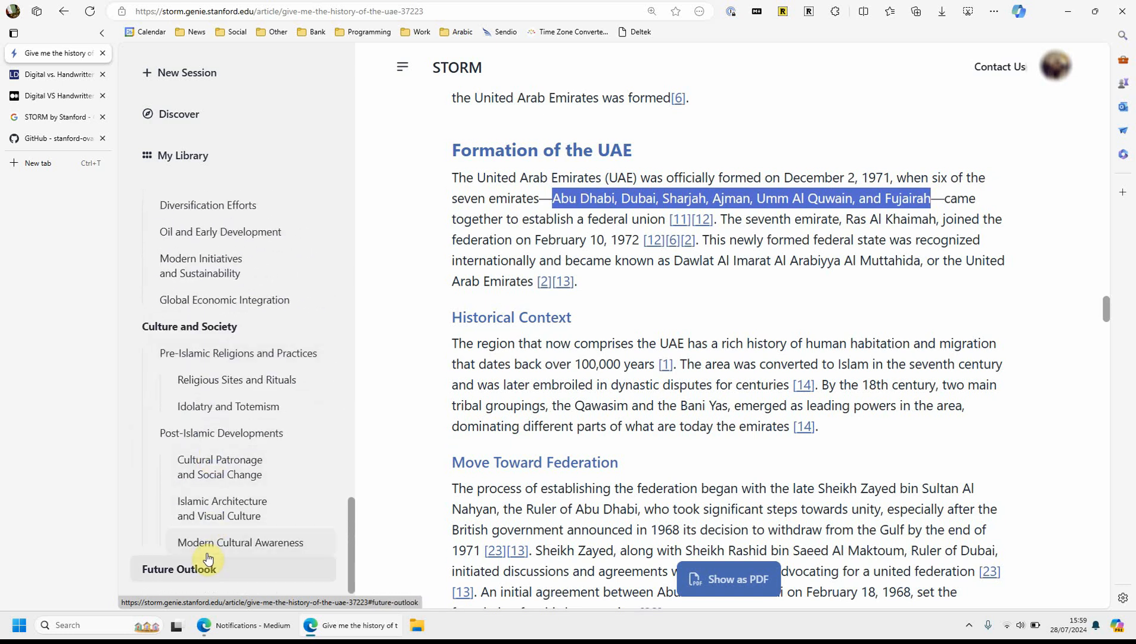
Jump to Future Outlook, back through Culture and Society to Diversification Efforts, then switch to the GitHub tab
click(179, 568)
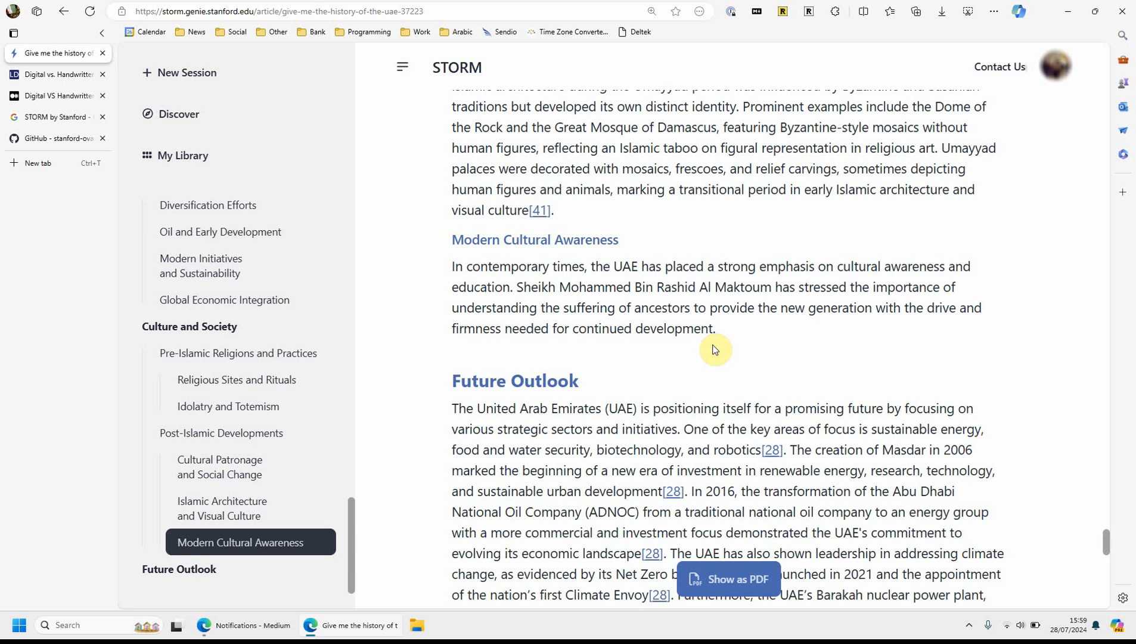
click(228, 407)
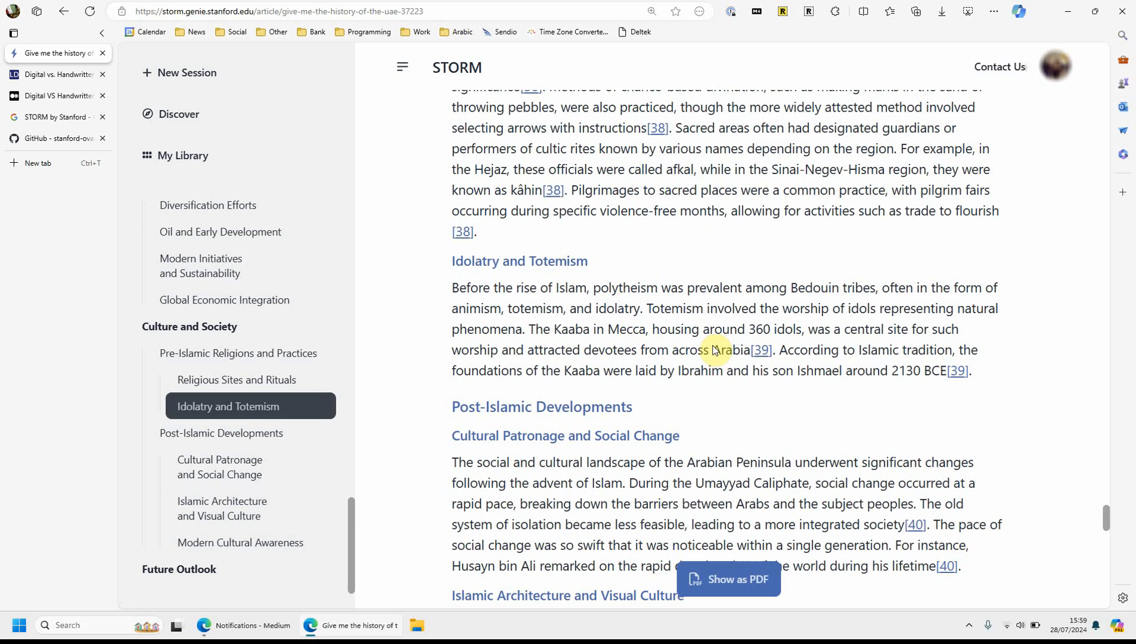
click(208, 205)
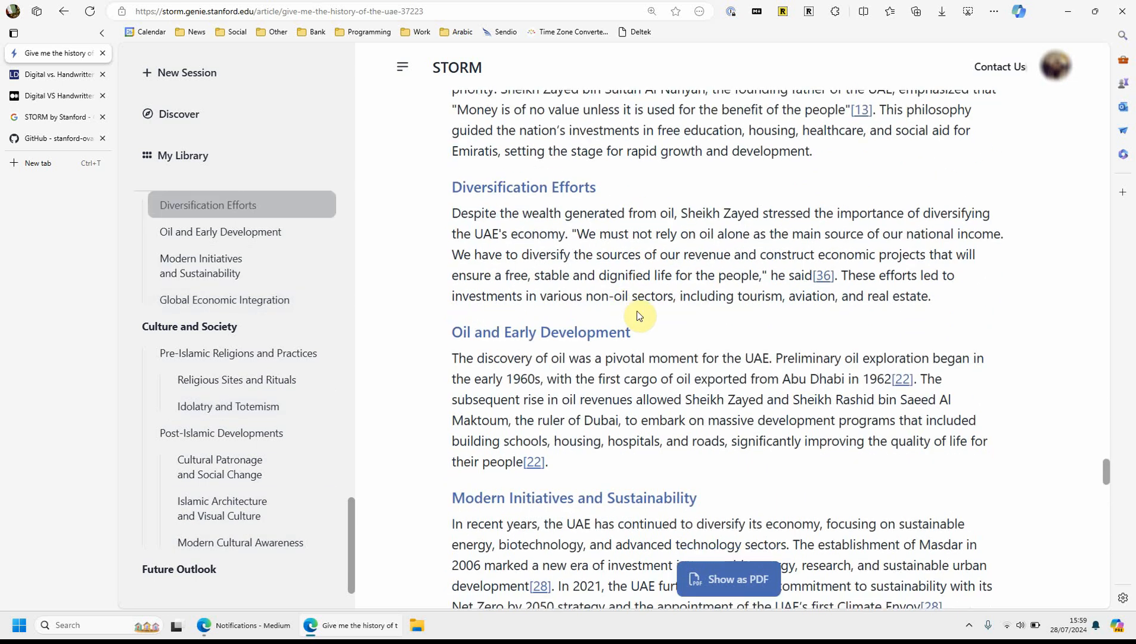
scroll(down, 3)
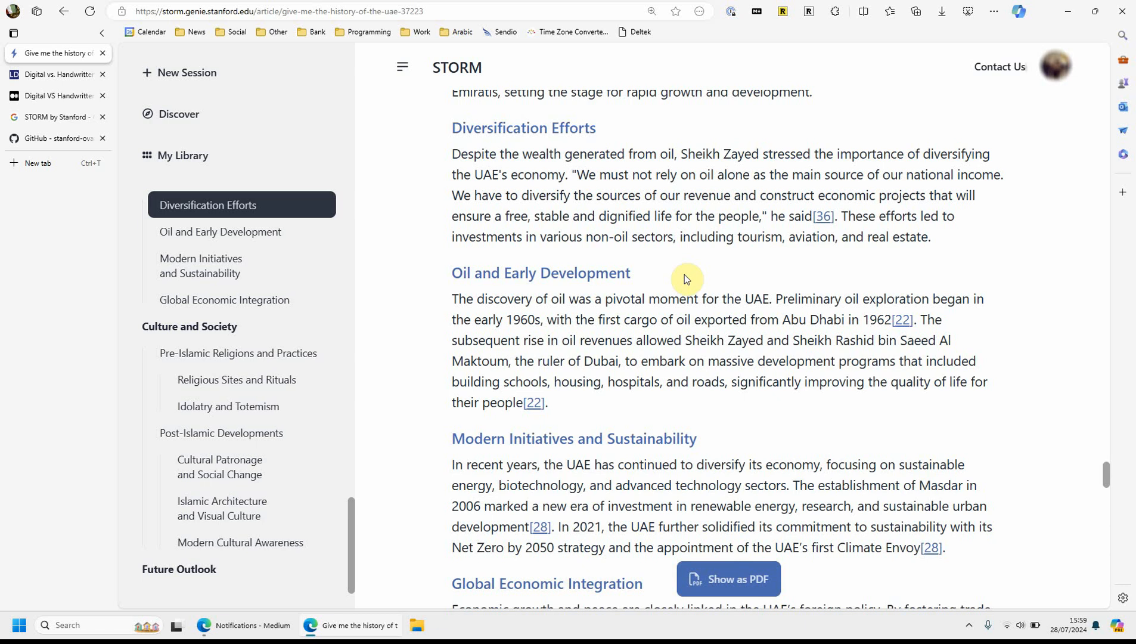
click(55, 139)
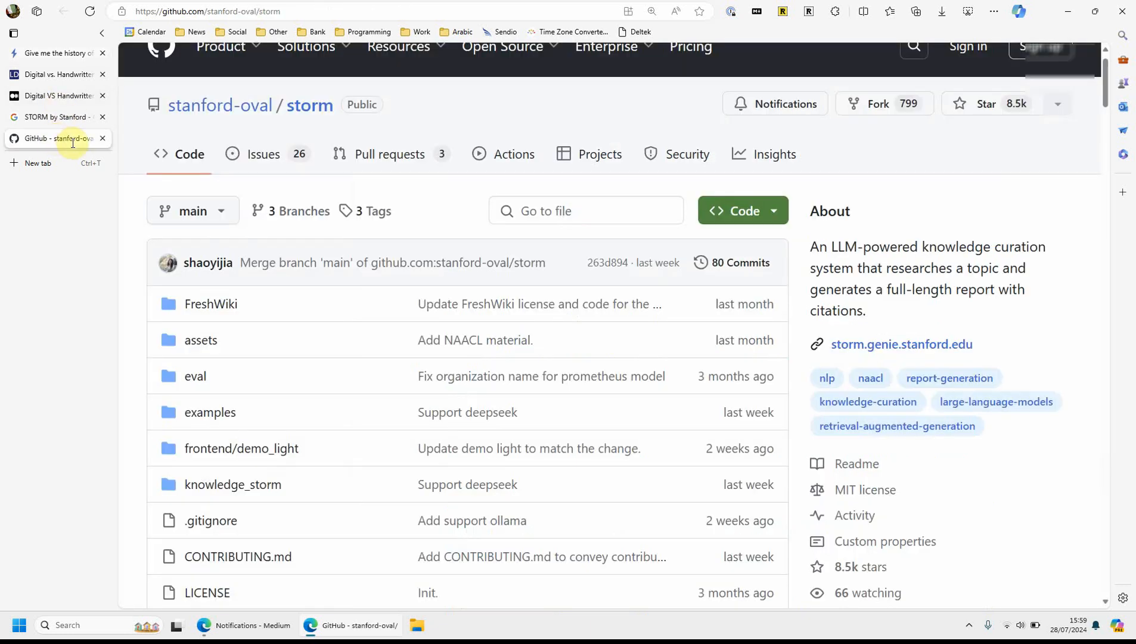
Highlight the stanford-oval/storm repository's About description of an LLM-powered knowledge curation system
drag(818, 247, 997, 247)
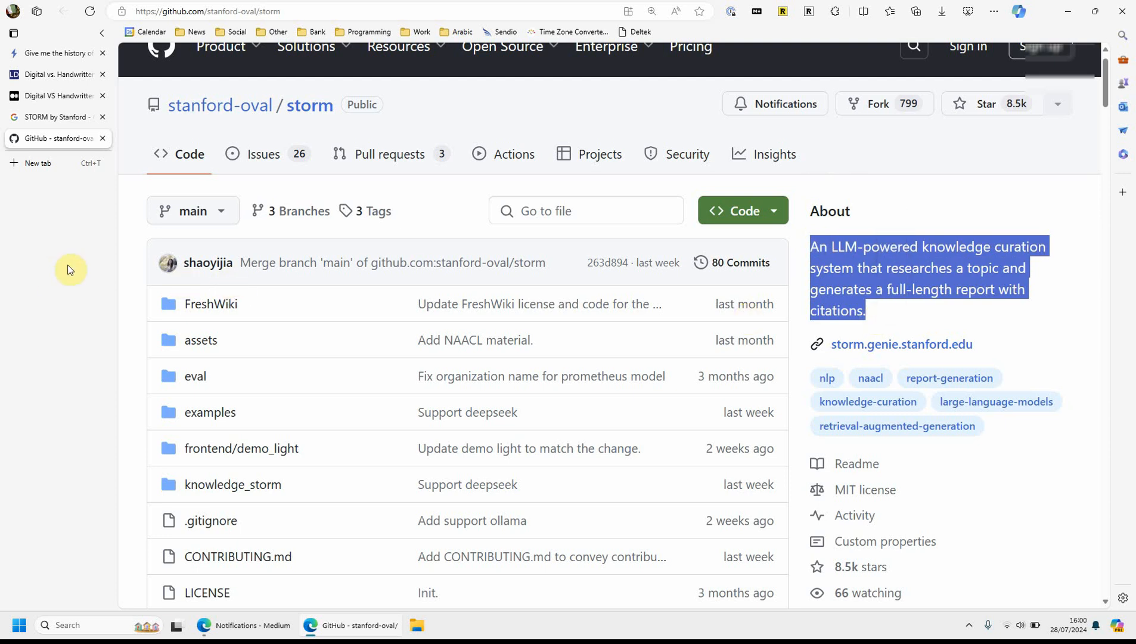
mouse_move(80, 275)
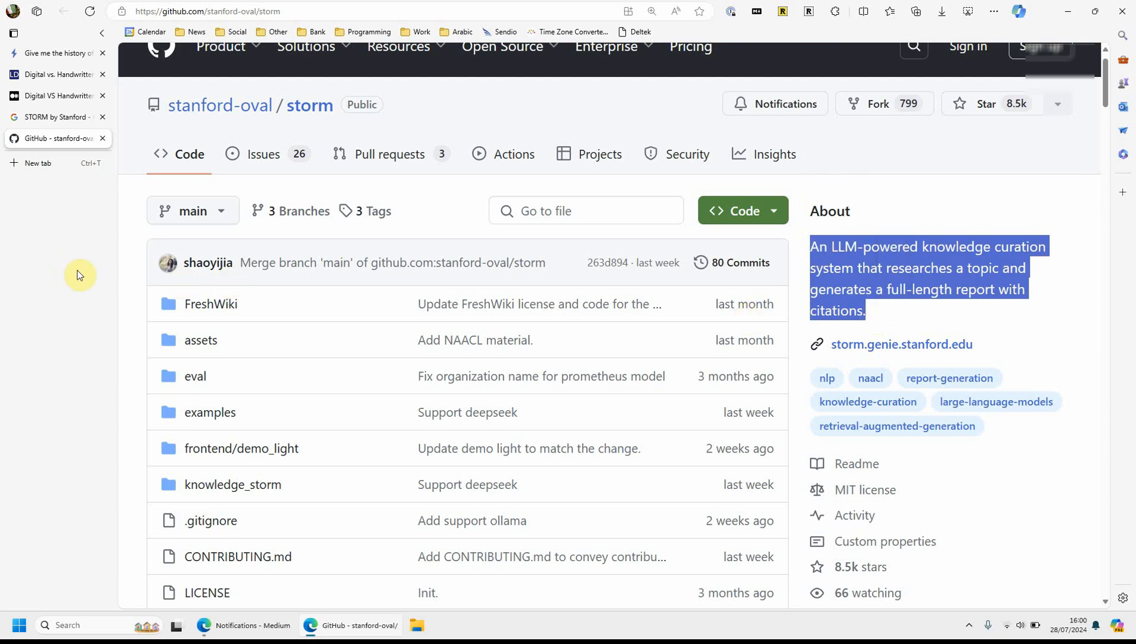